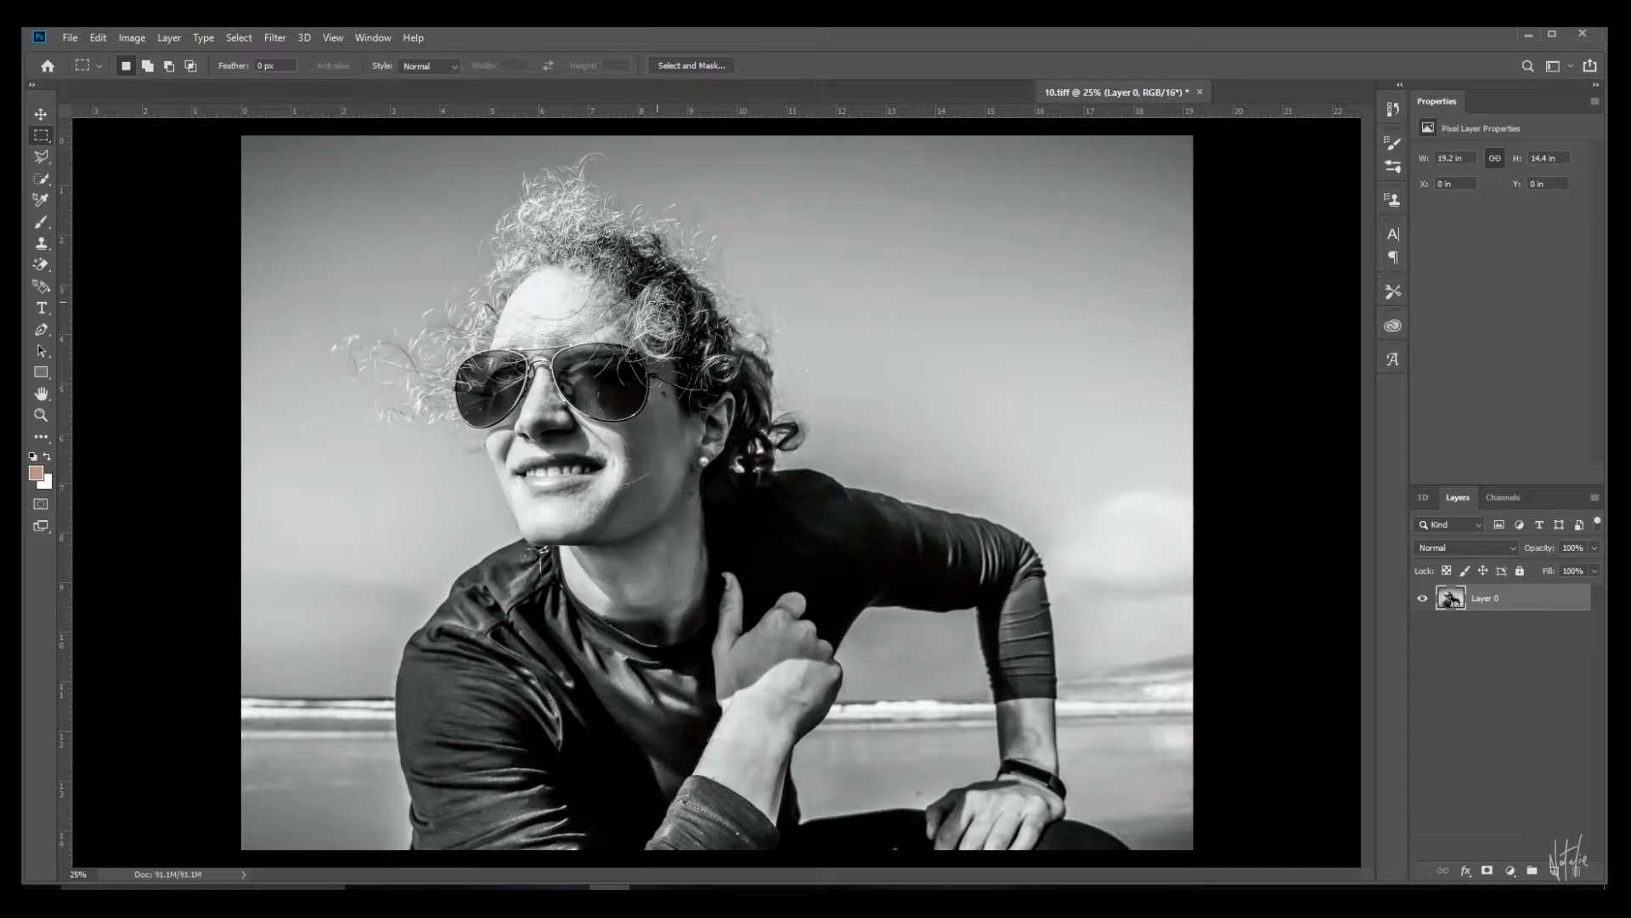
- Switch to the Crop tool to extend the beach portrait's canvas on both sides
click(41, 437)
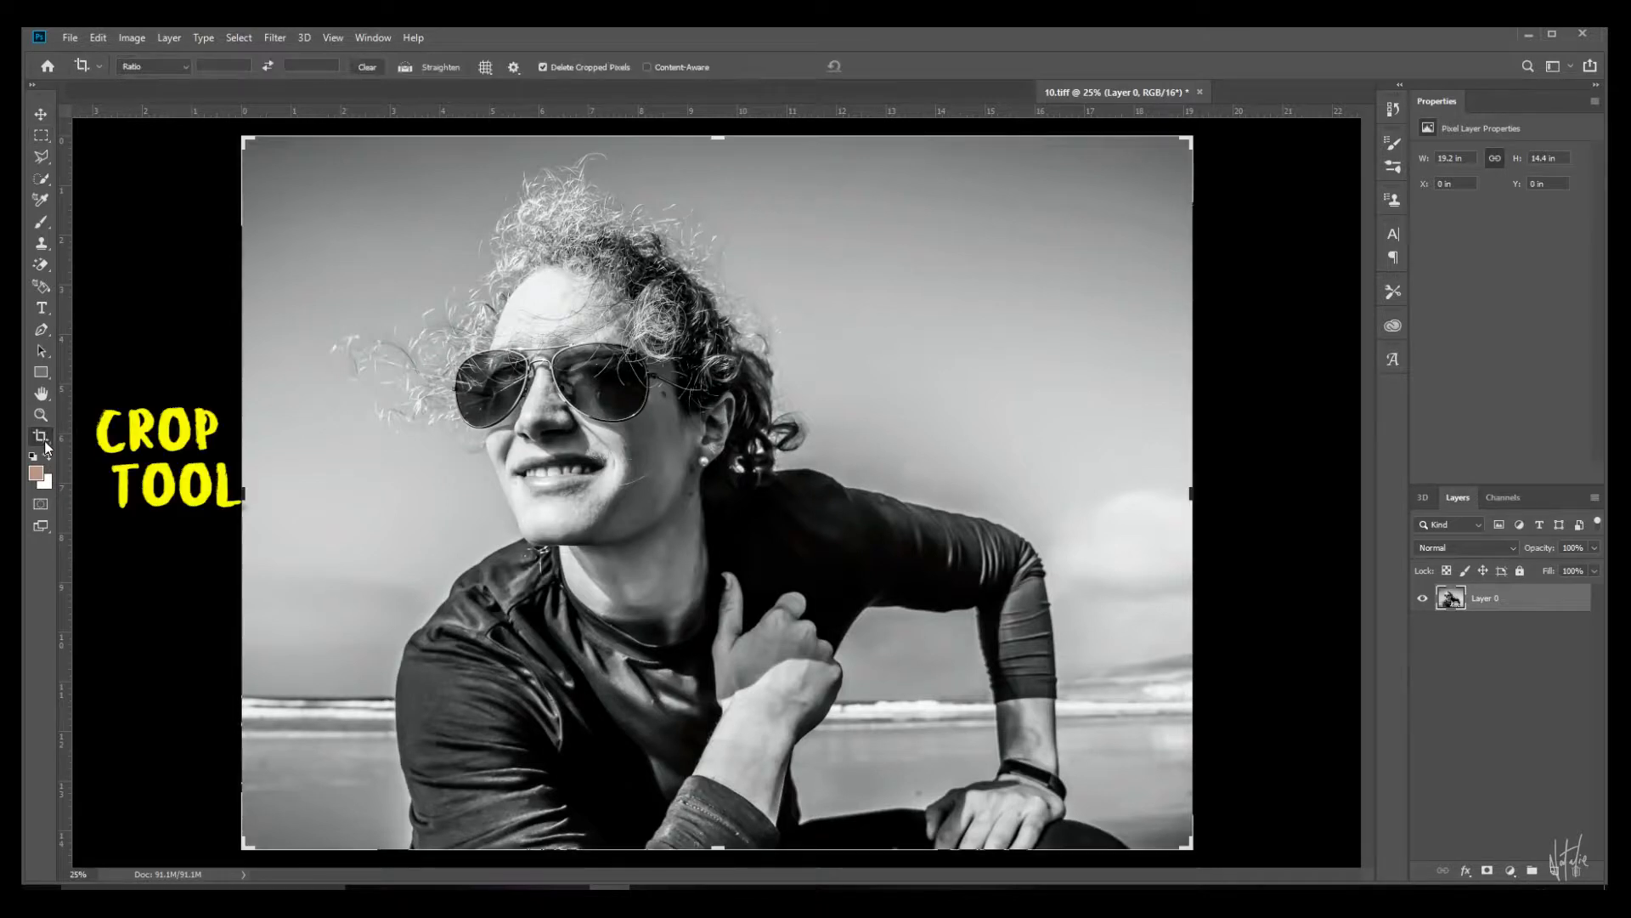
mouse_move(1195, 497)
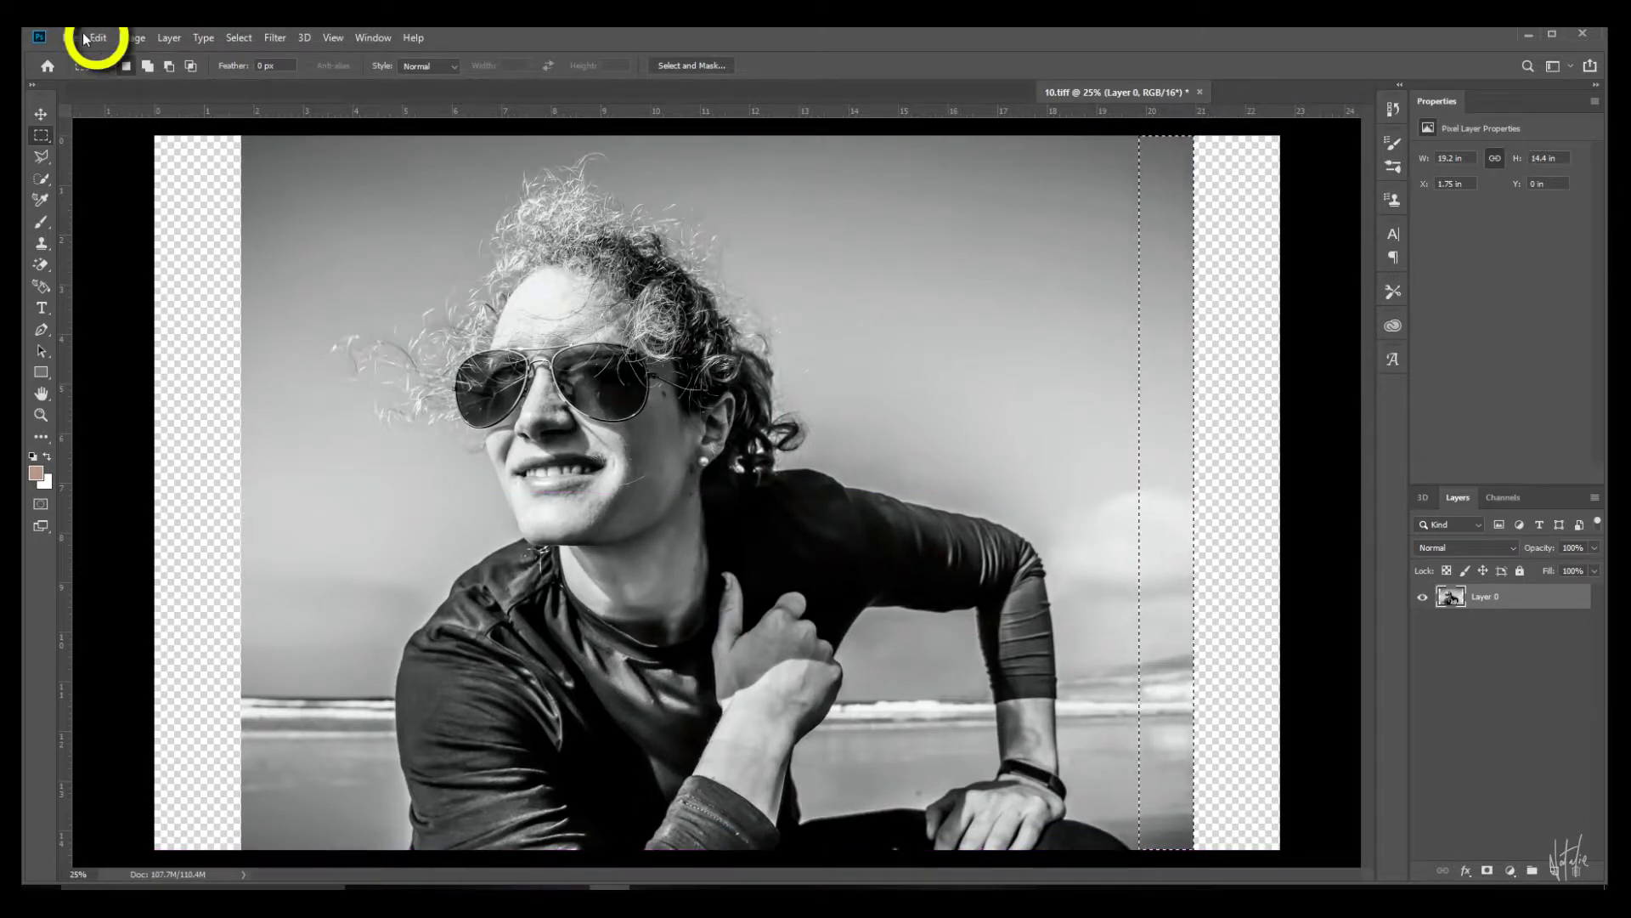
- Apply Edit > Content-Aware Scale to stretch the portrait across the widened canvas
click(97, 37)
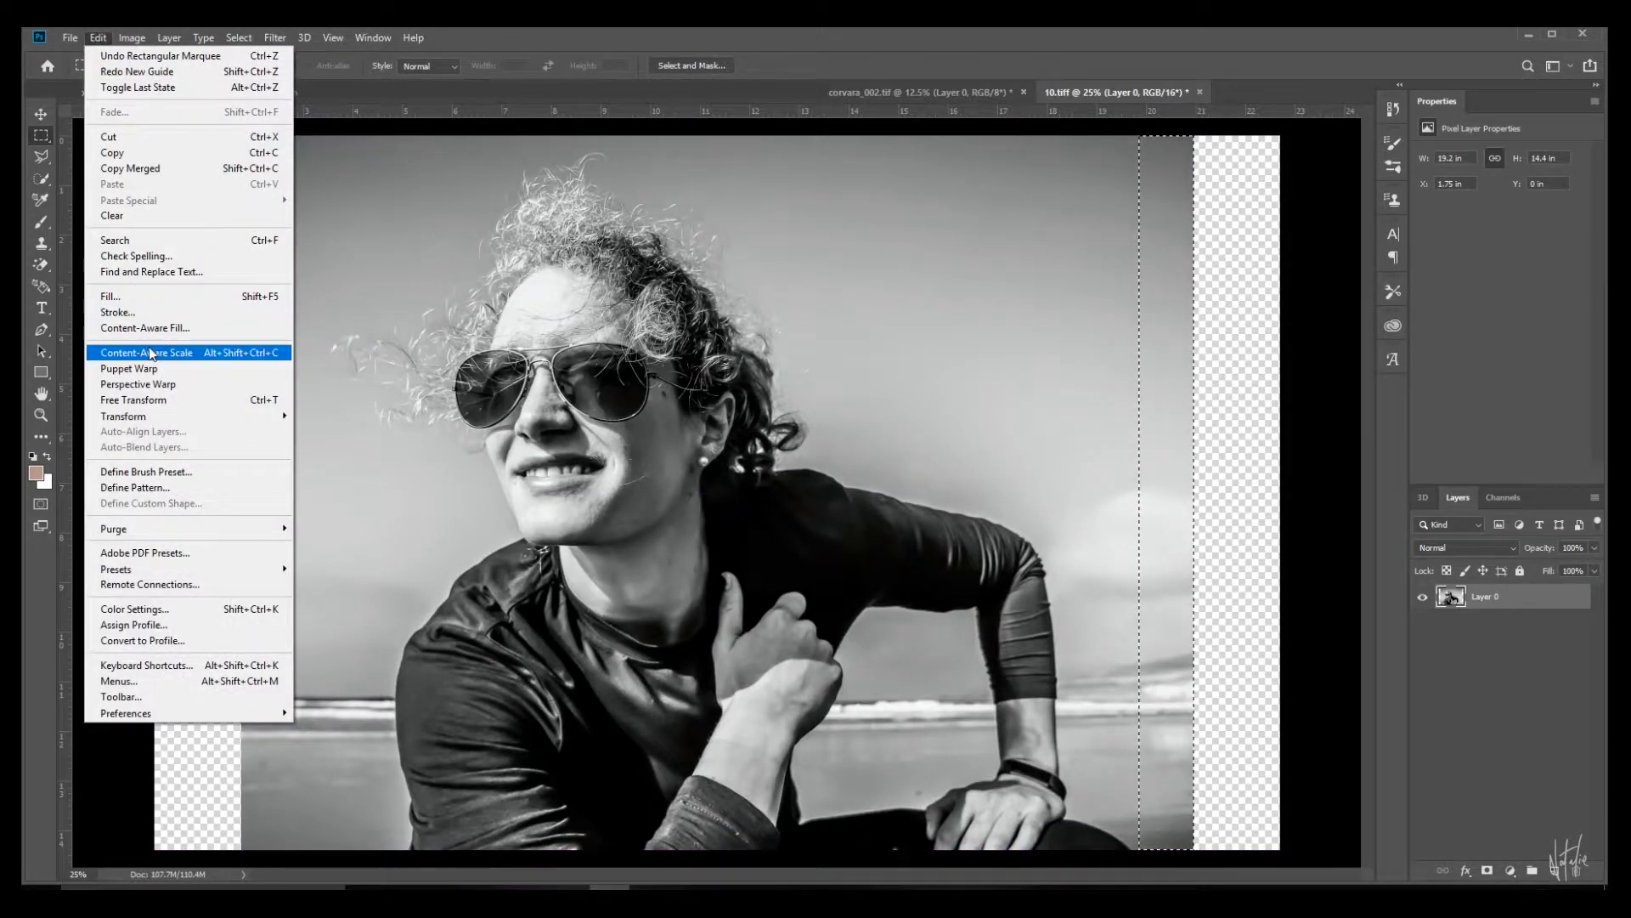
click(145, 352)
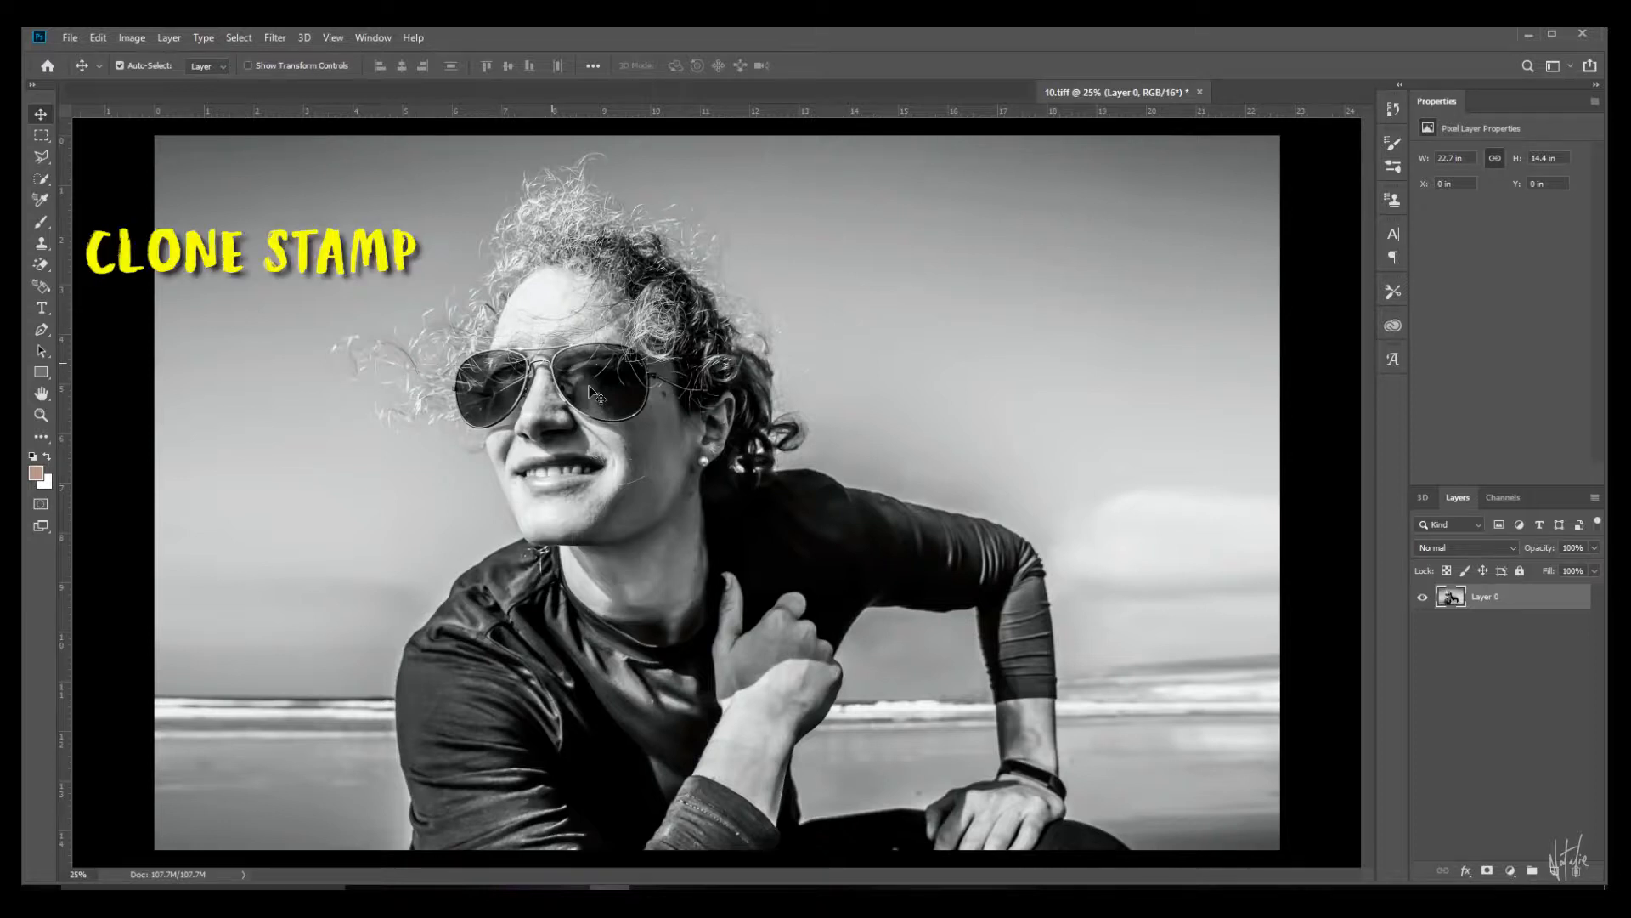
click(42, 244)
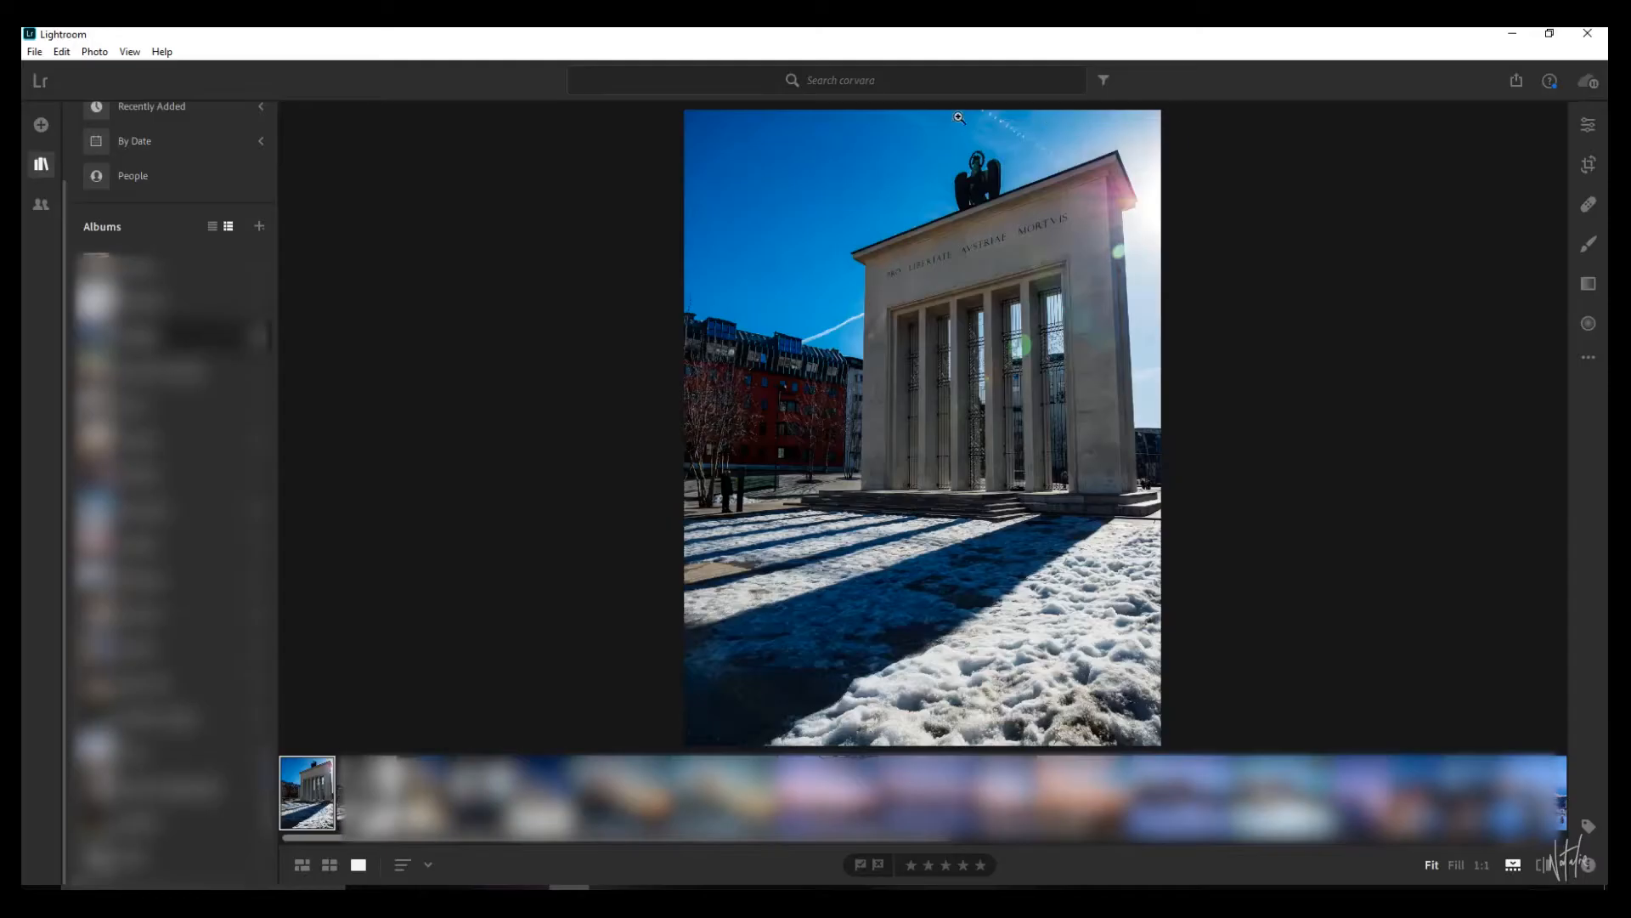
mouse_move(1069, 477)
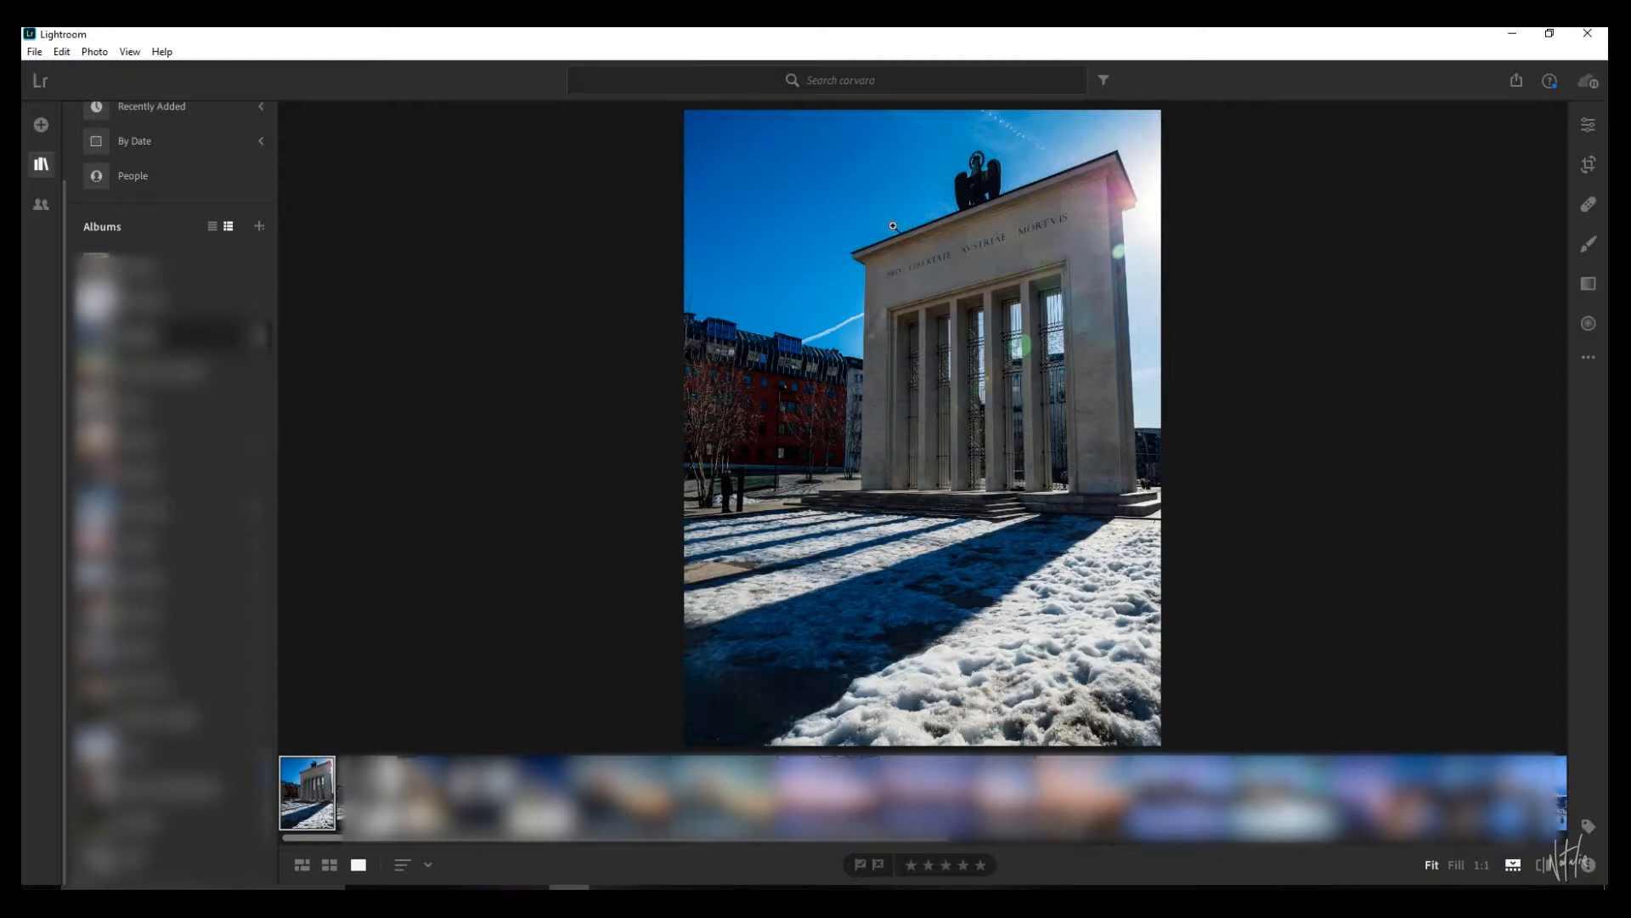
mouse_move(1113, 507)
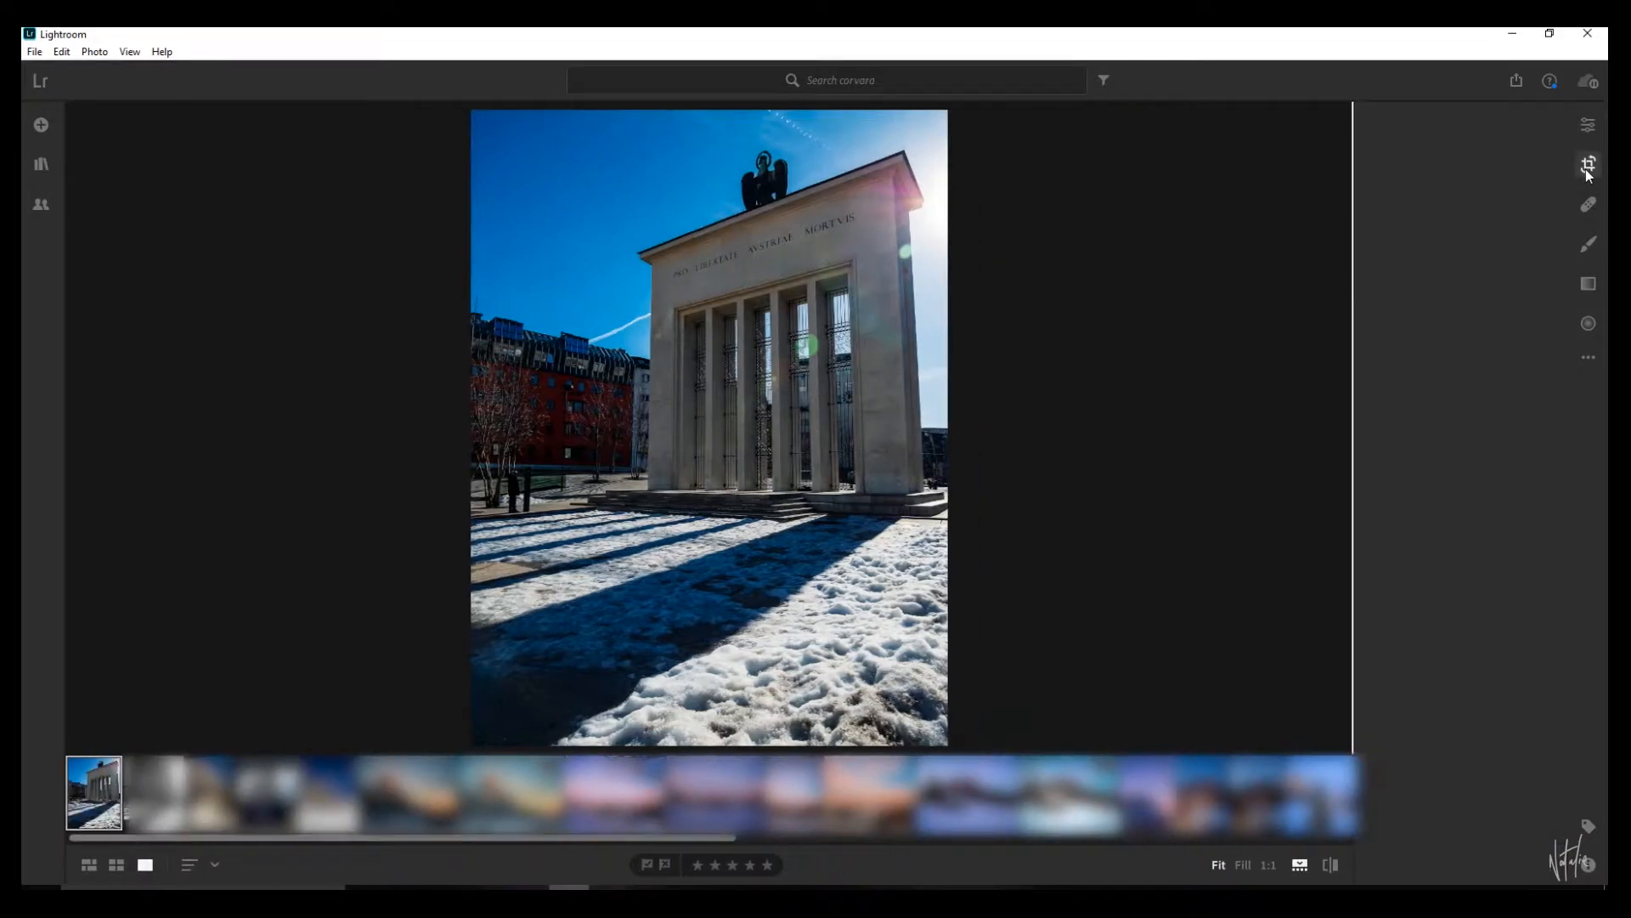
- Send the snowy monument photo from Lightroom to Photoshop via Edit in Photoshop
click(1589, 164)
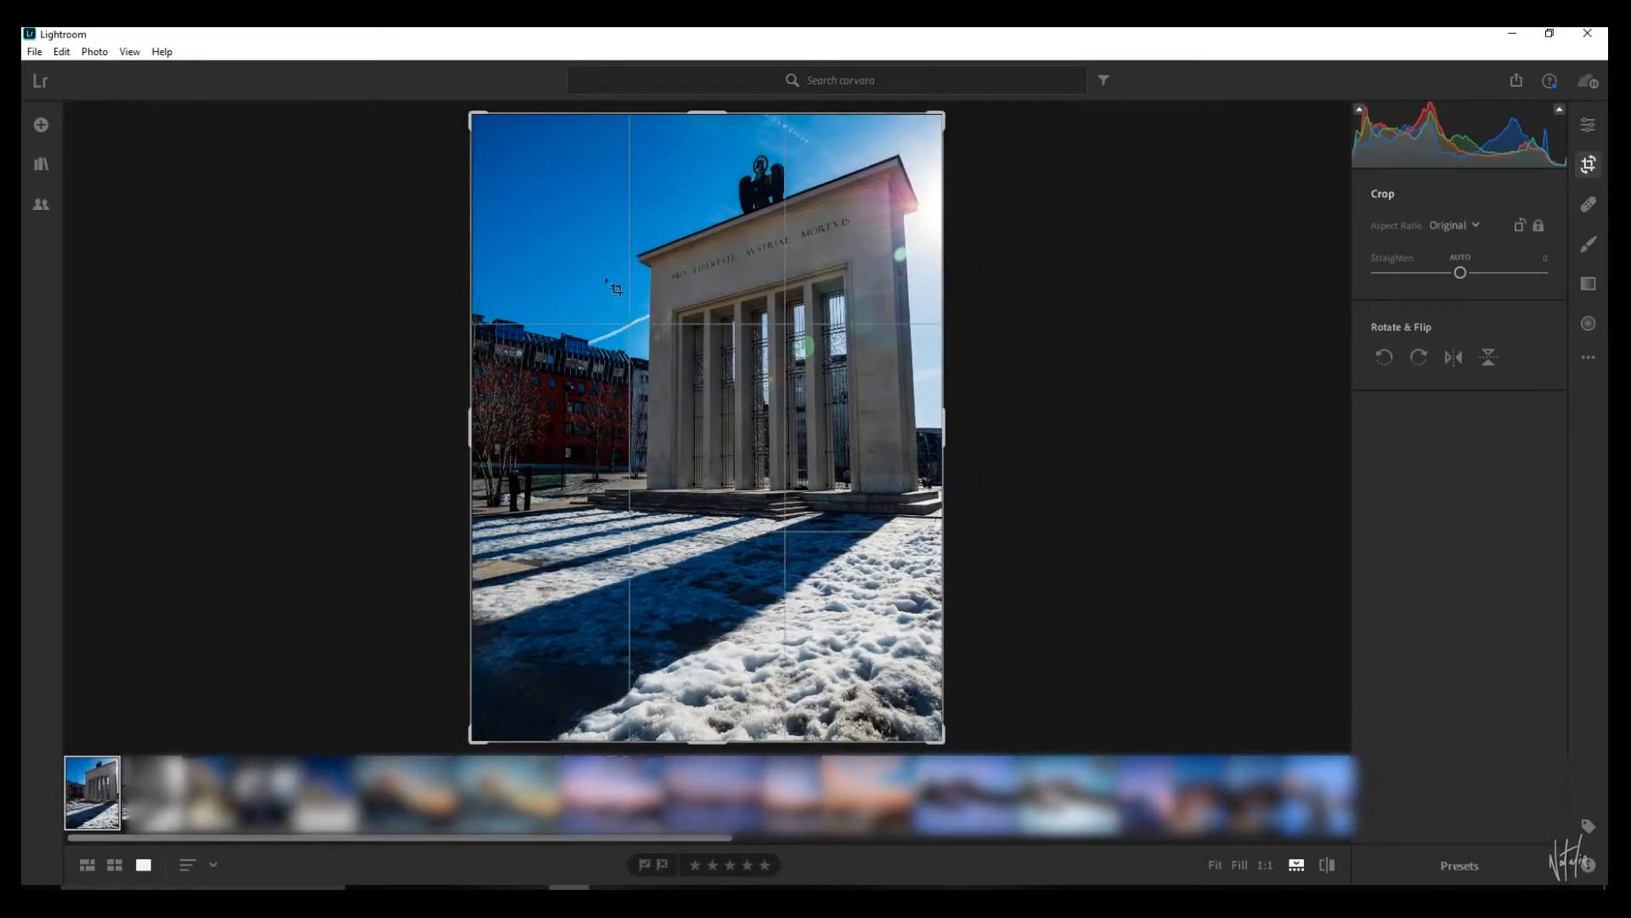
click(1588, 125)
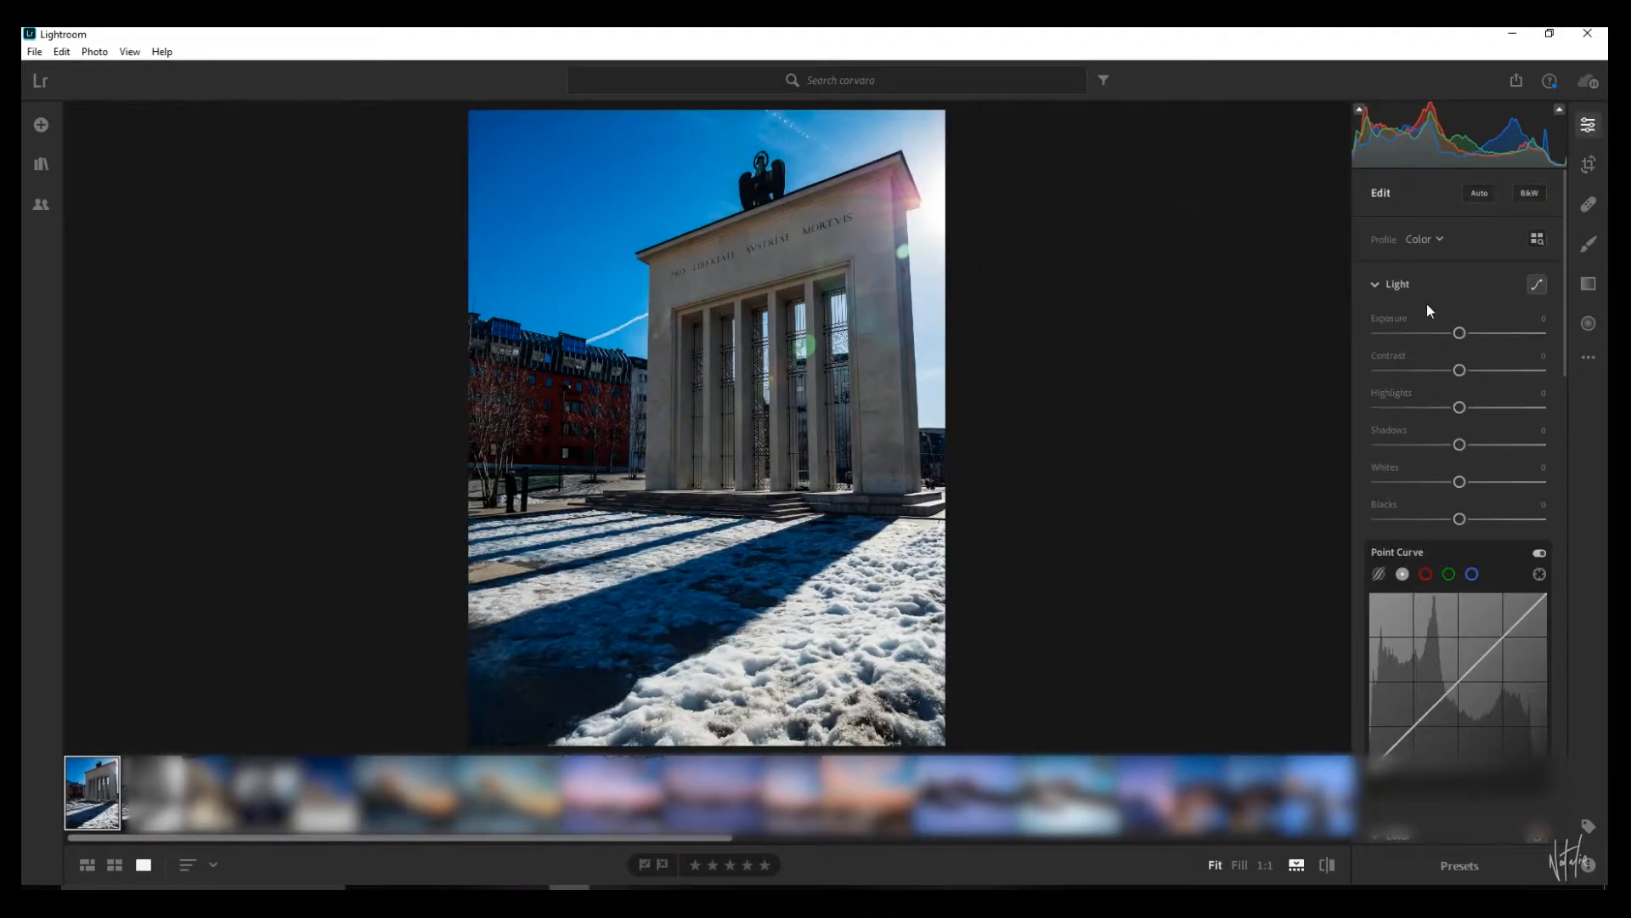
right_click(703, 427)
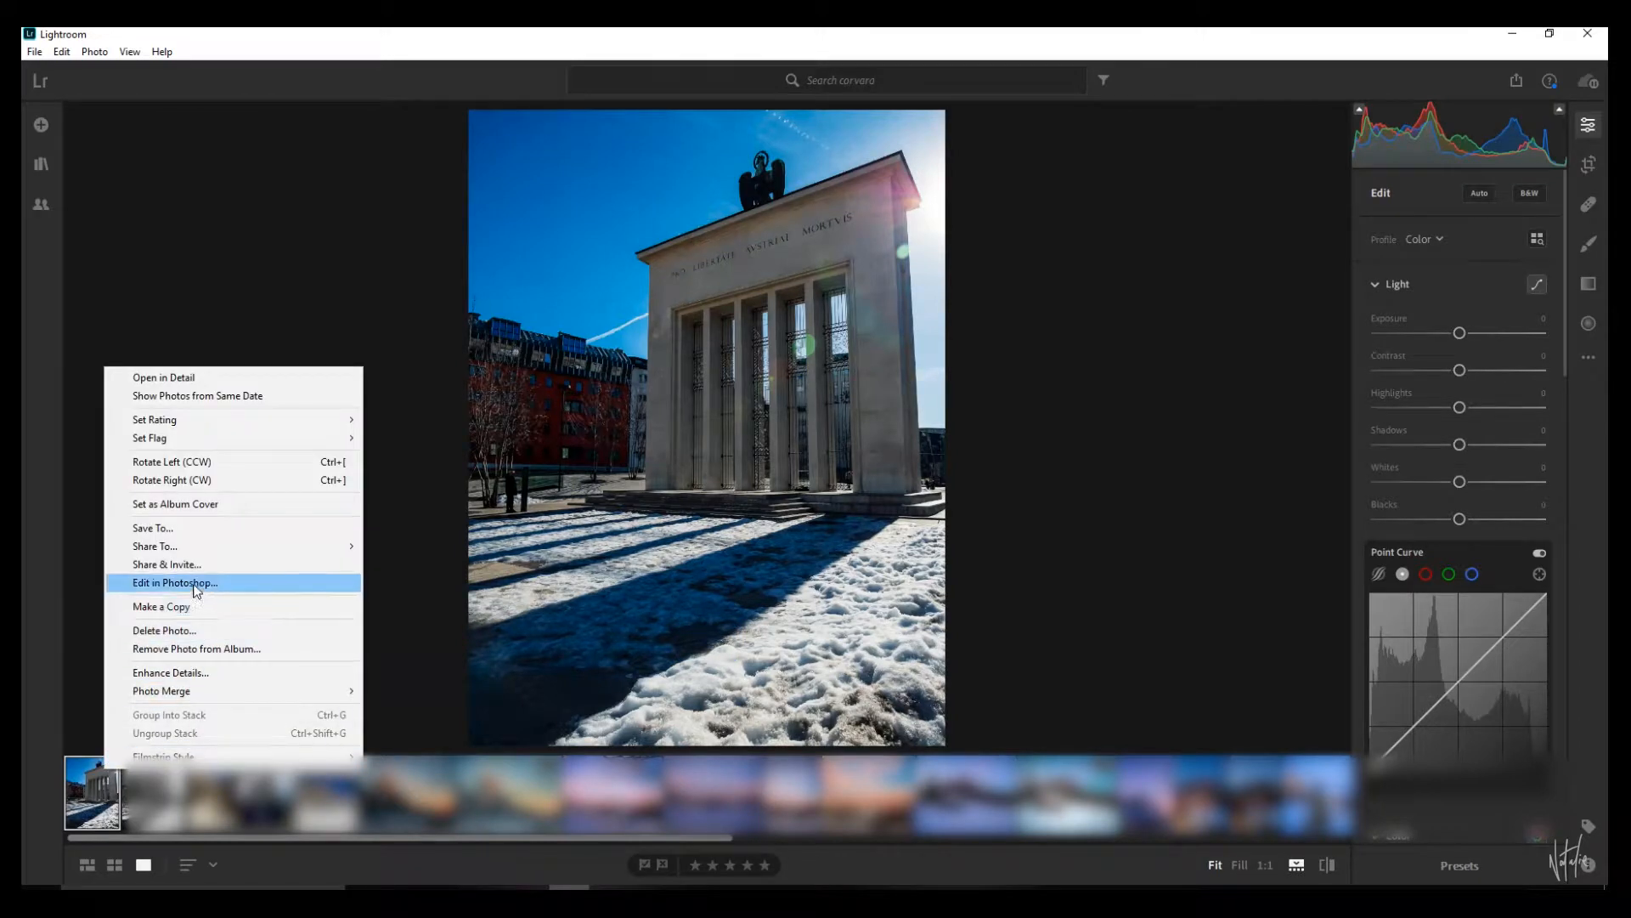
click(175, 583)
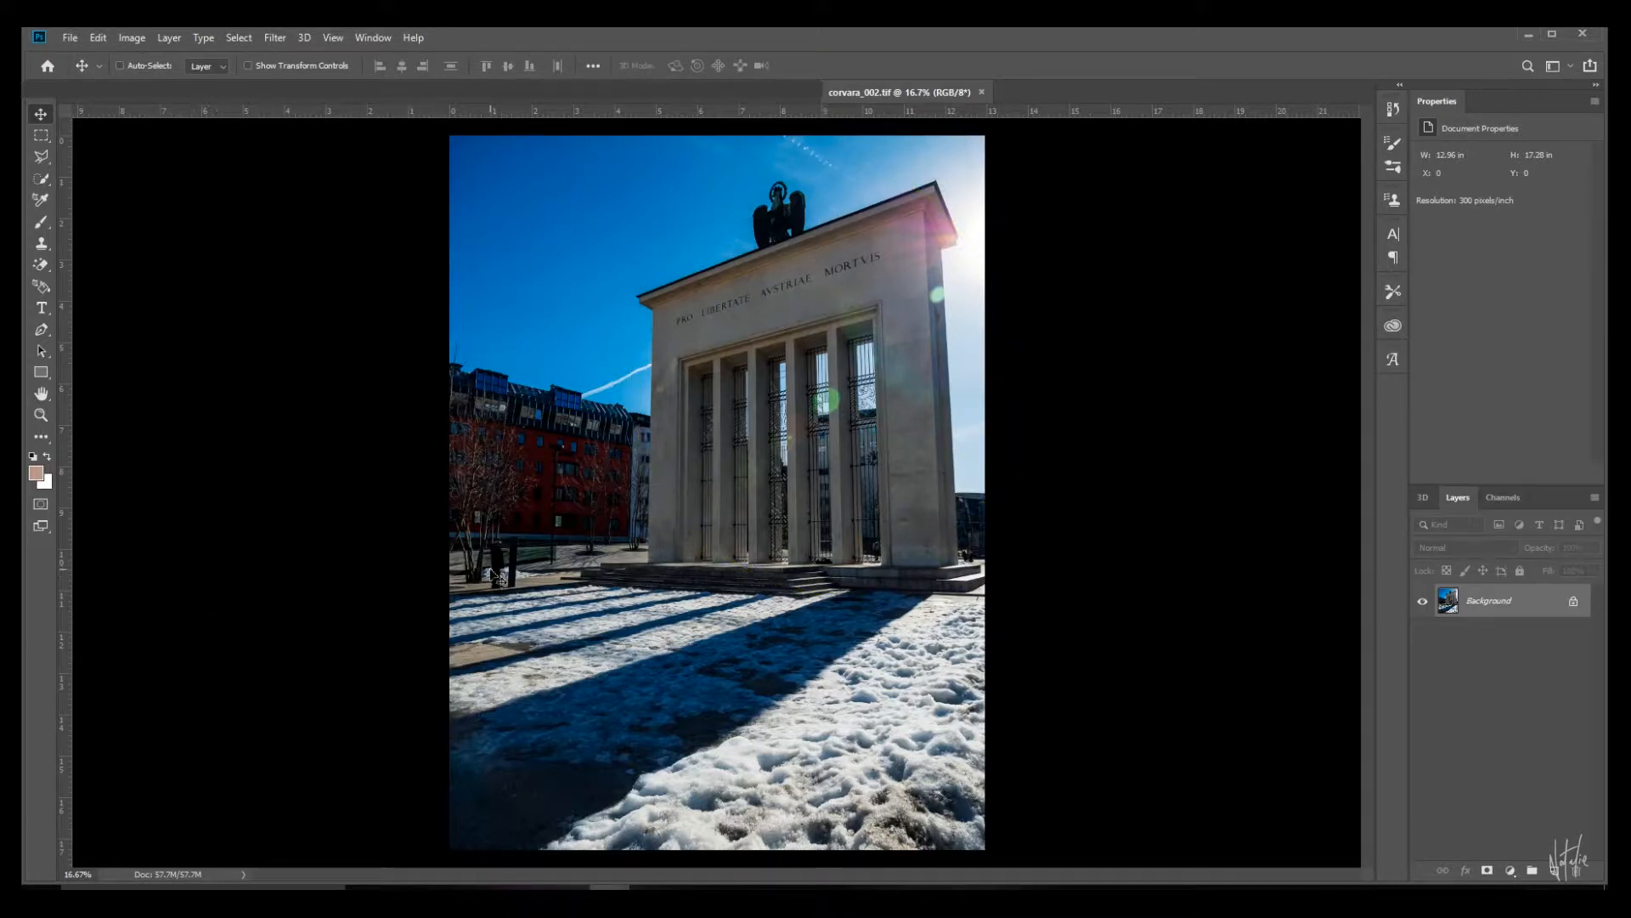
- Select the monument and its rooftop statue using Quick Selection and Select Subject
click(41, 176)
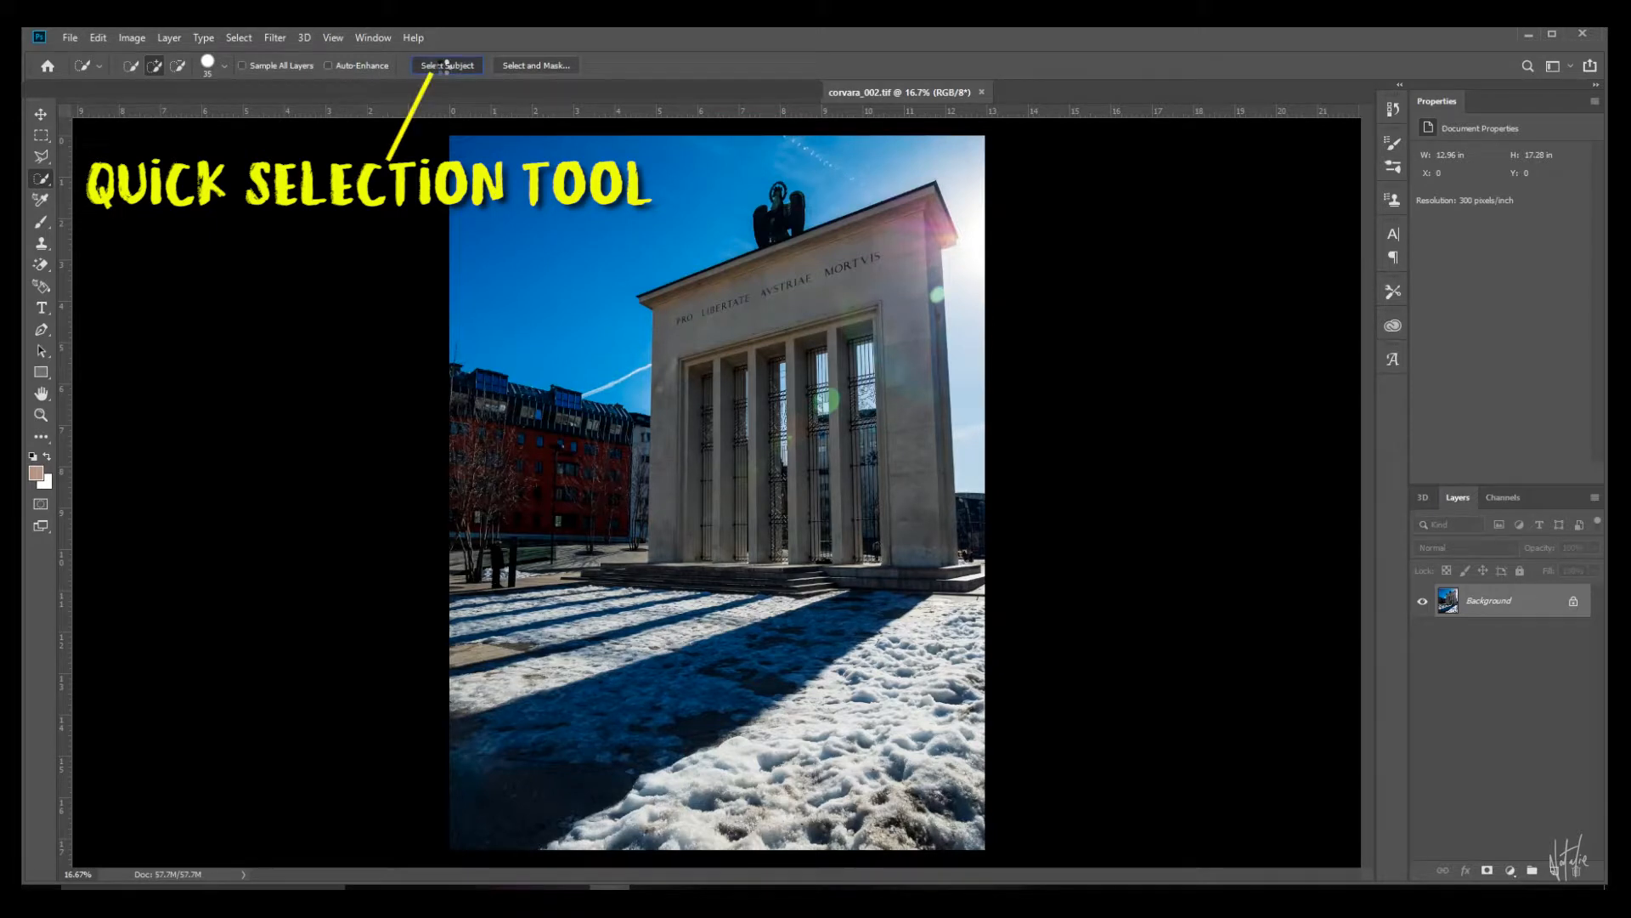
click(448, 64)
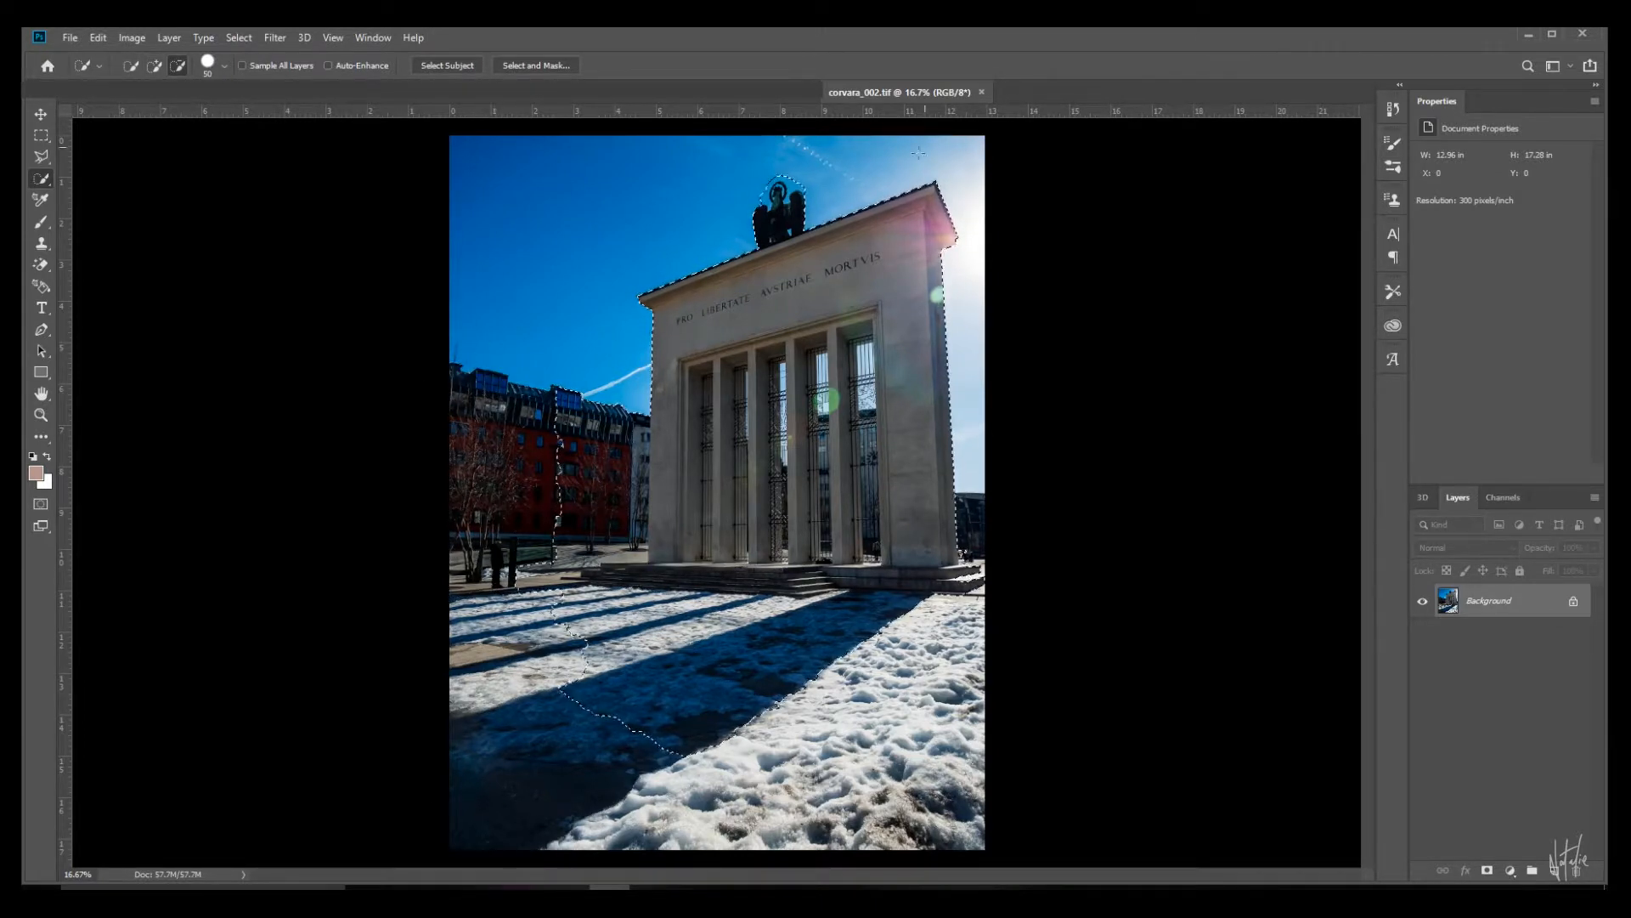
click(446, 64)
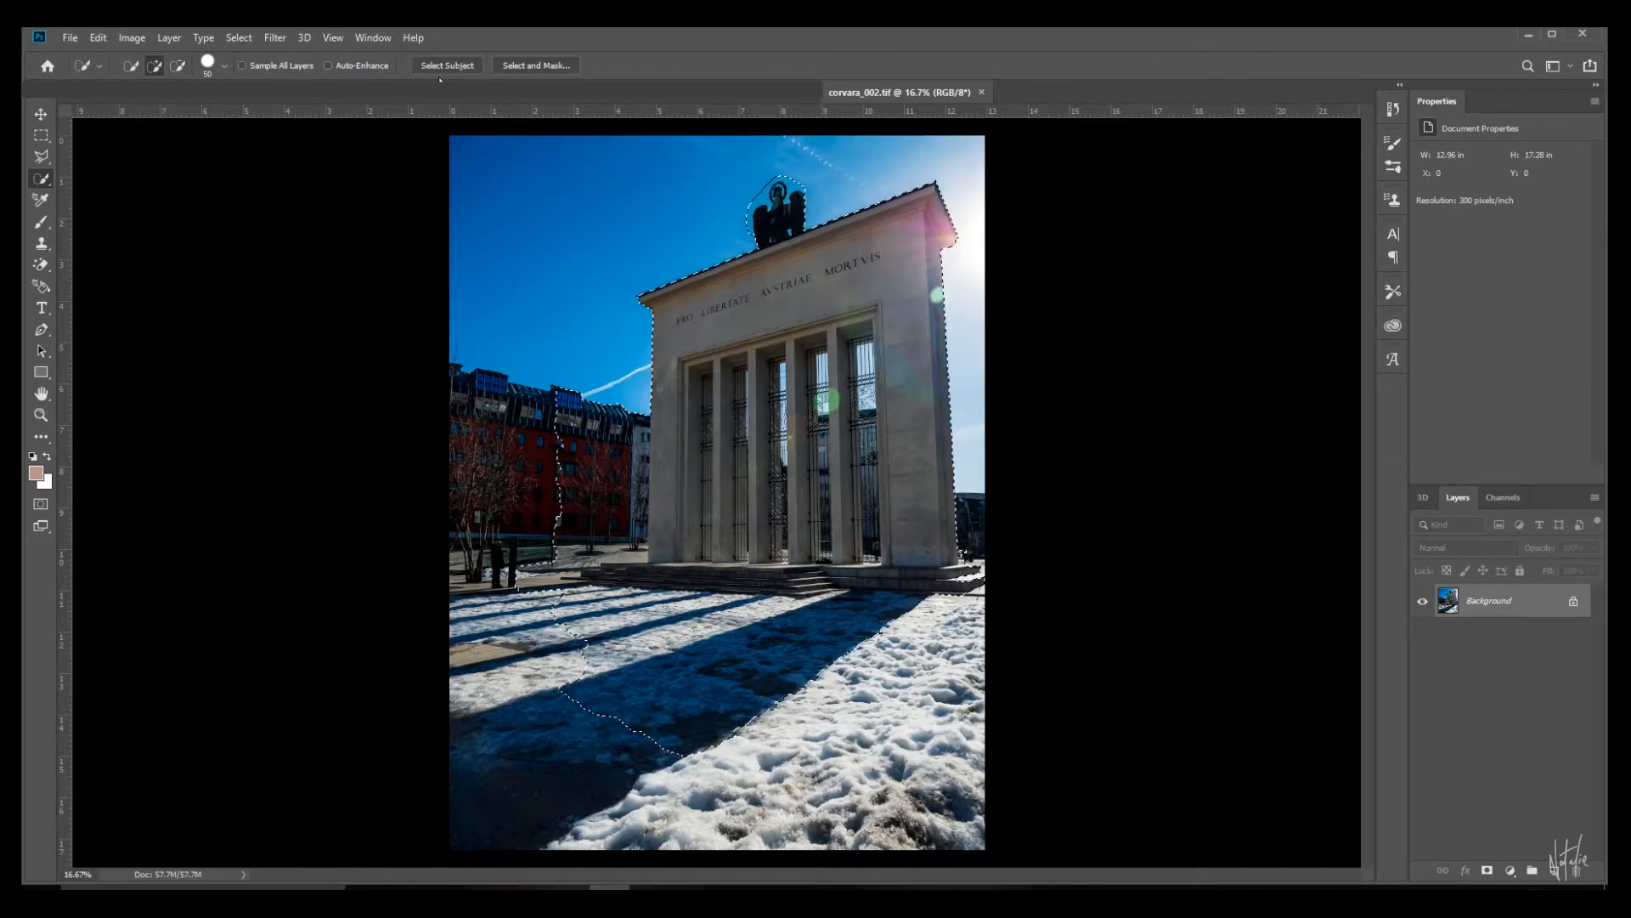
click(238, 38)
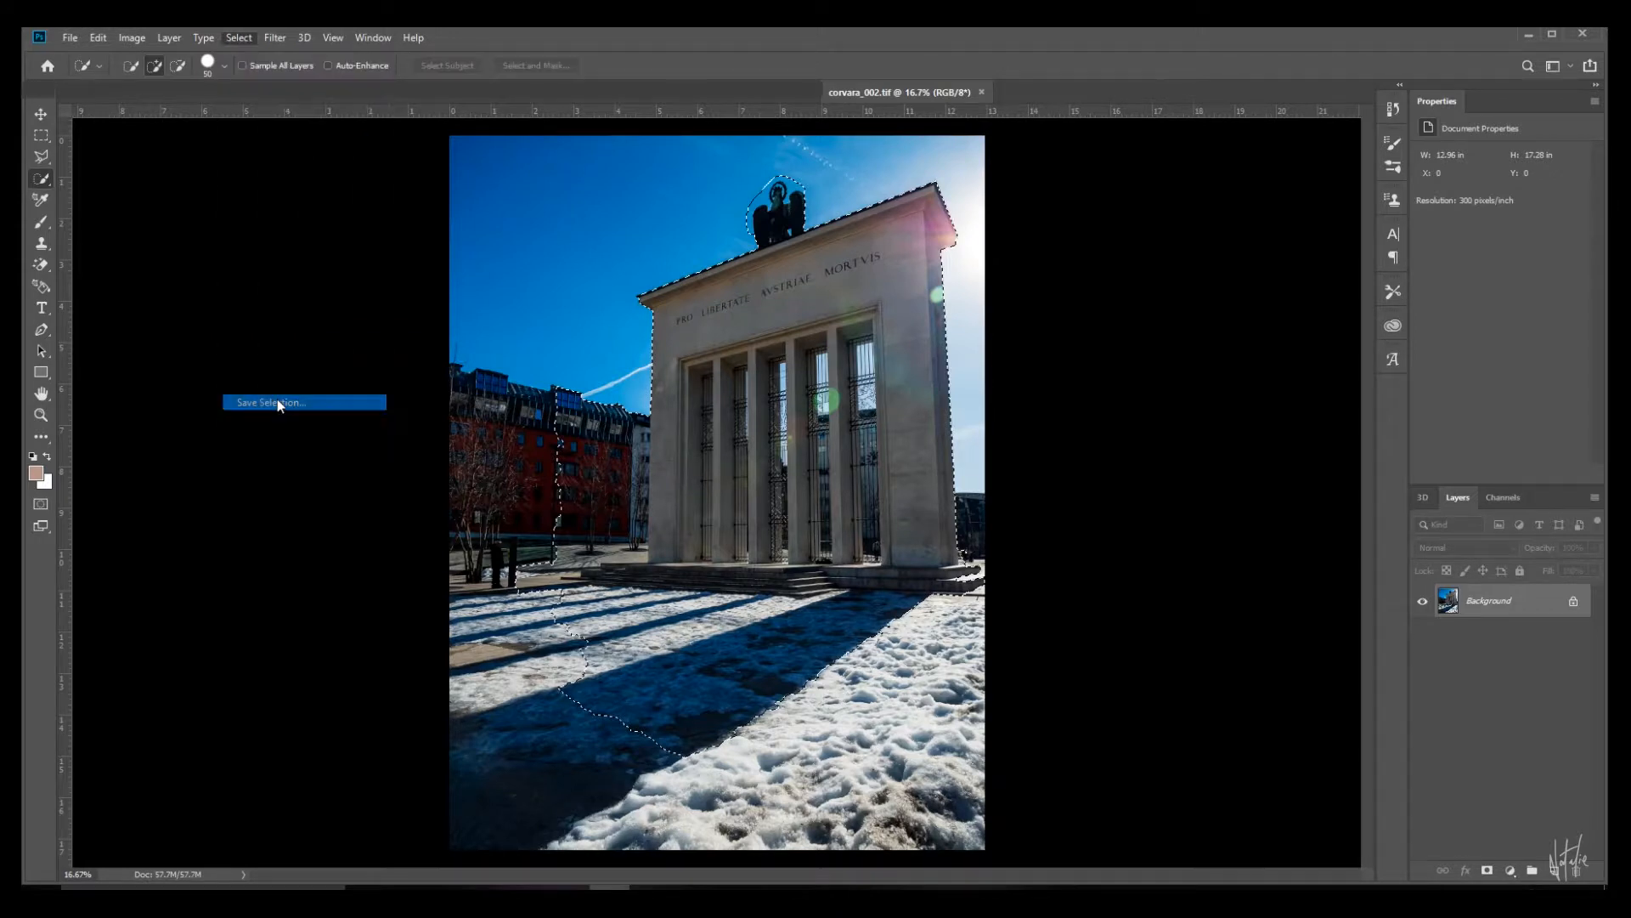
- Save the monument selection as a channel named SAVED
click(270, 403)
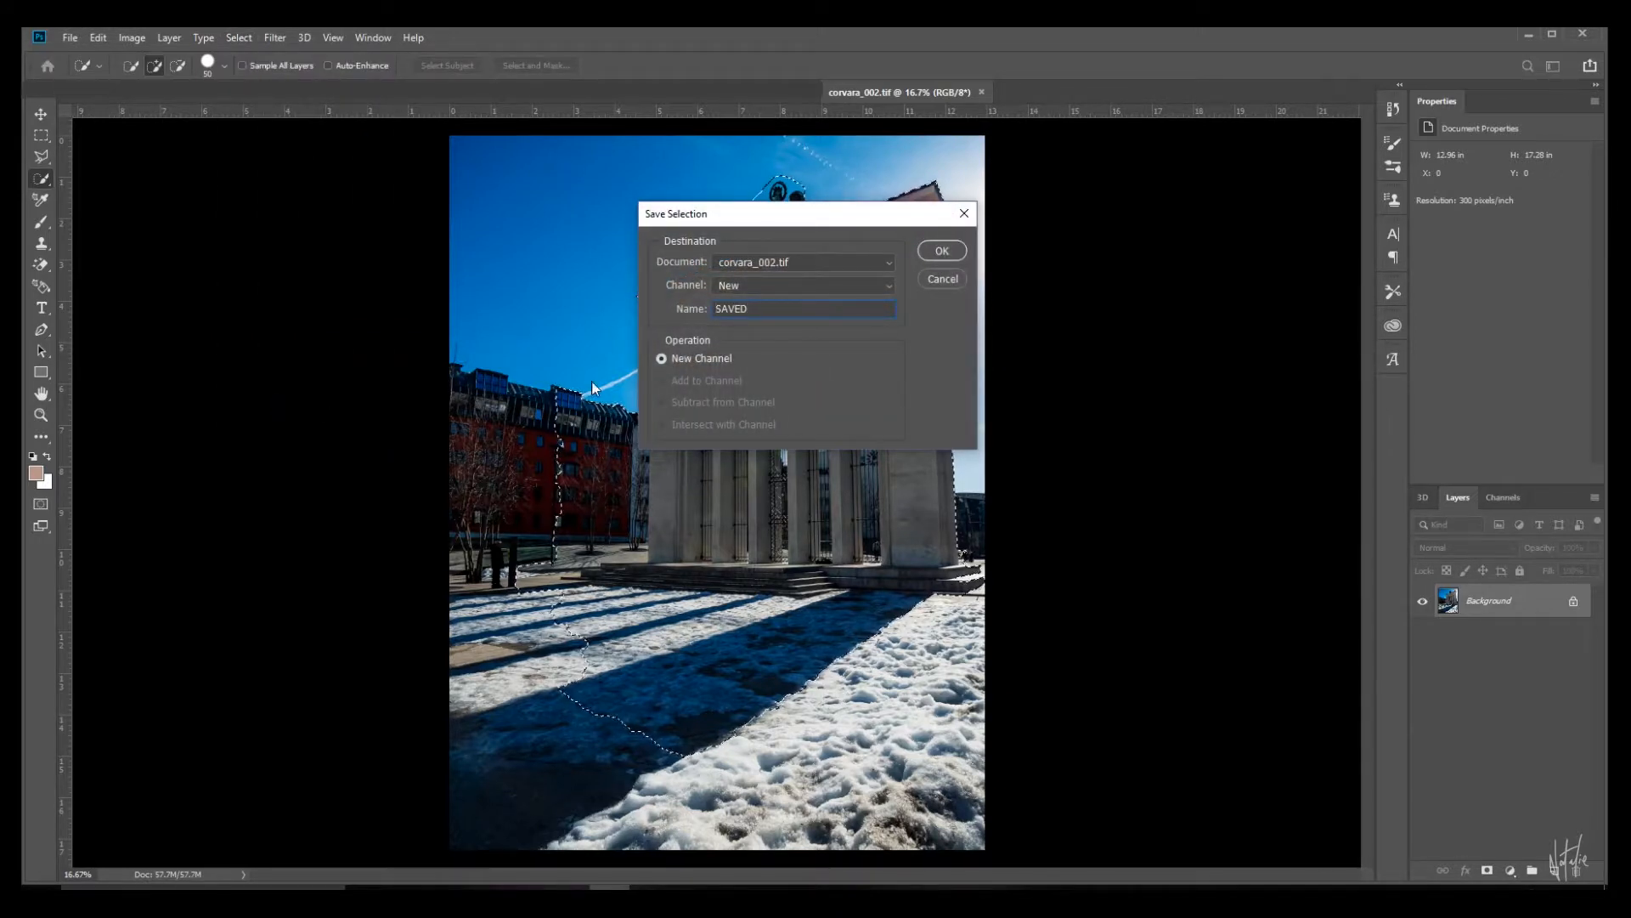
click(940, 250)
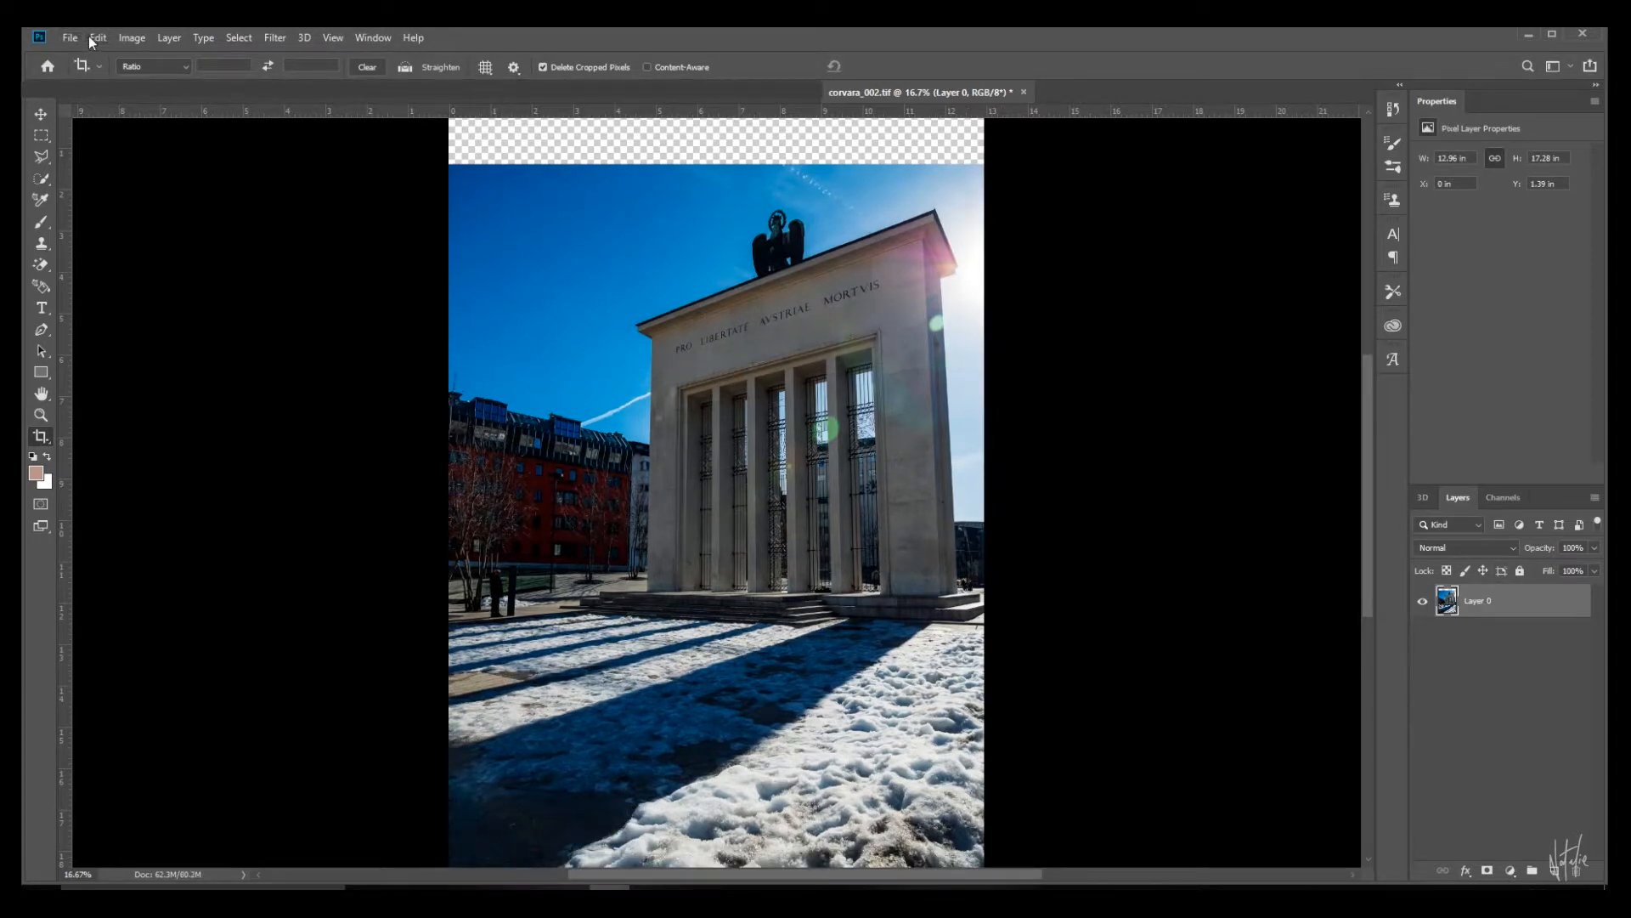
- Content-Aware Scale the sky upward, protecting the SAVED channel
click(97, 38)
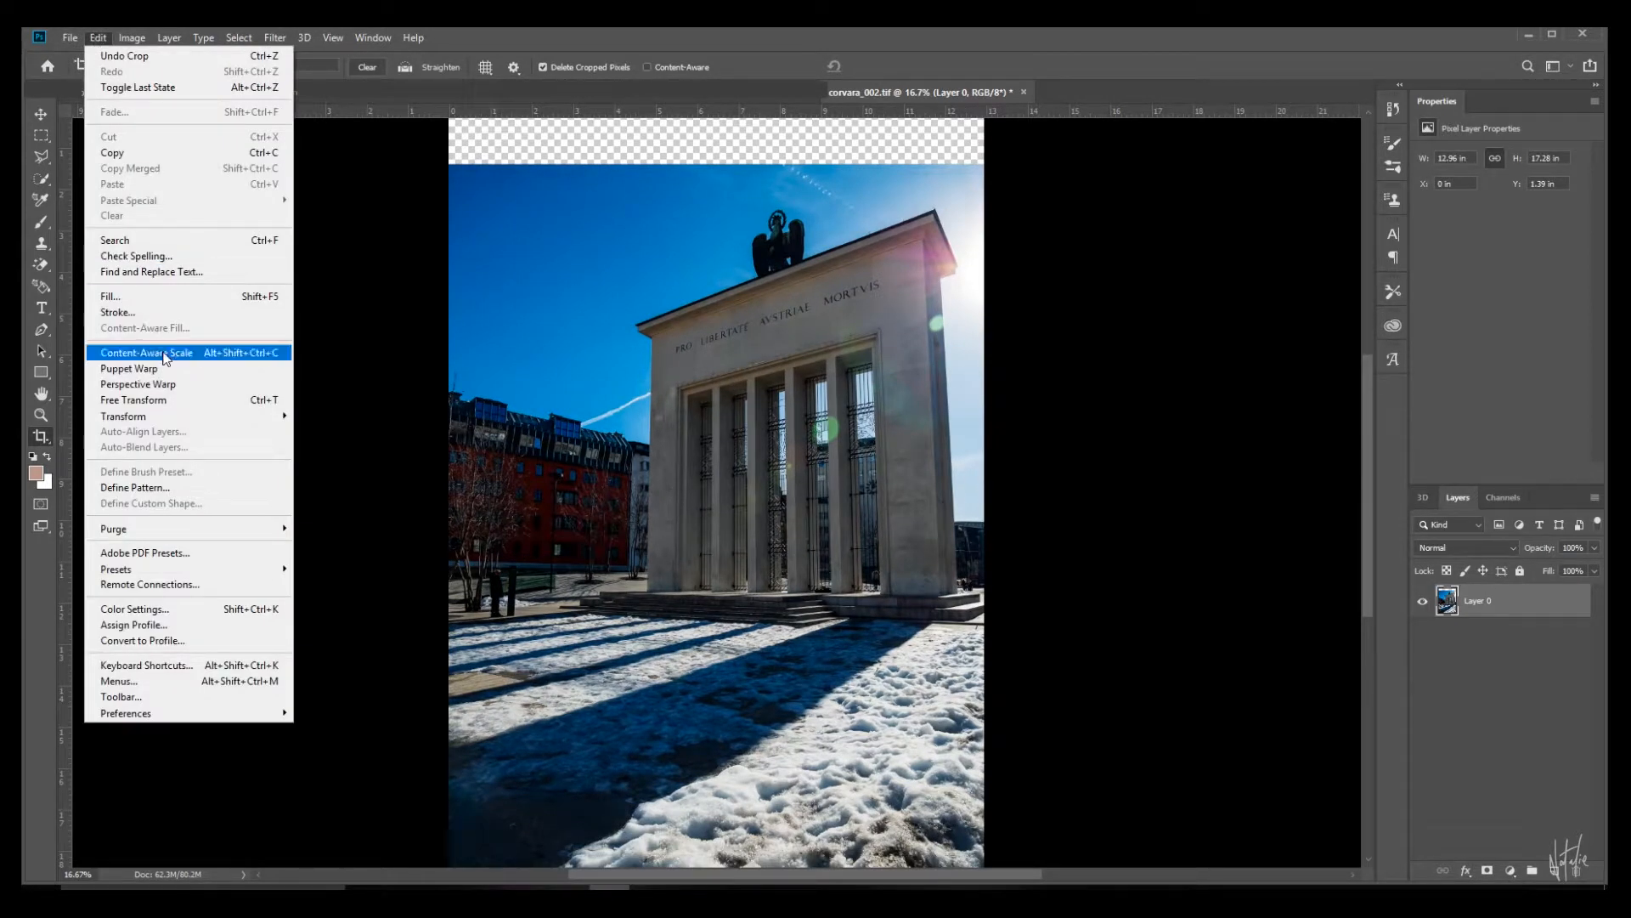
click(146, 352)
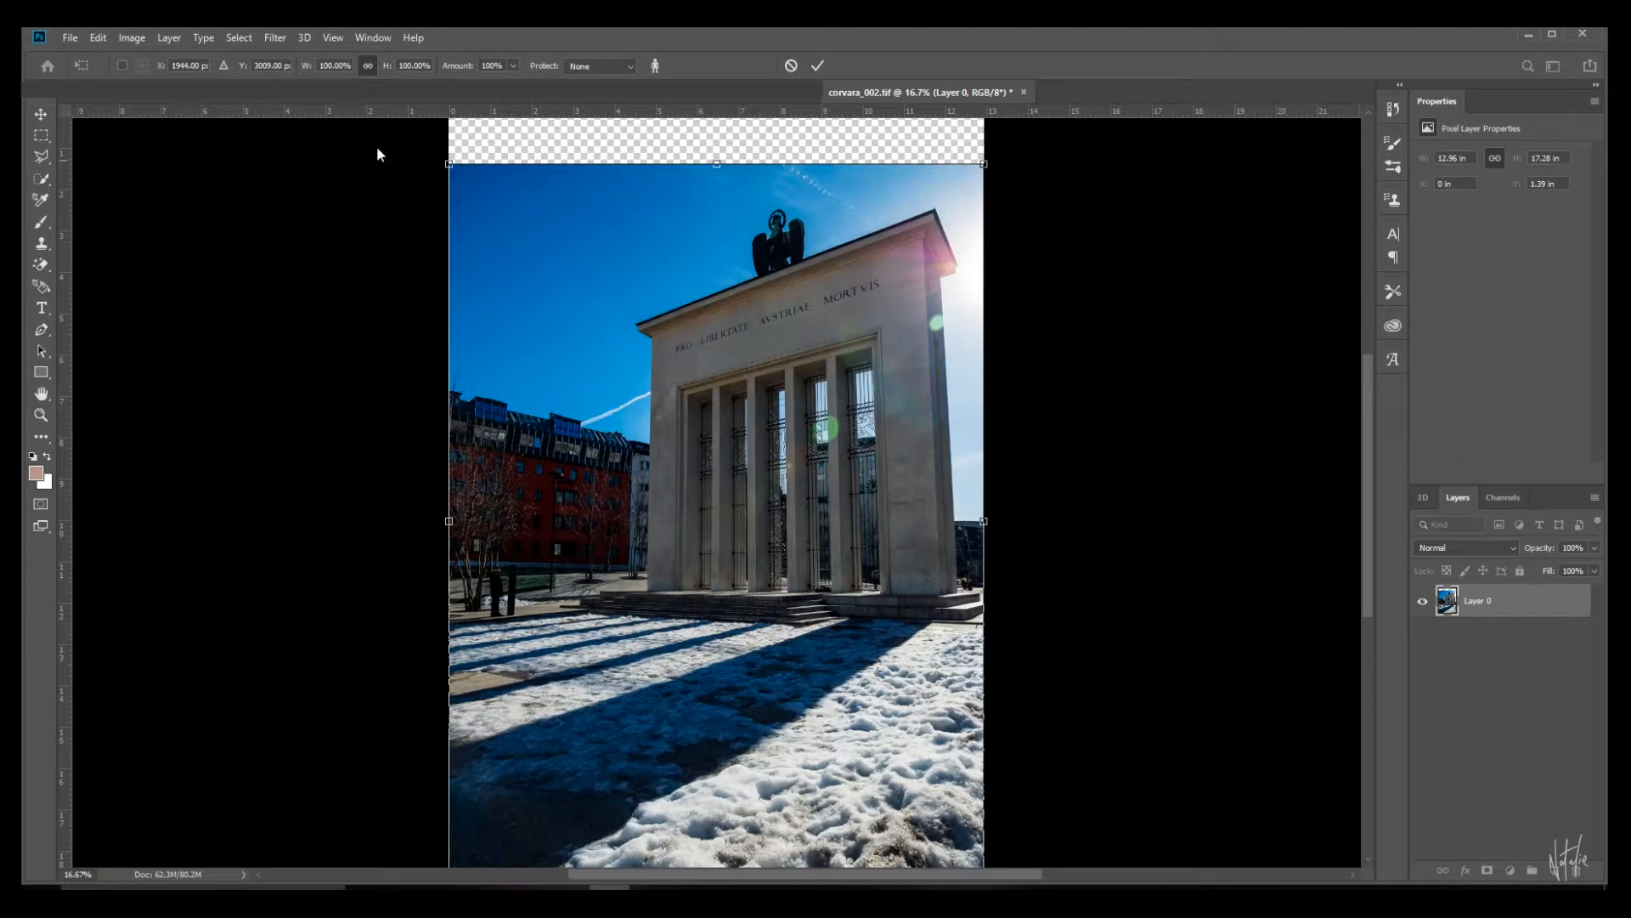
click(598, 66)
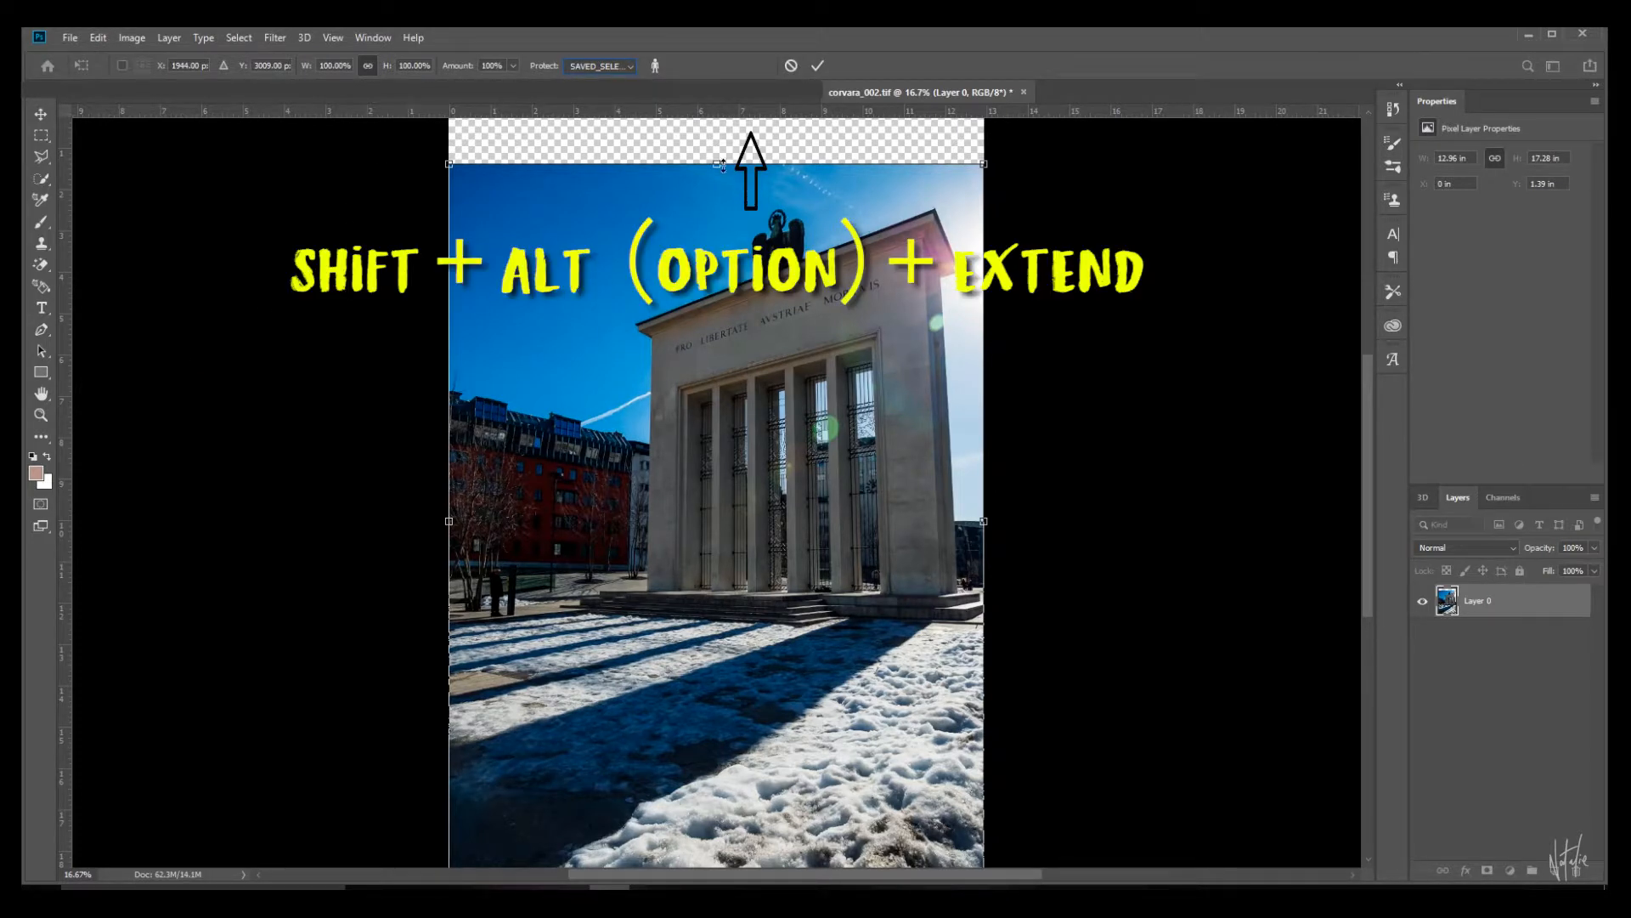
drag(716, 163, 720, 153)
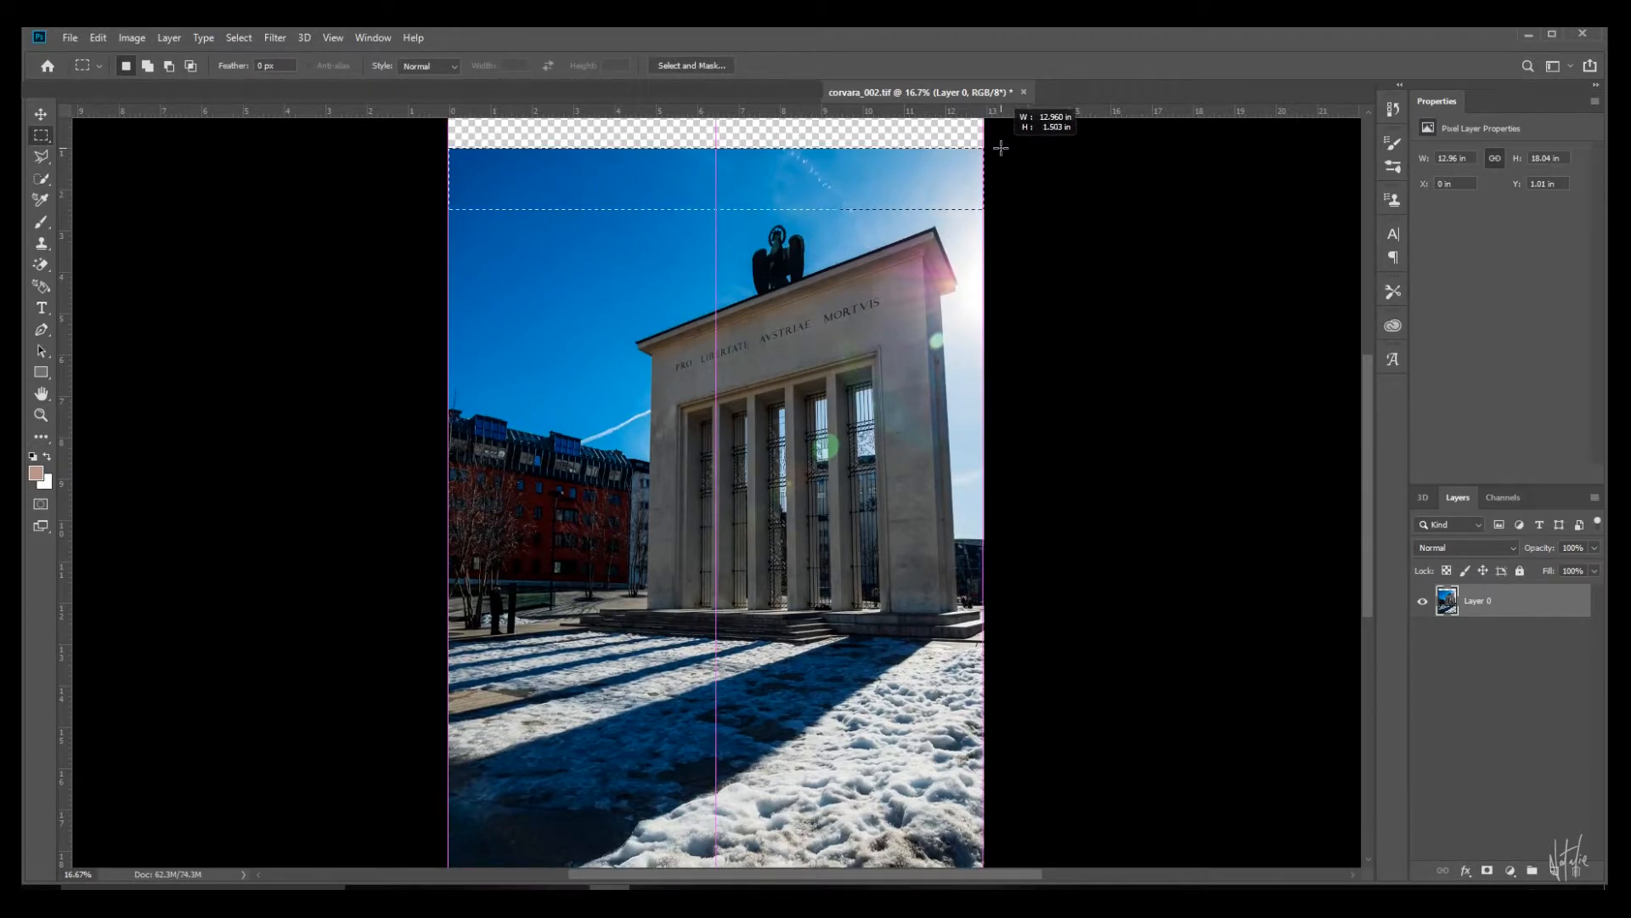
- Content-Aware Scale the selected top sky band further upward and commit
click(96, 38)
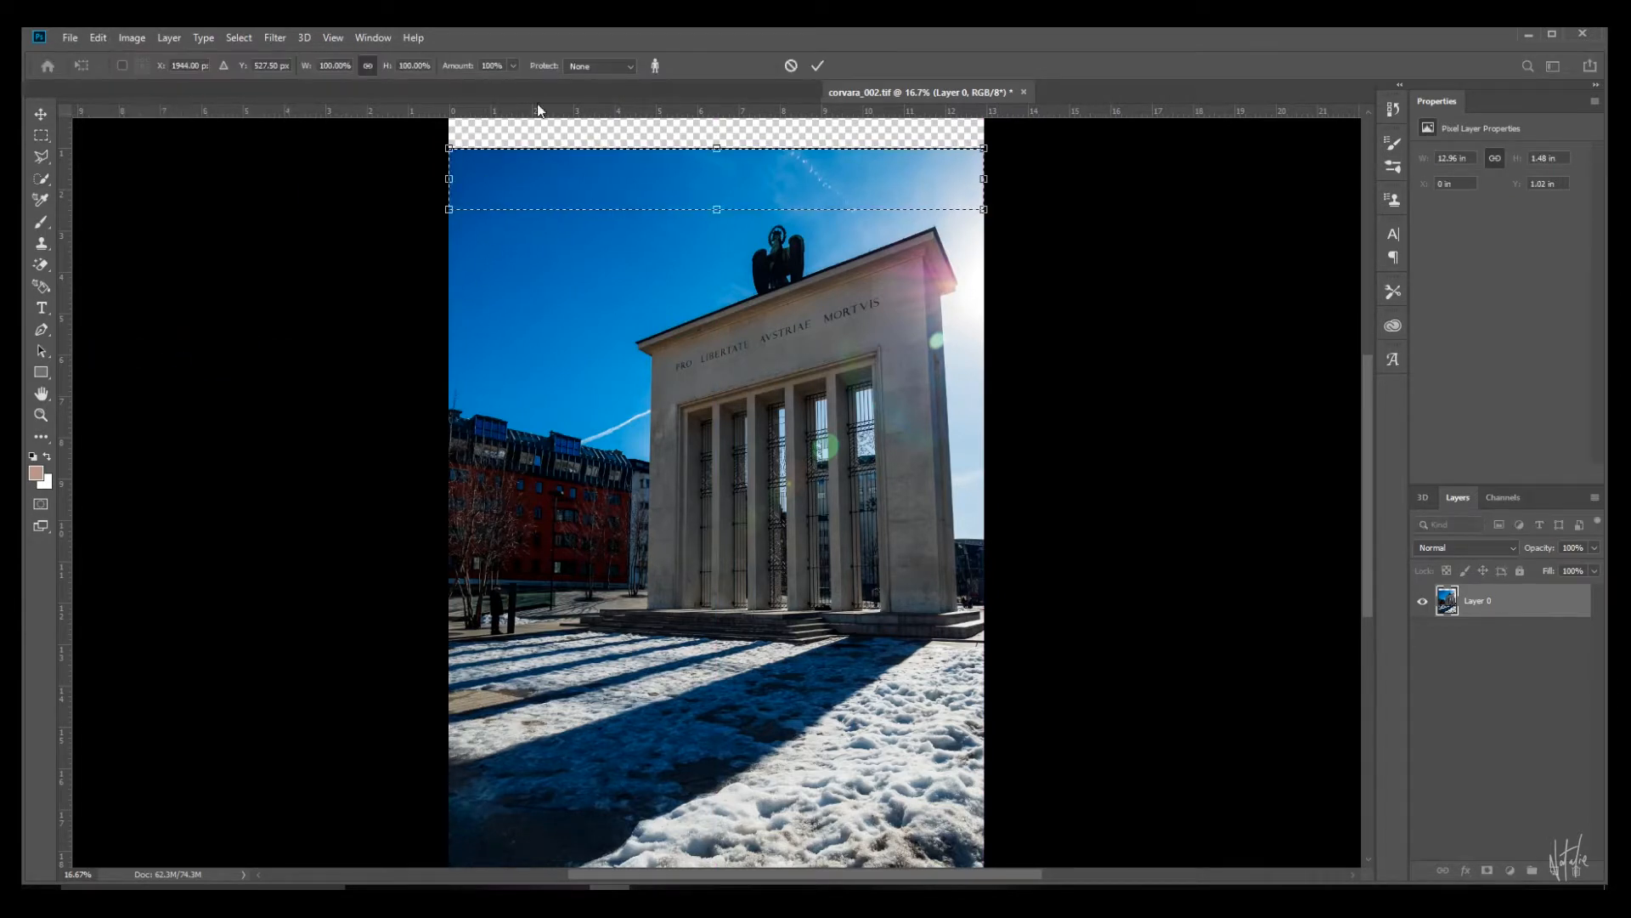
click(598, 66)
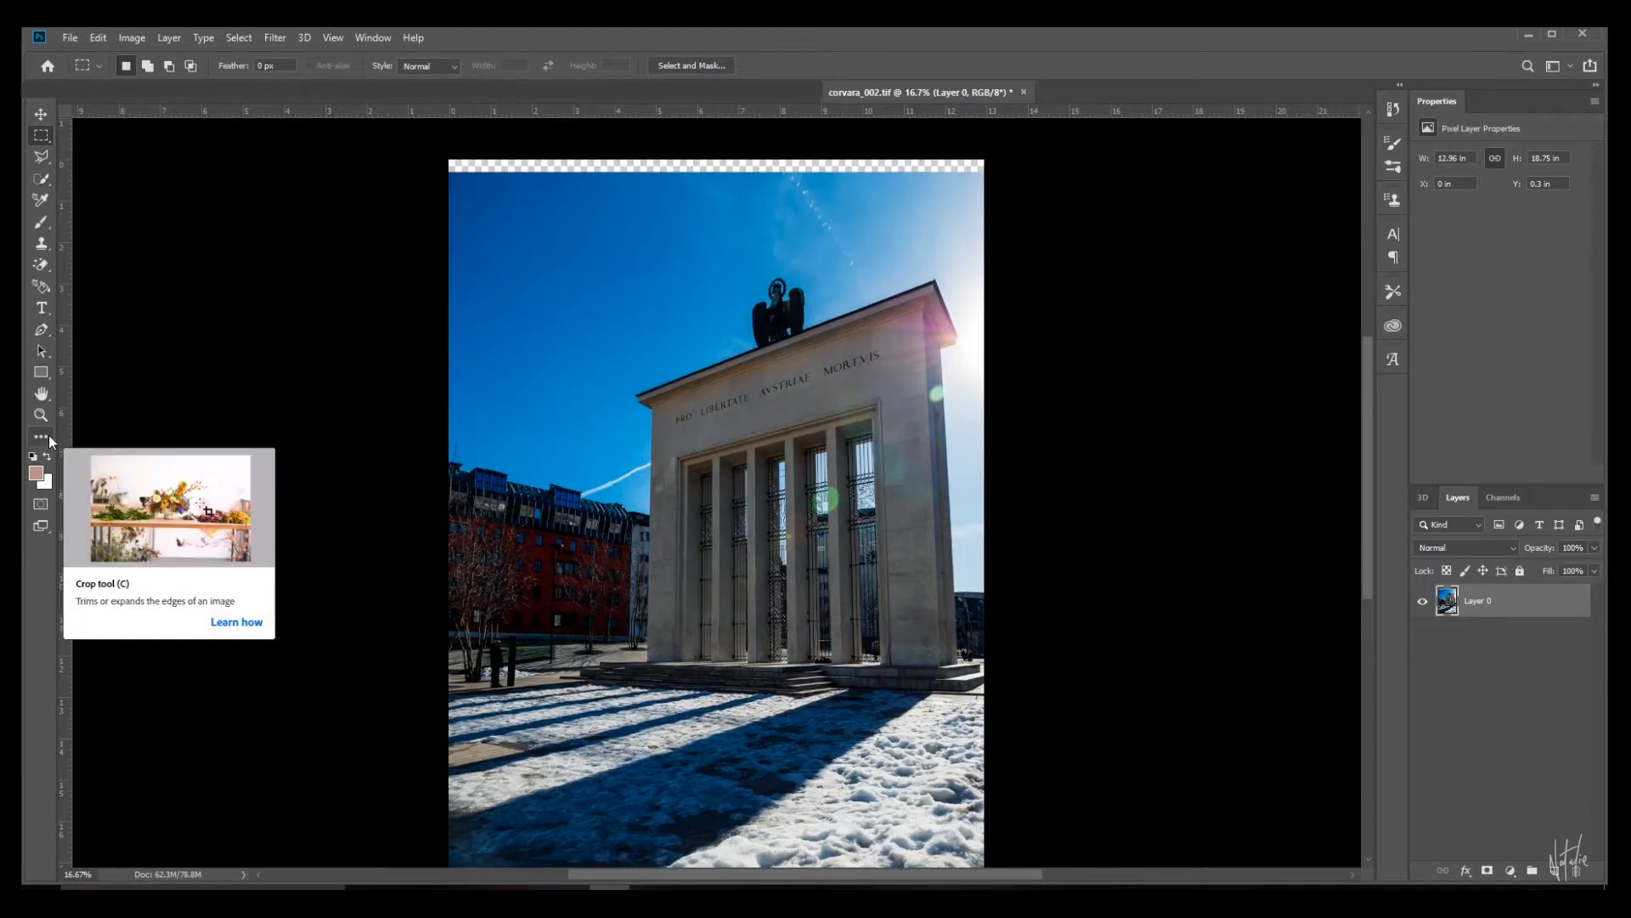
- Crop off the top sliver and add a transparent strip on the right
click(41, 439)
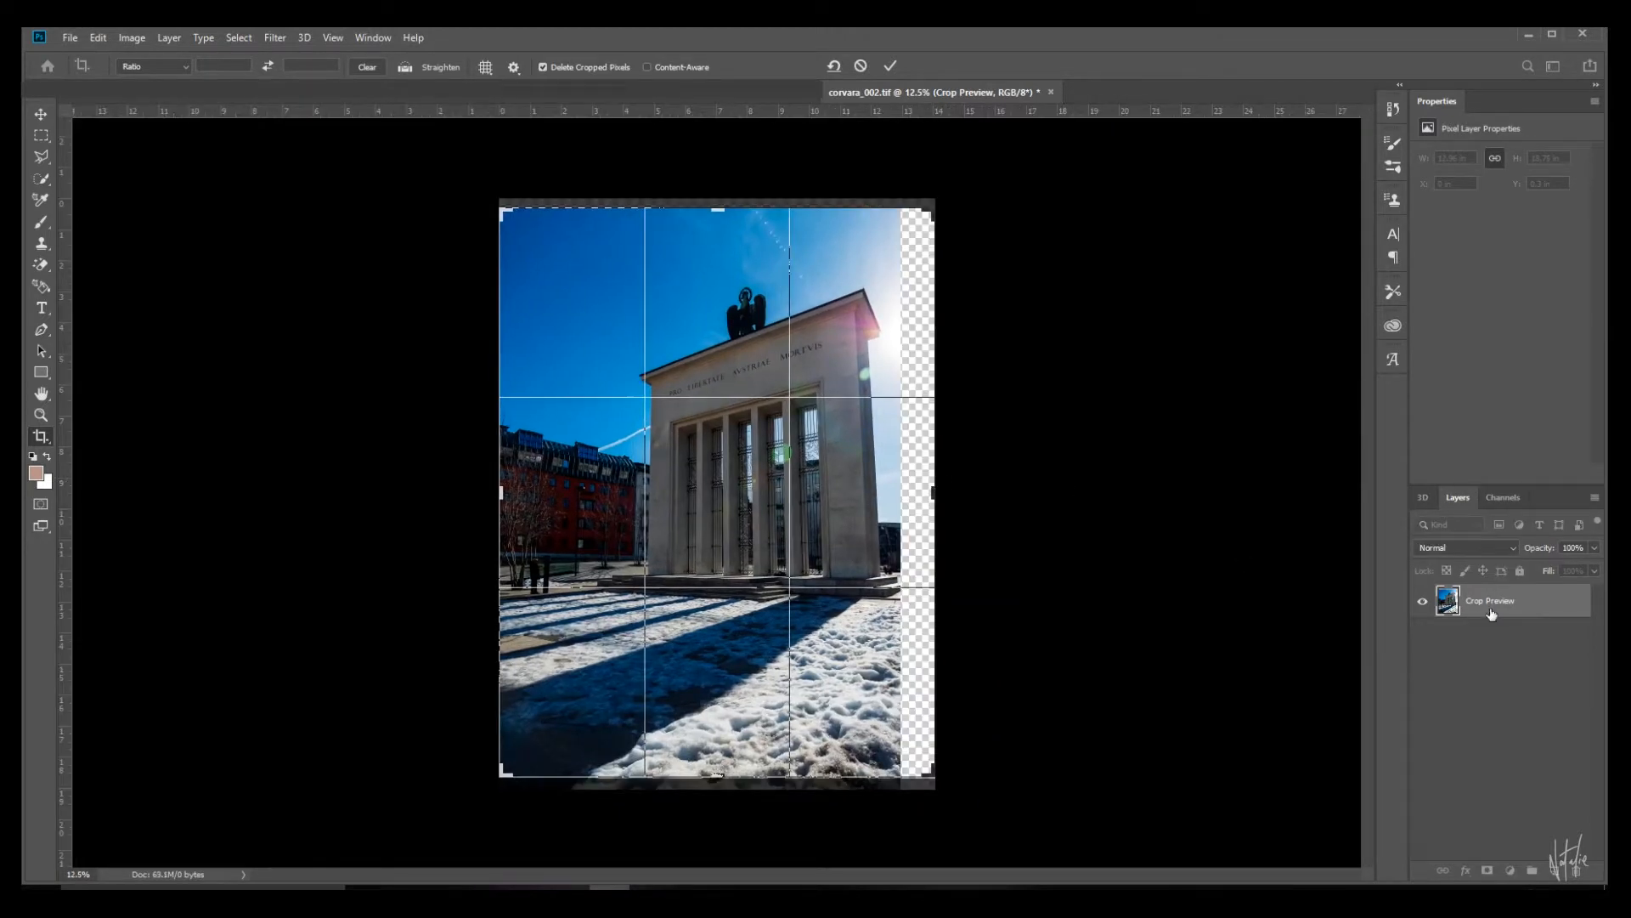
click(889, 65)
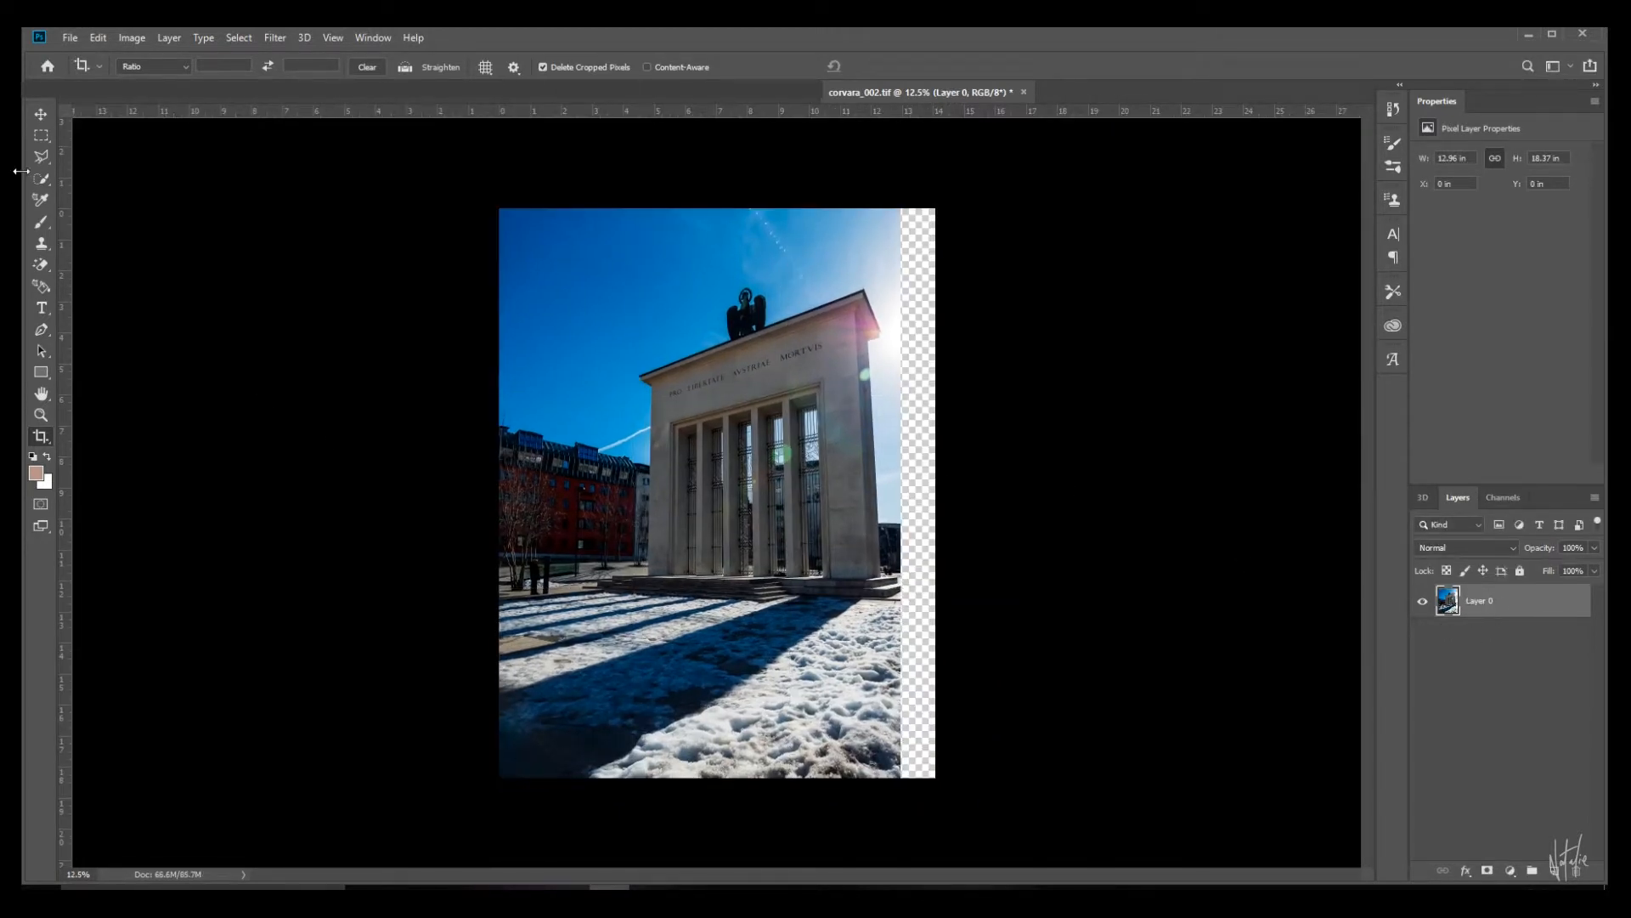
click(96, 38)
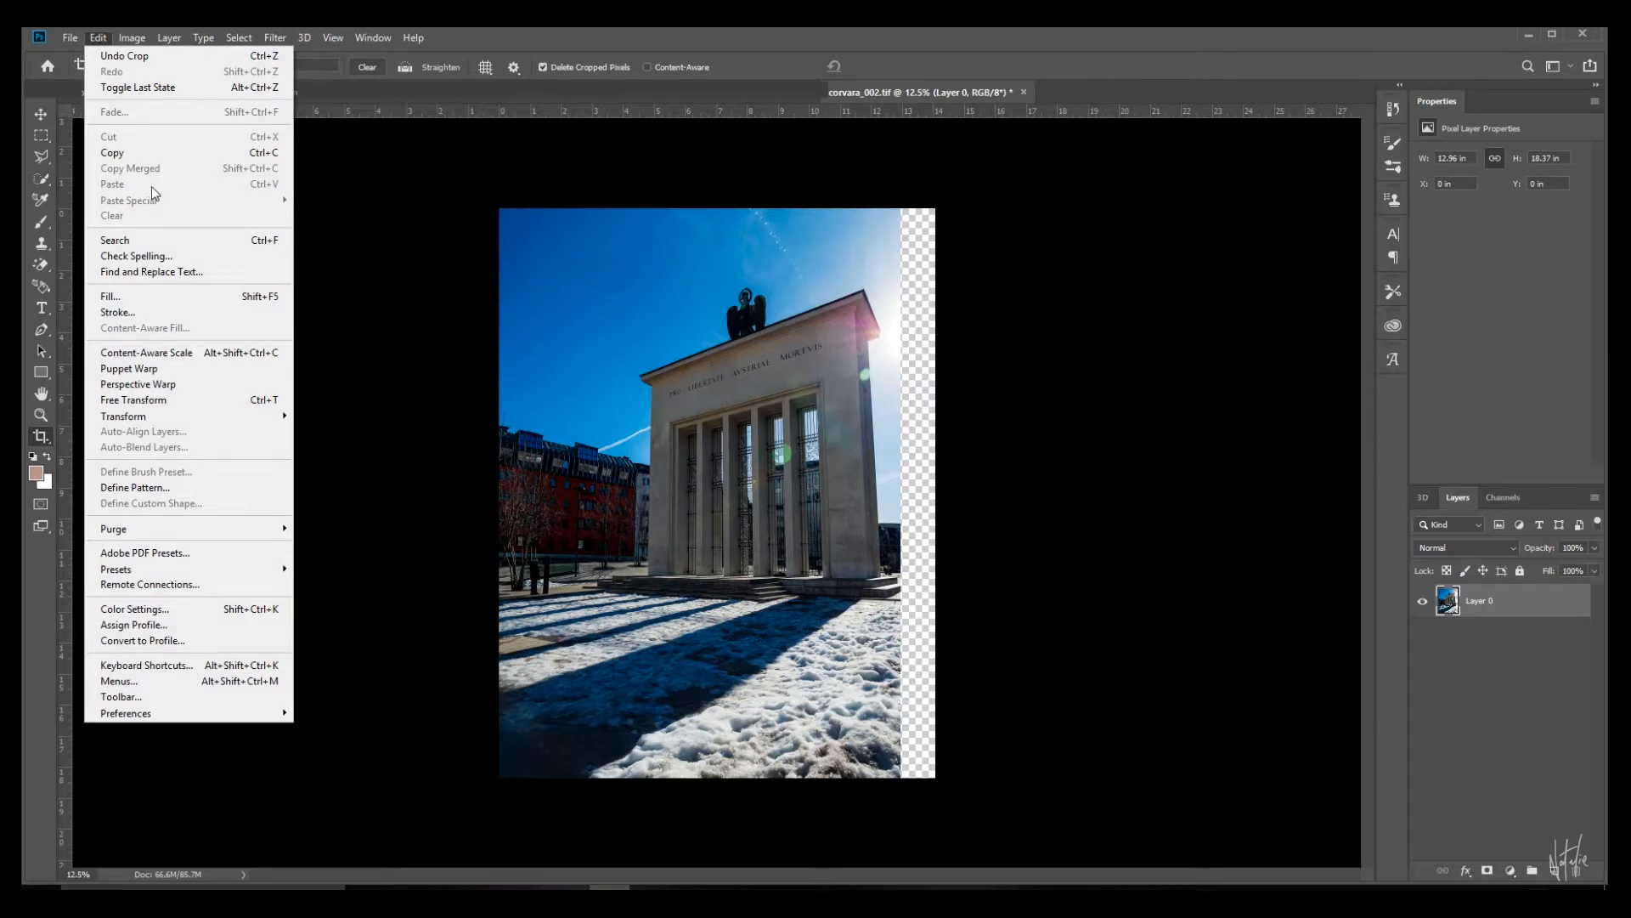
click(133, 399)
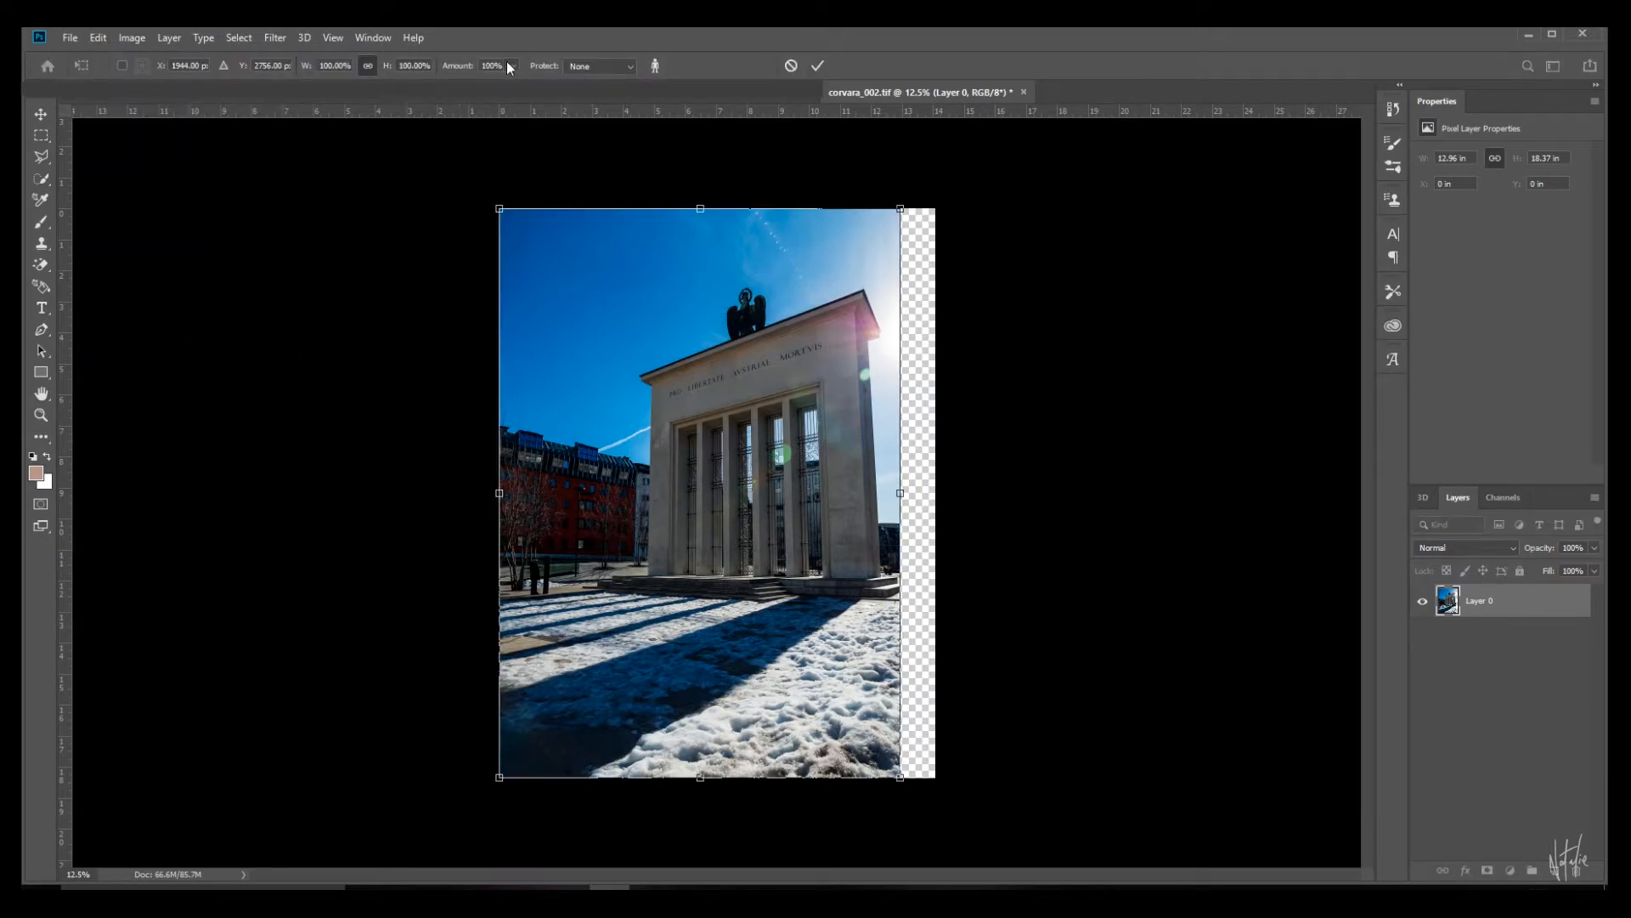
click(599, 65)
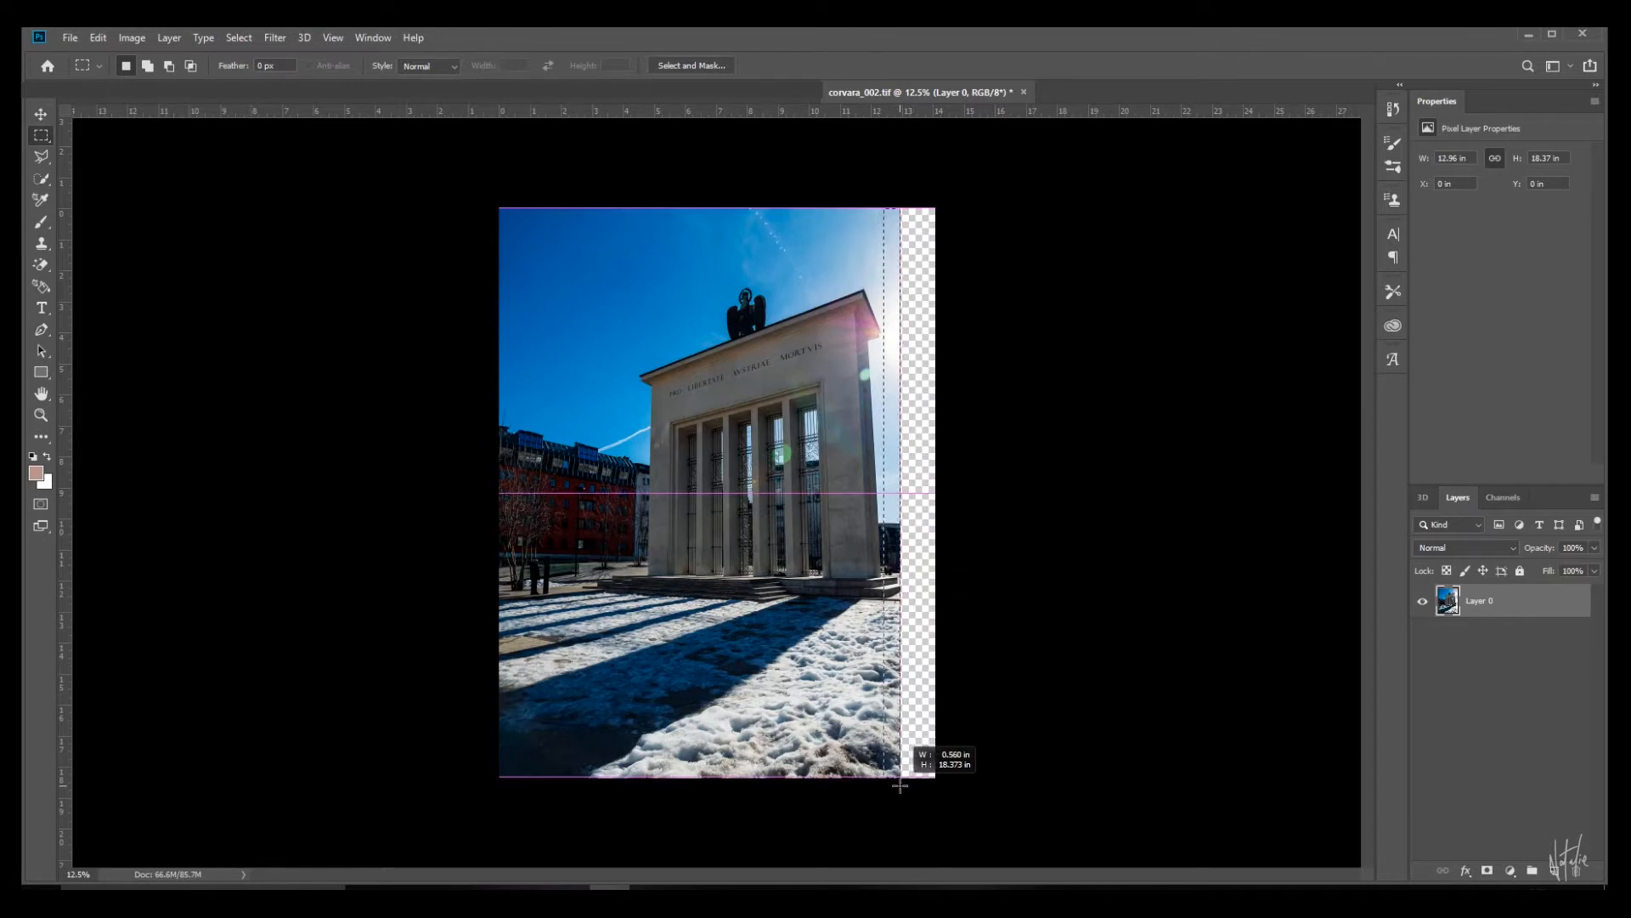
- Content-Aware Scale the right side to fill the empty transparent strip
click(97, 38)
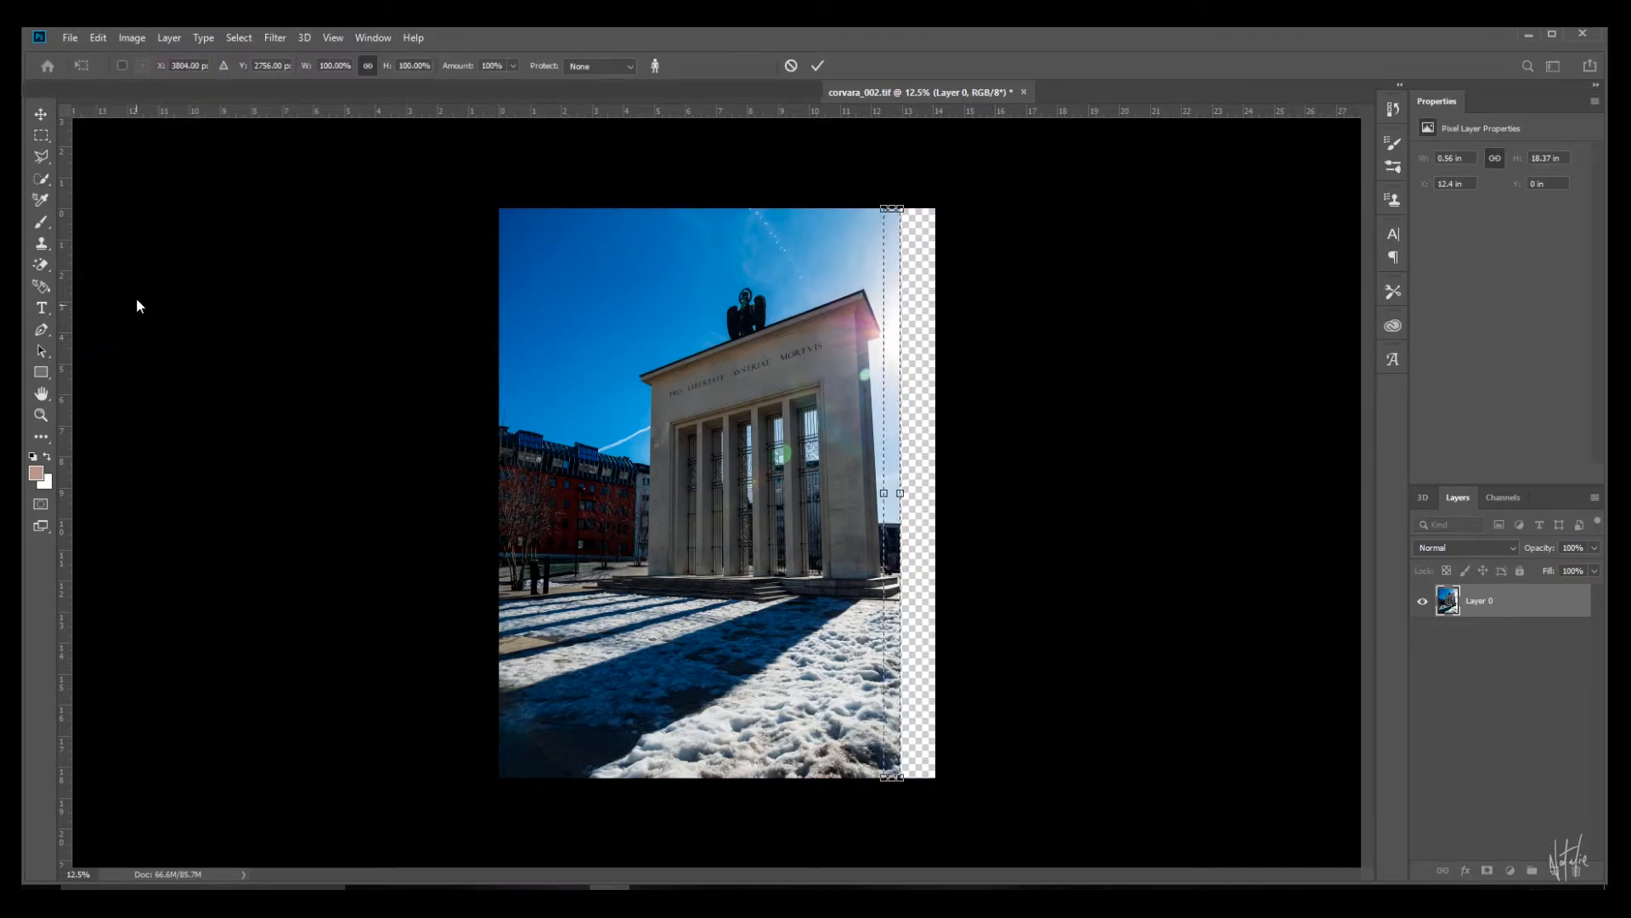
click(598, 66)
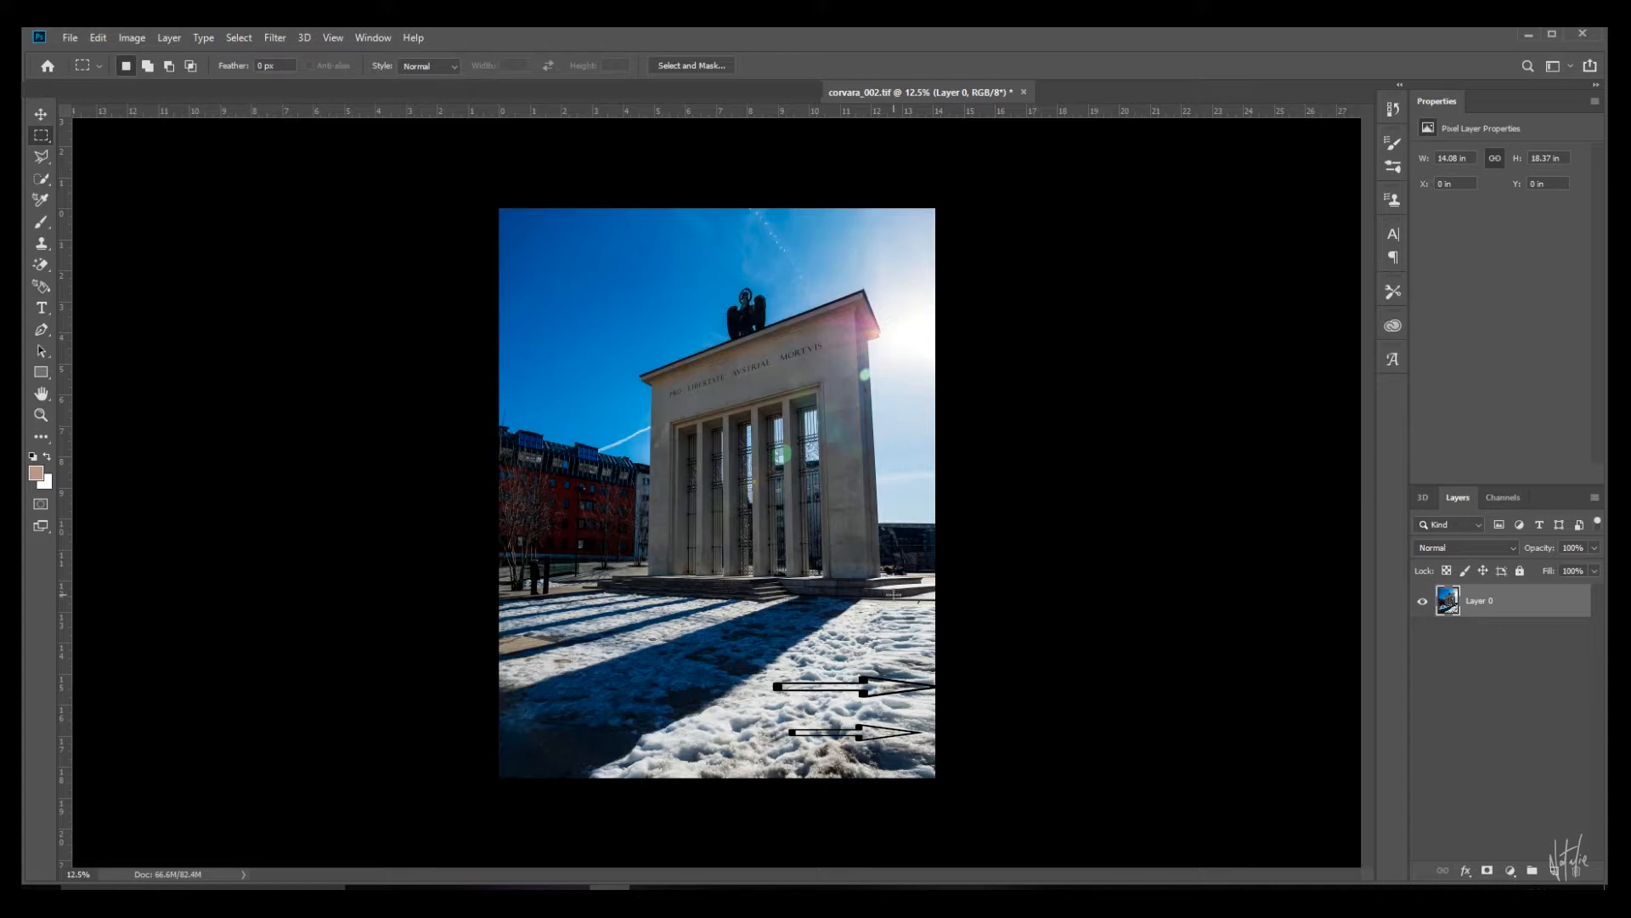
click(42, 243)
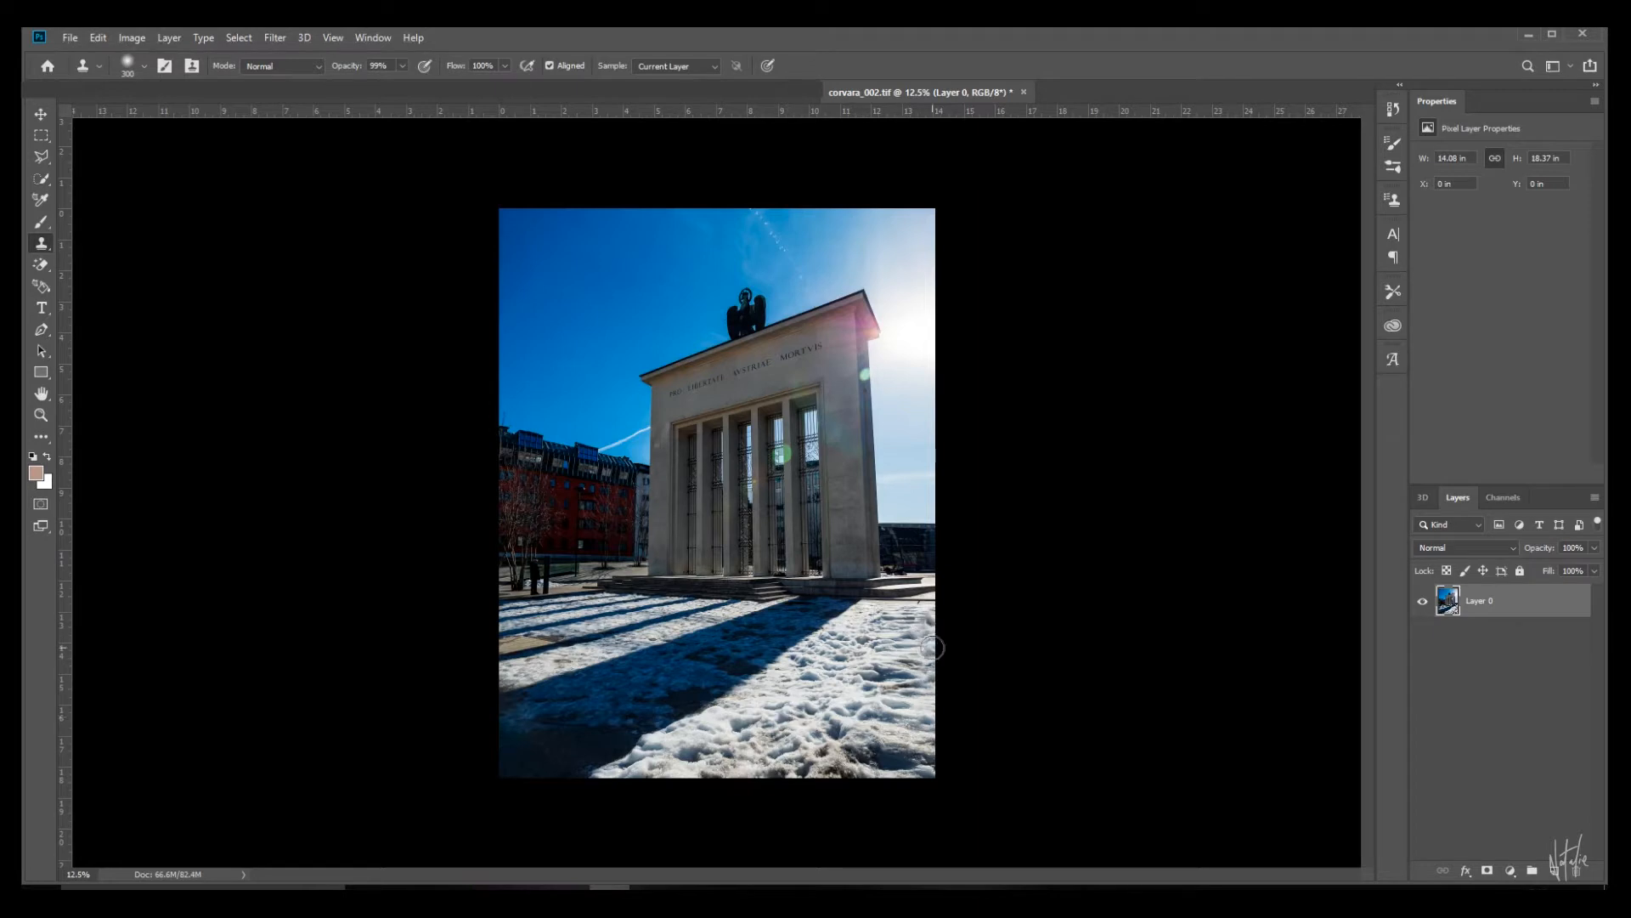
mouse_move(776, 709)
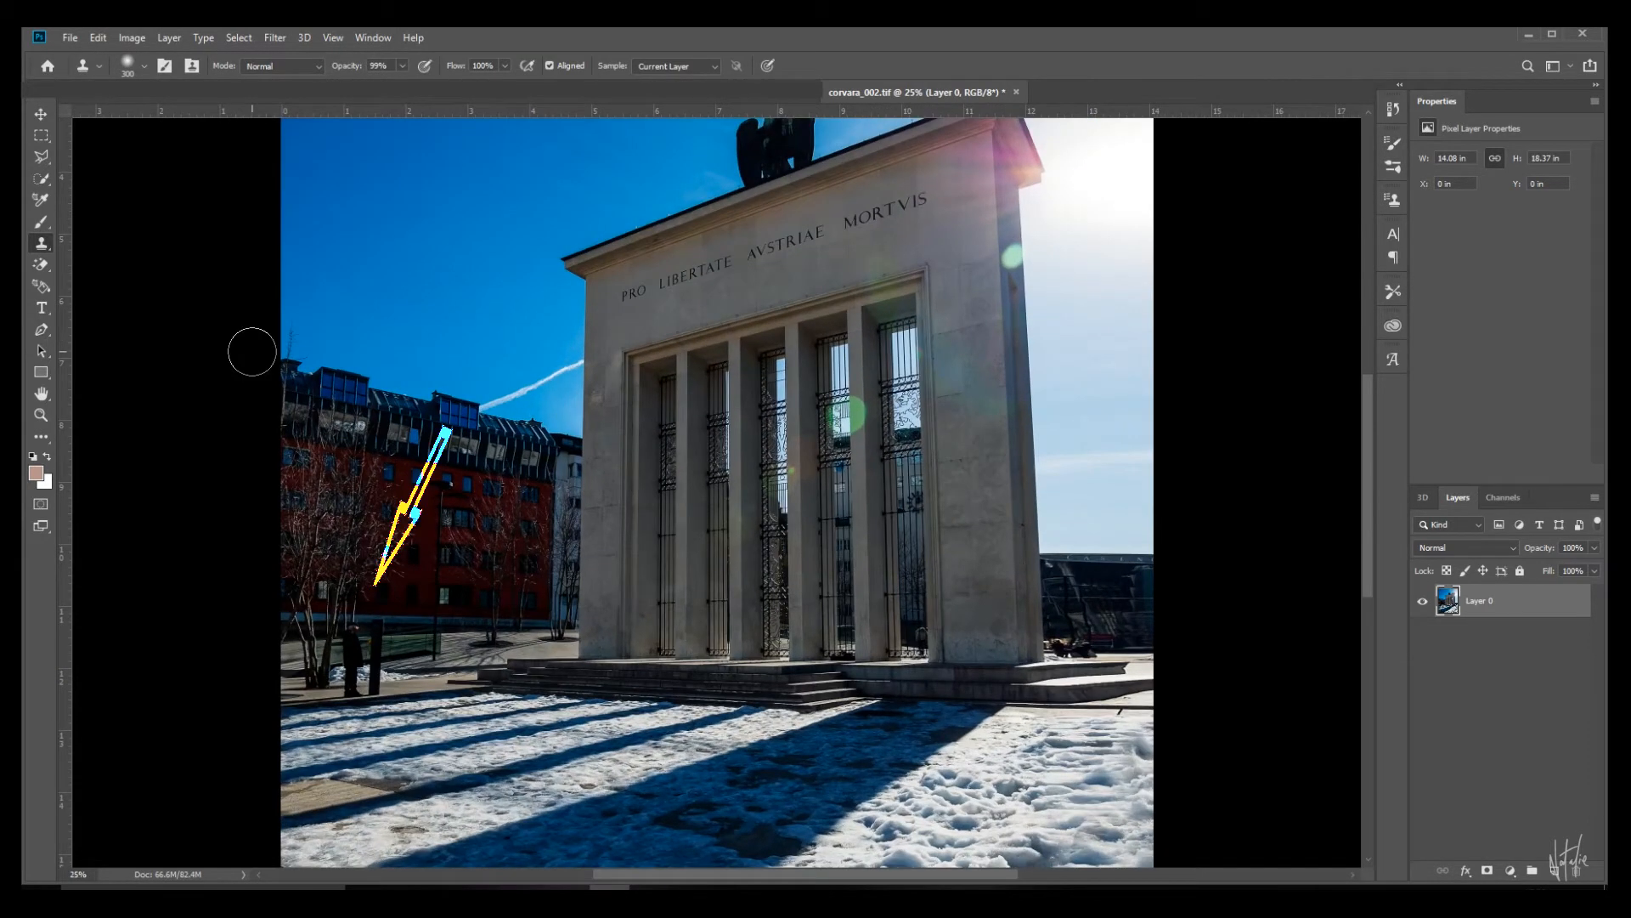
click(41, 154)
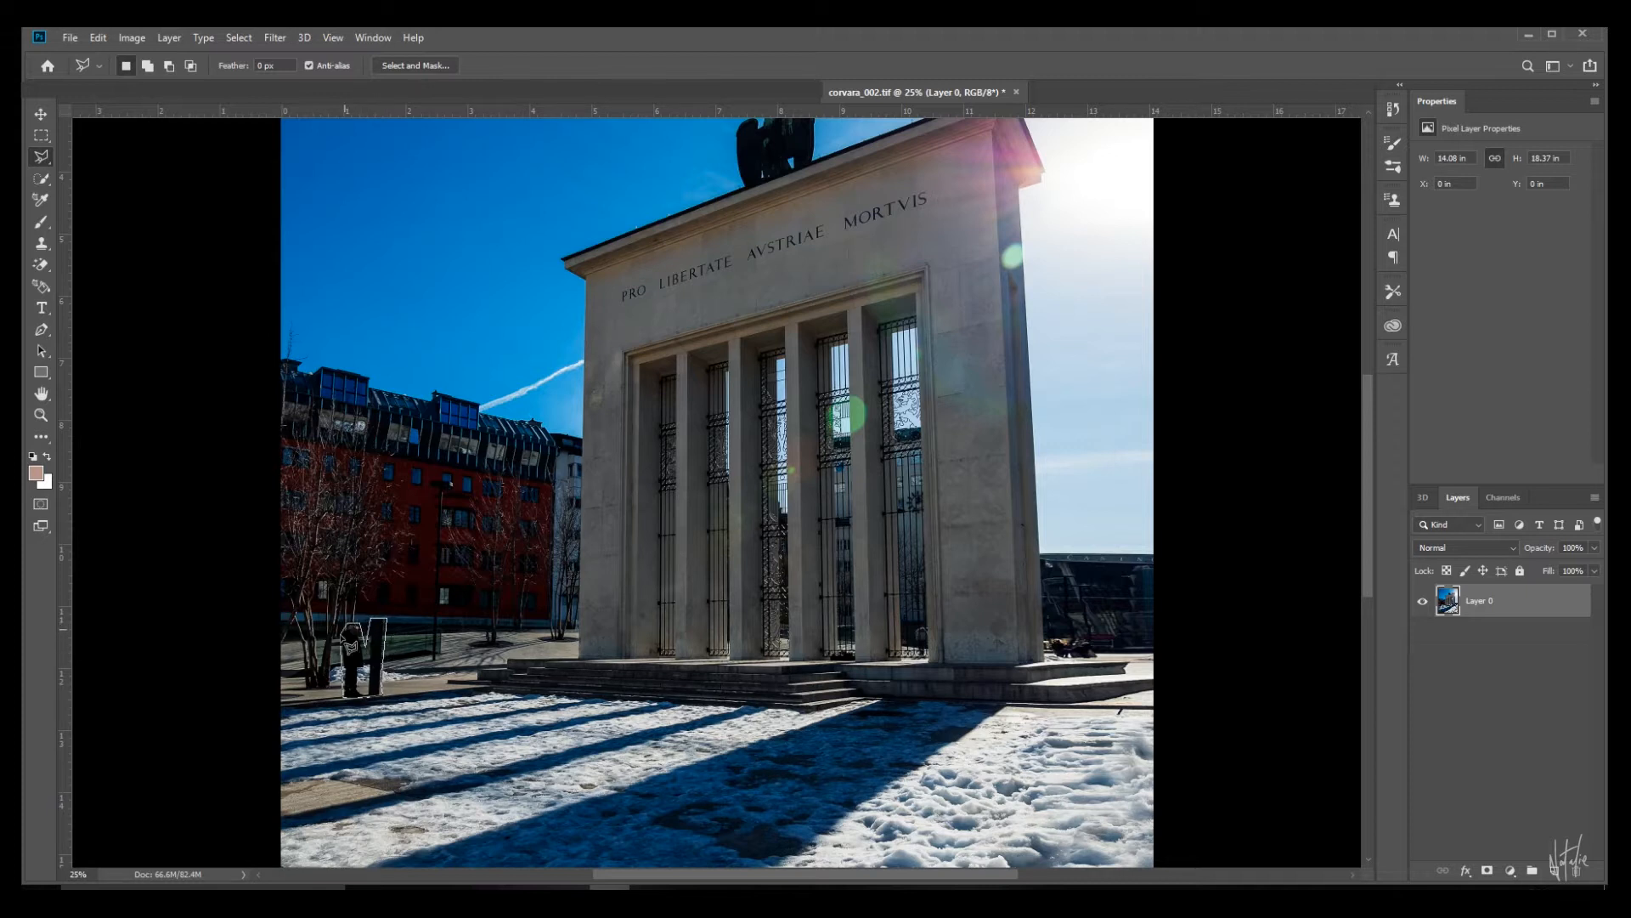
- Erase the person on the left plaza with Edit > Content-Aware Fill
click(97, 37)
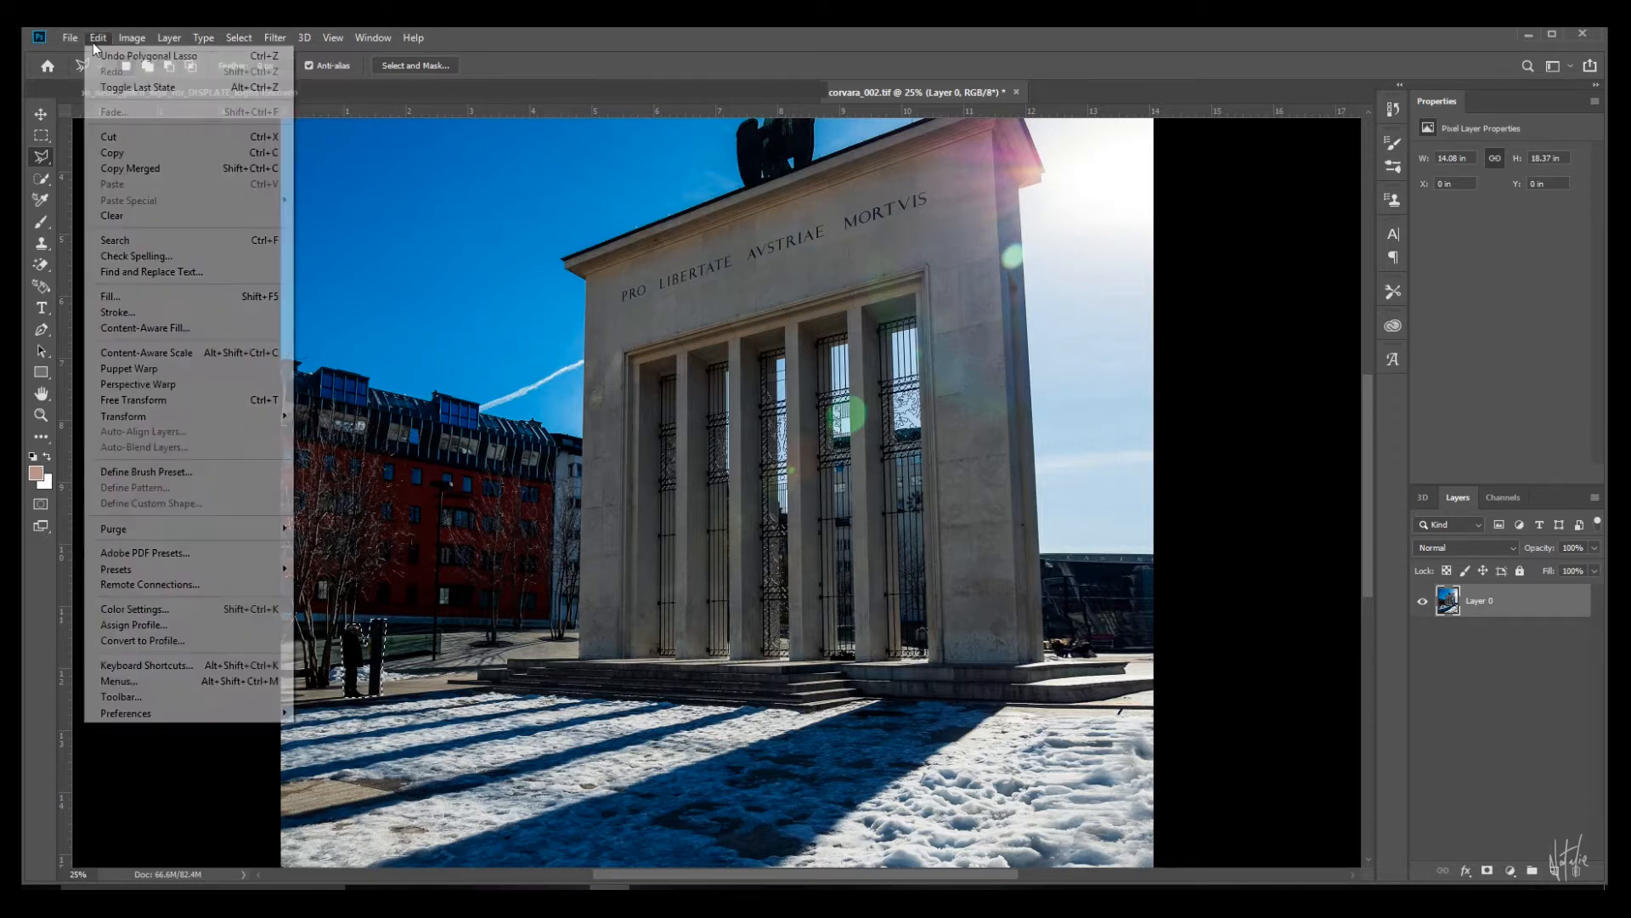
mouse_move(145, 328)
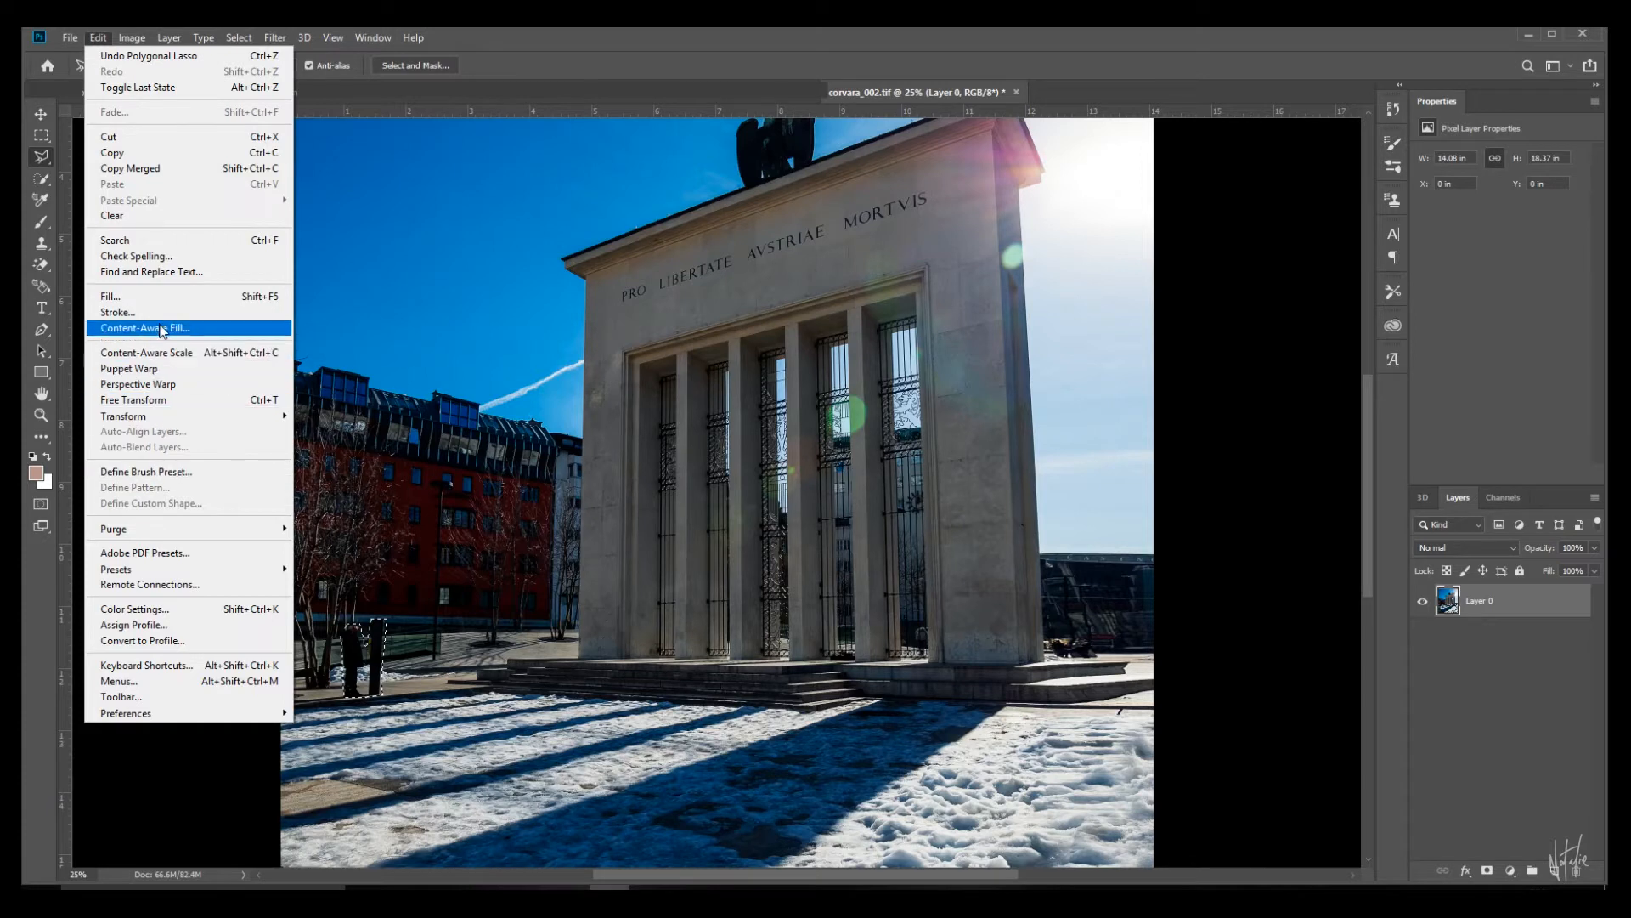
click(147, 328)
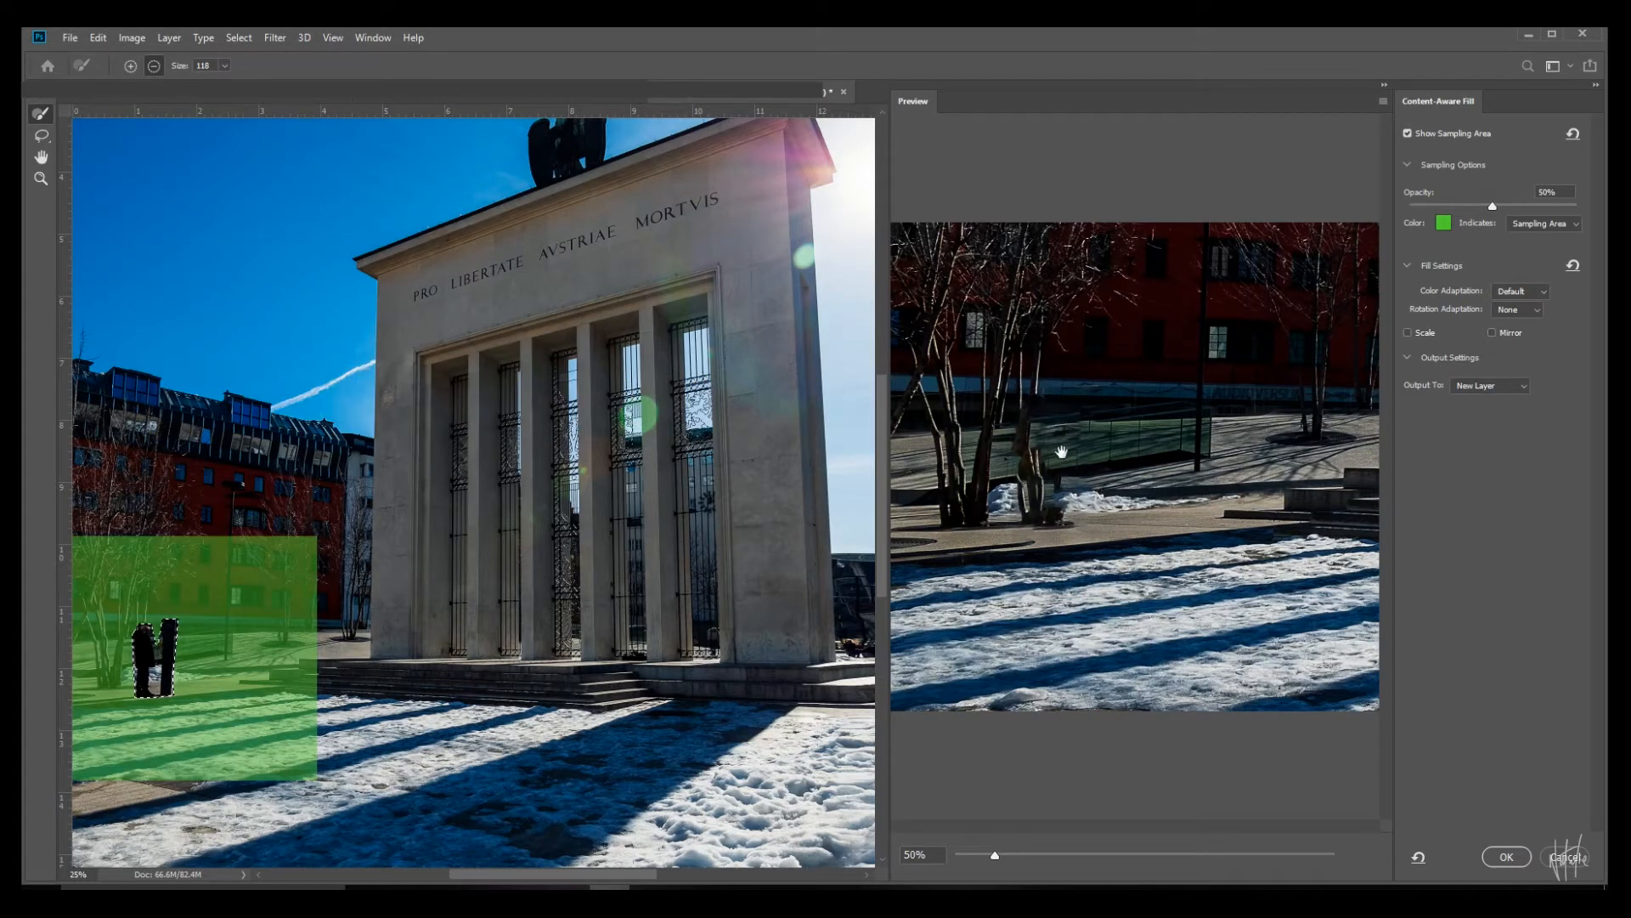
click(1506, 856)
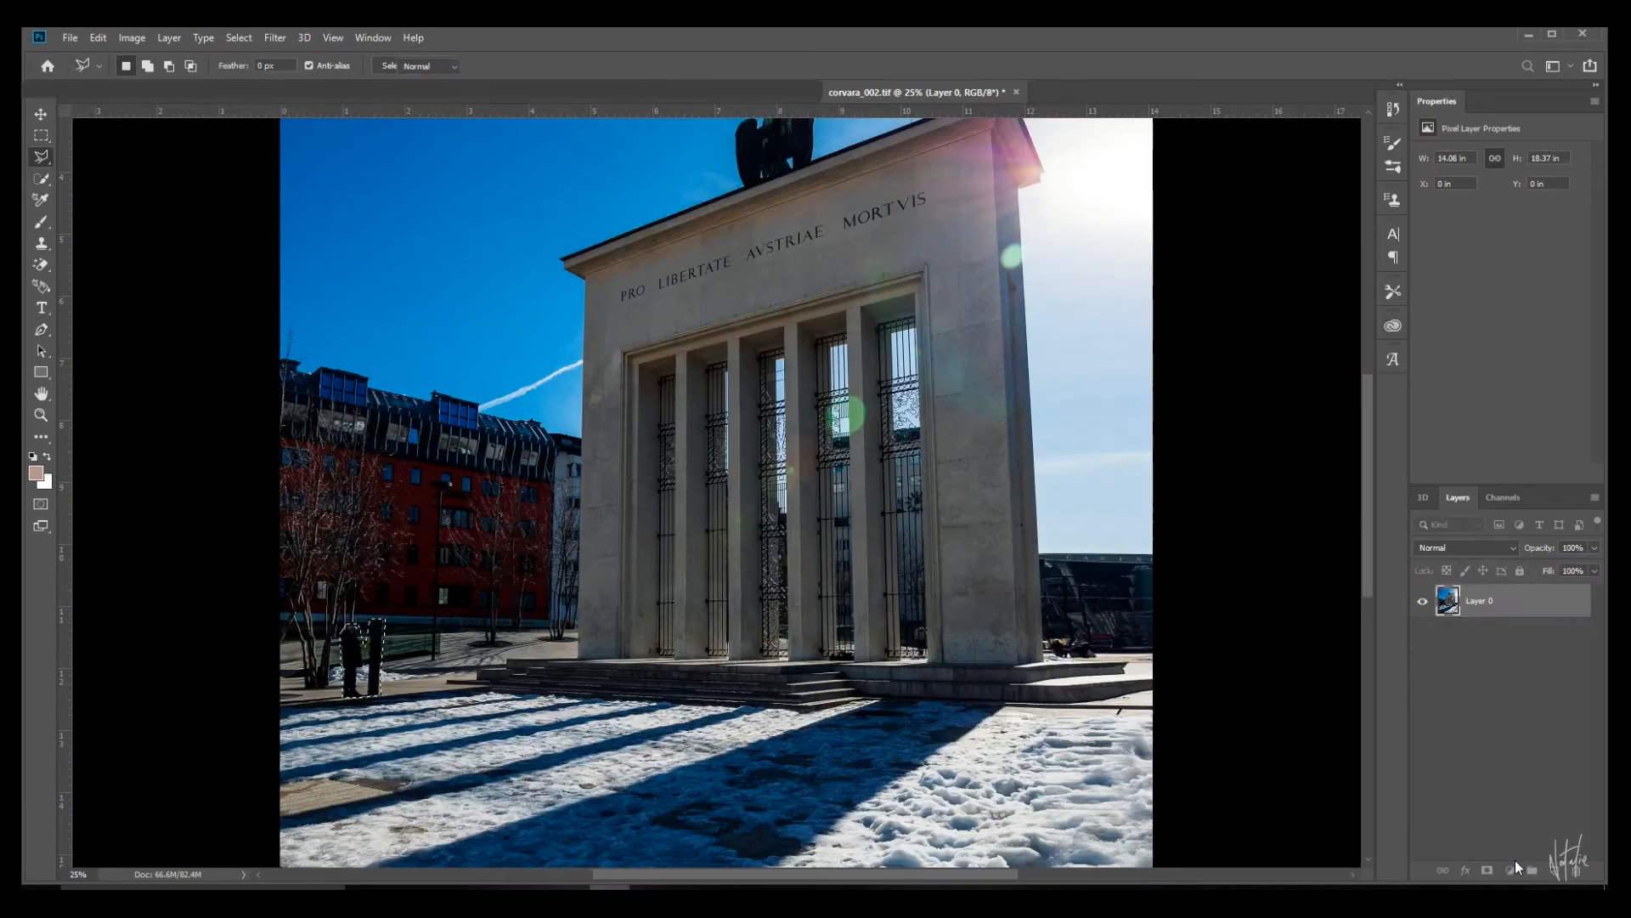
right_click(1478, 599)
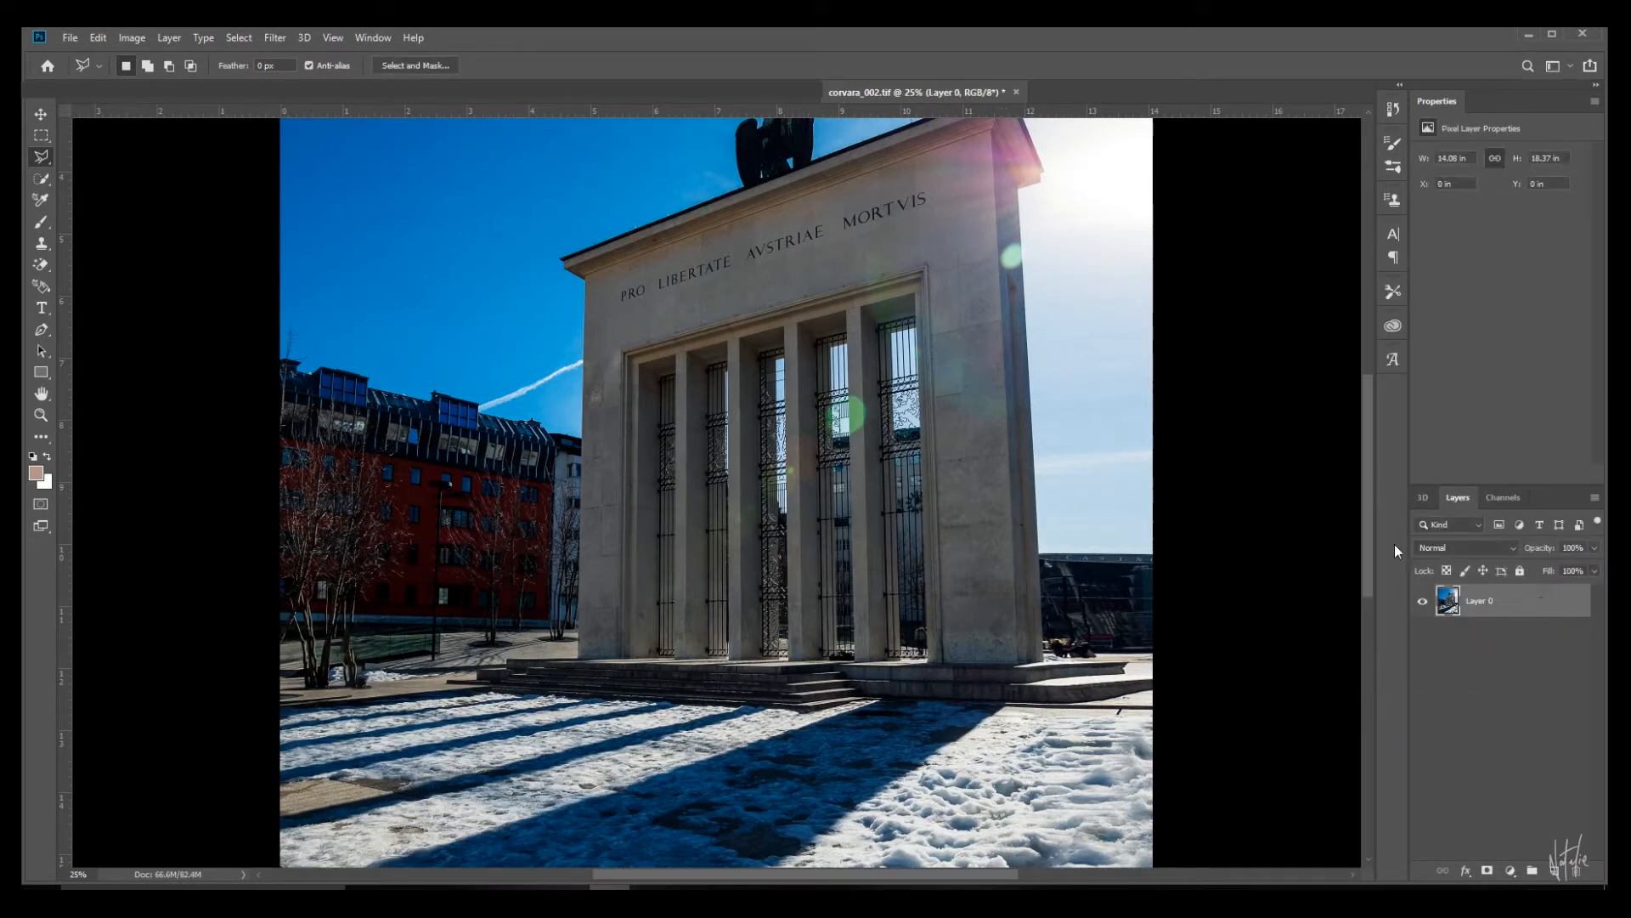
click(42, 244)
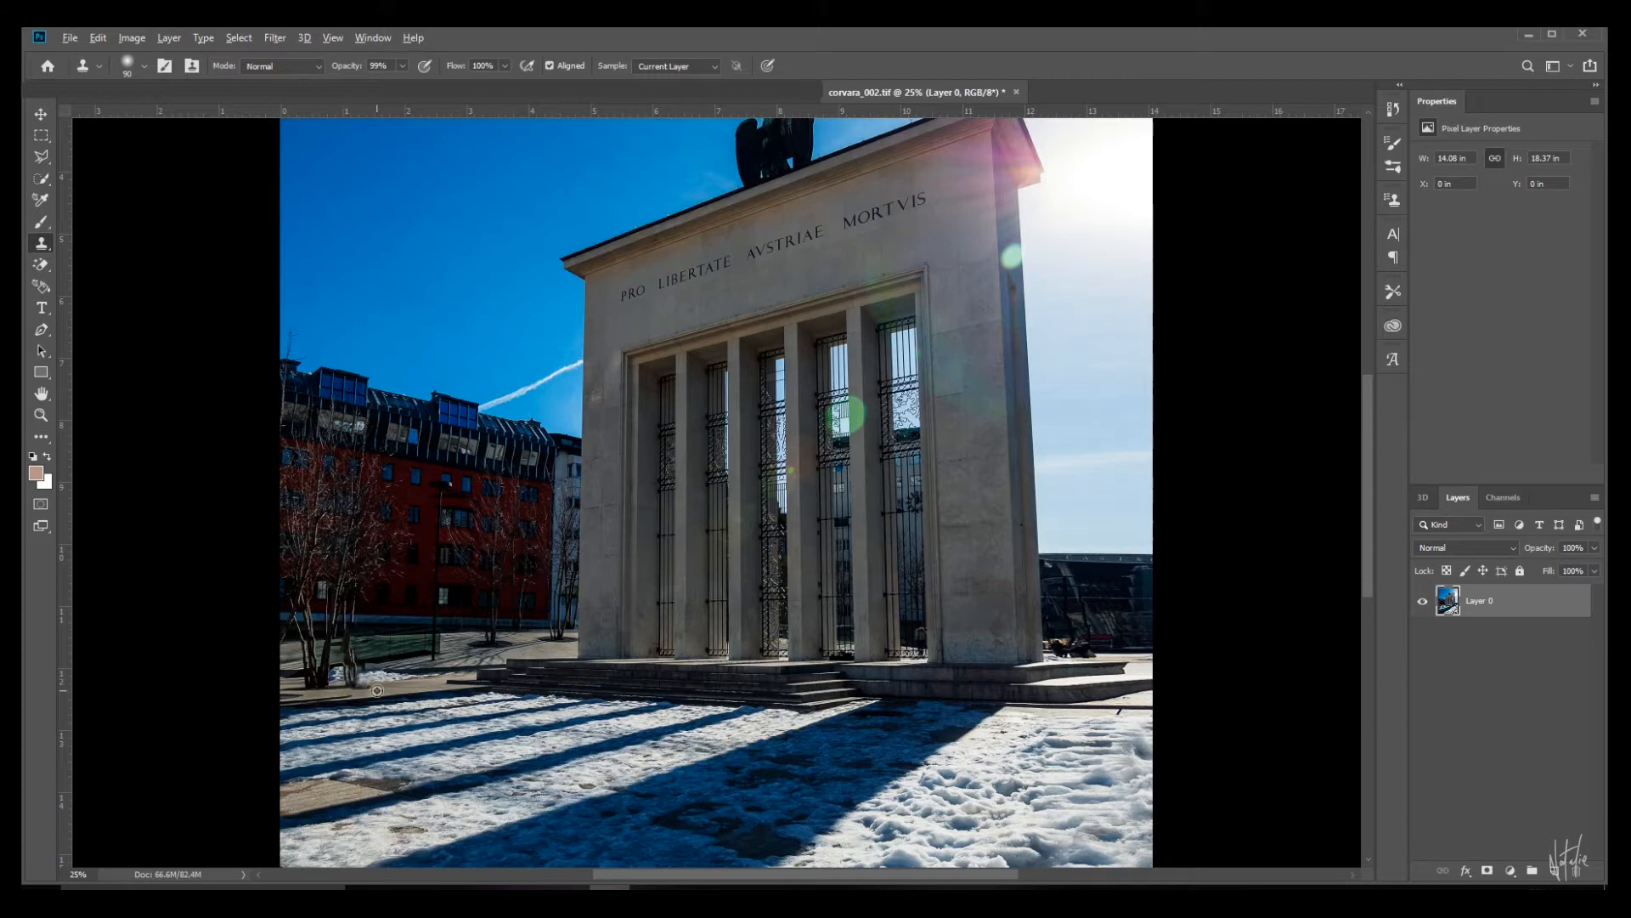
click(41, 113)
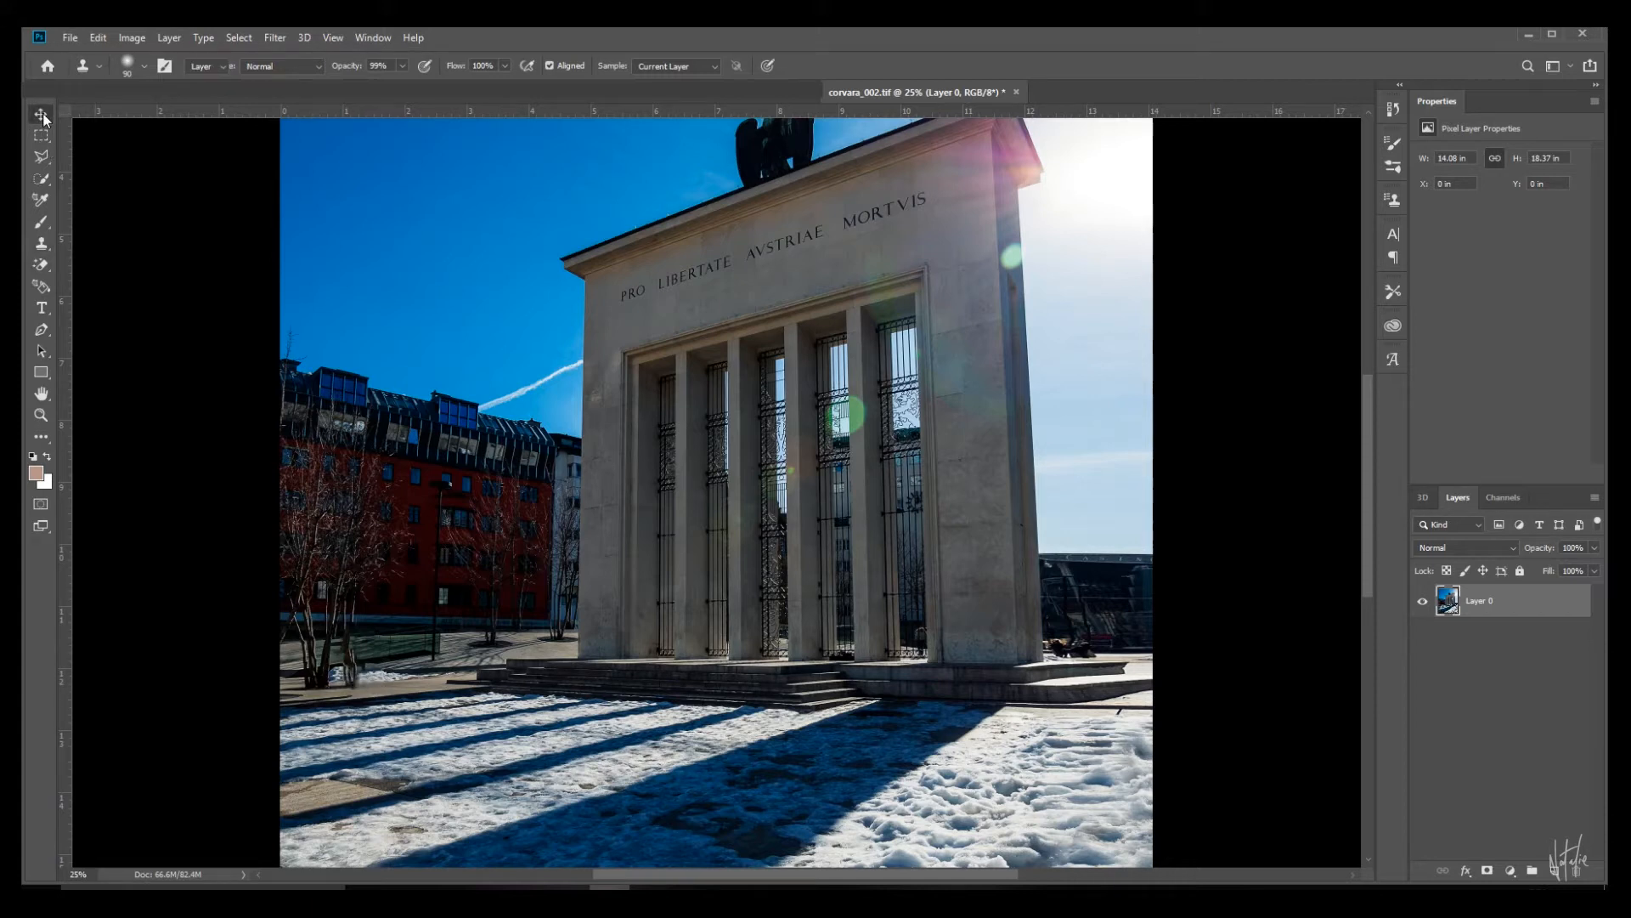
click(41, 113)
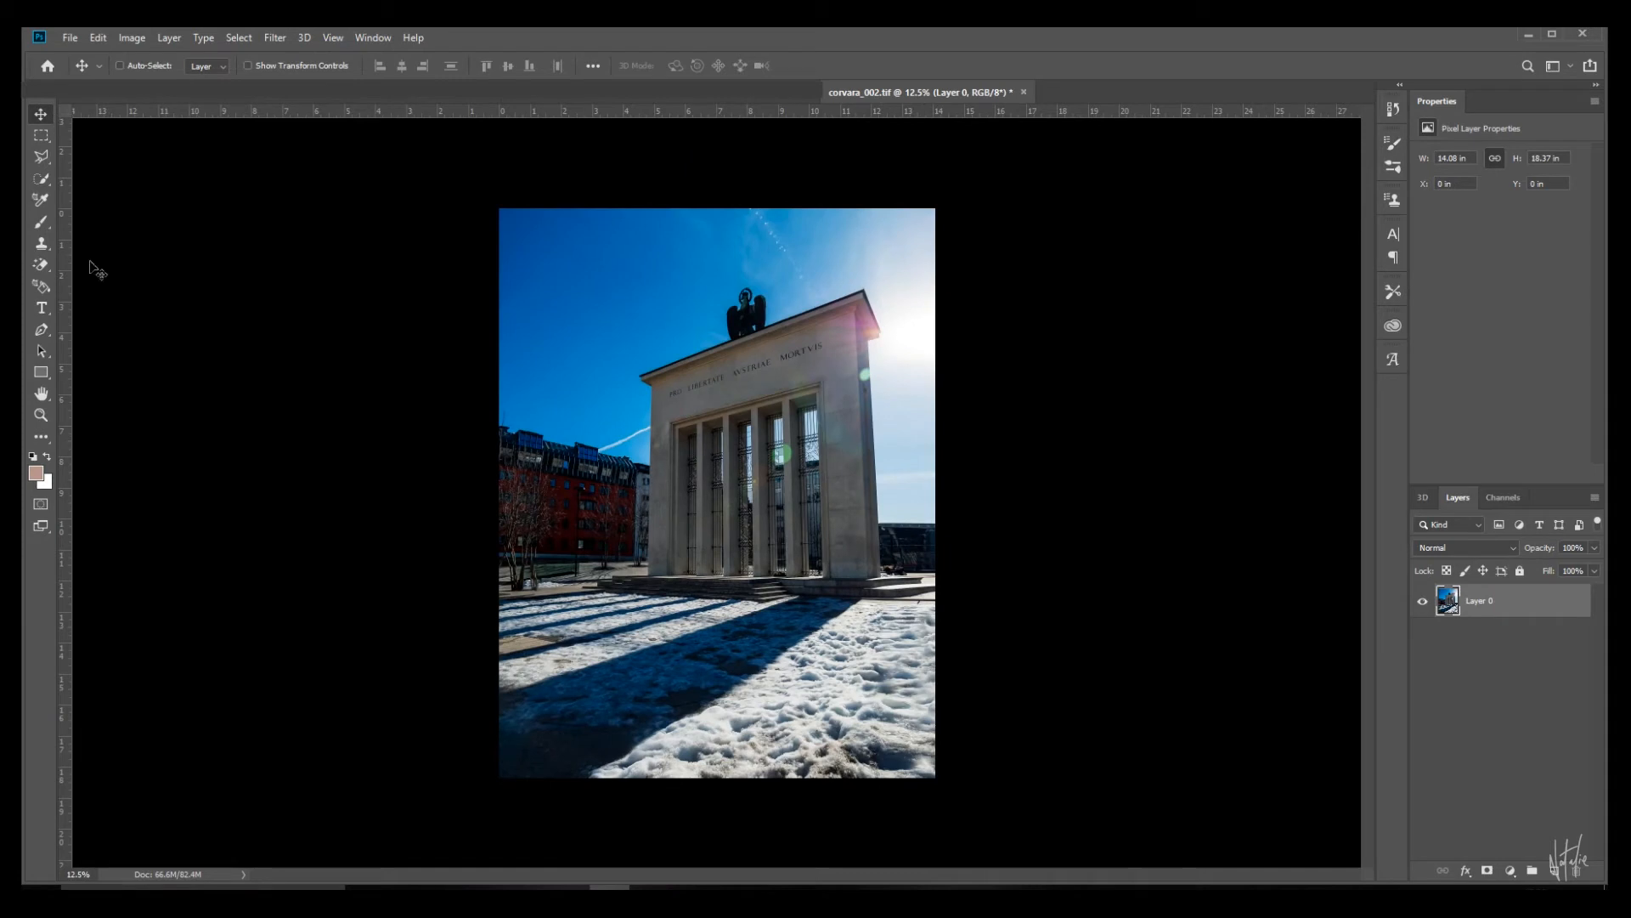
mouse_move(825, 778)
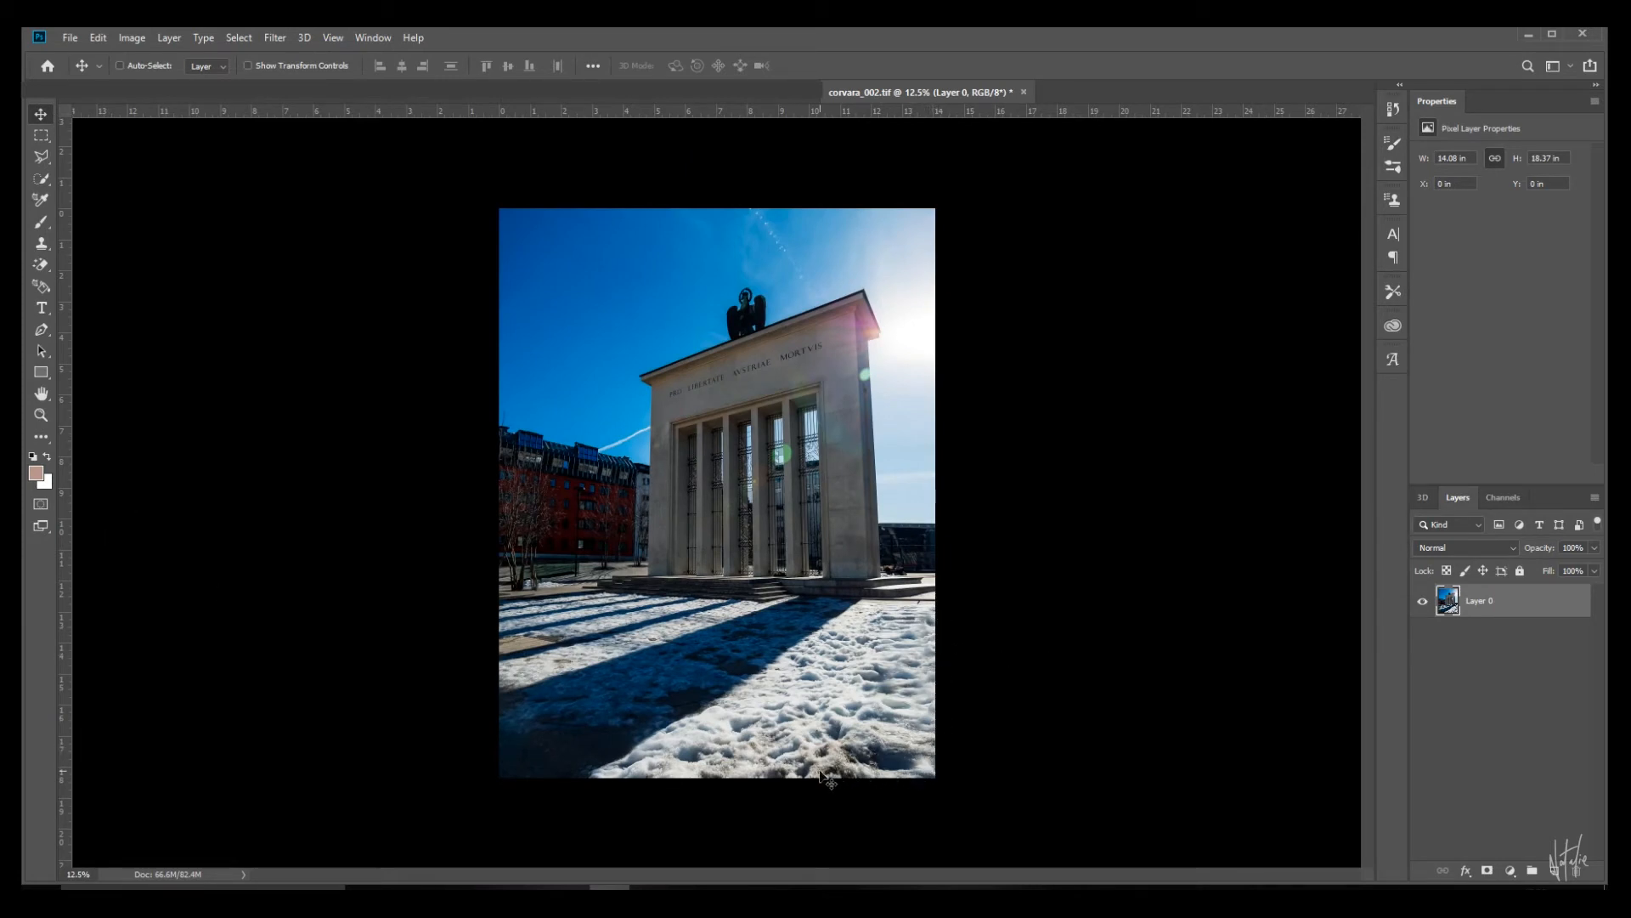
click(42, 243)
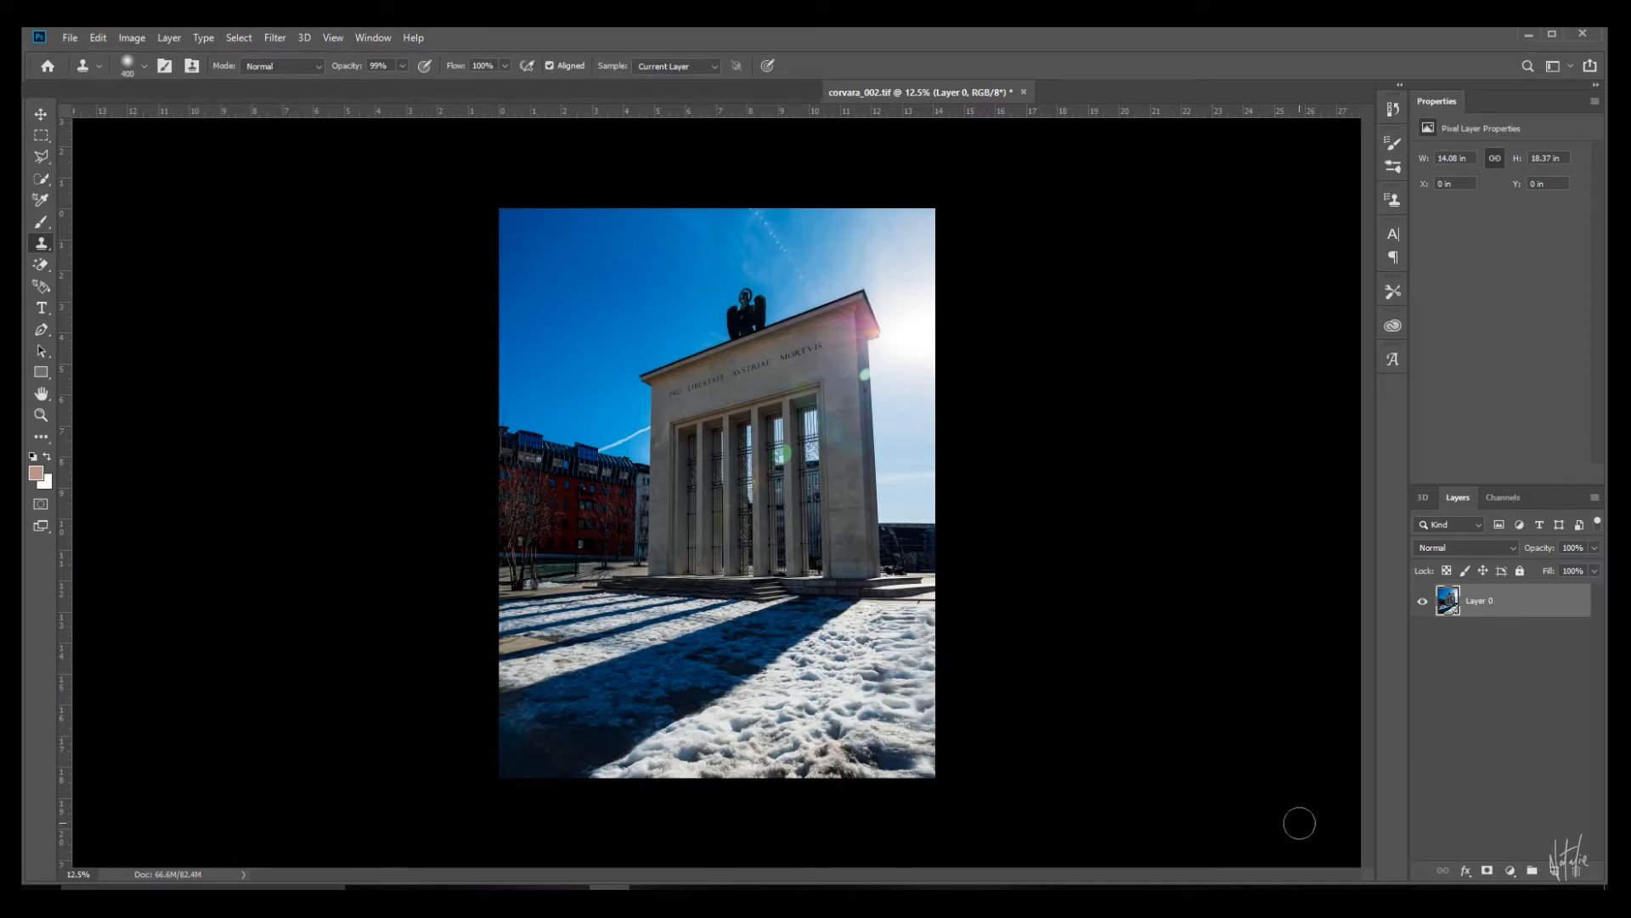
click(41, 113)
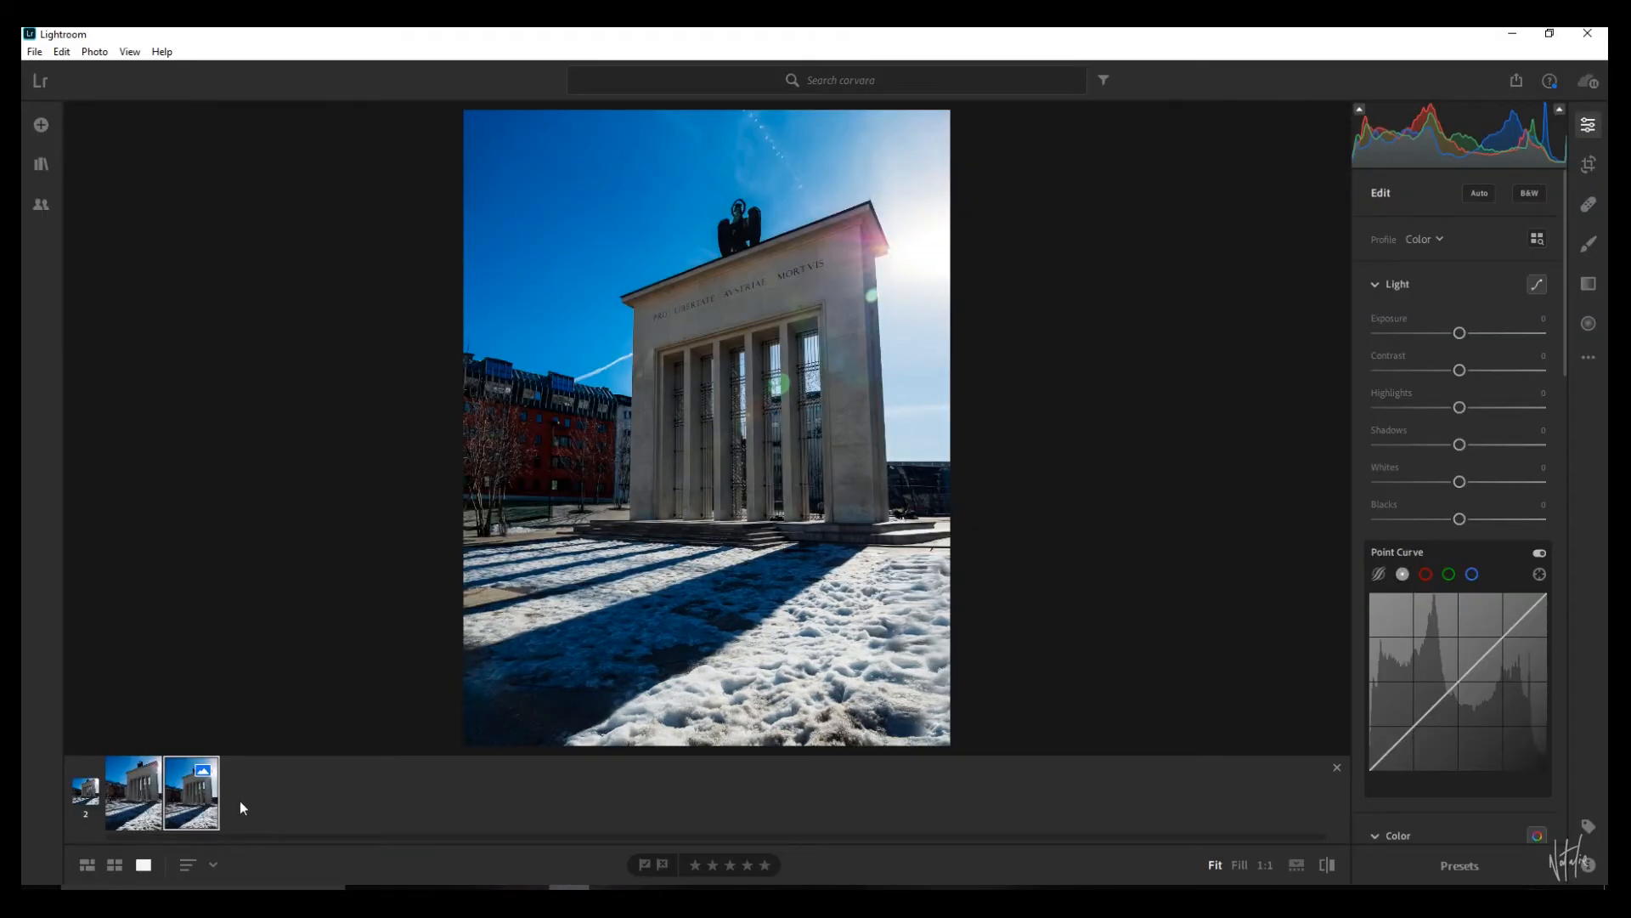
- Compare the original and widened monument photos, then apply a B&W profile to the retouched copy
click(133, 792)
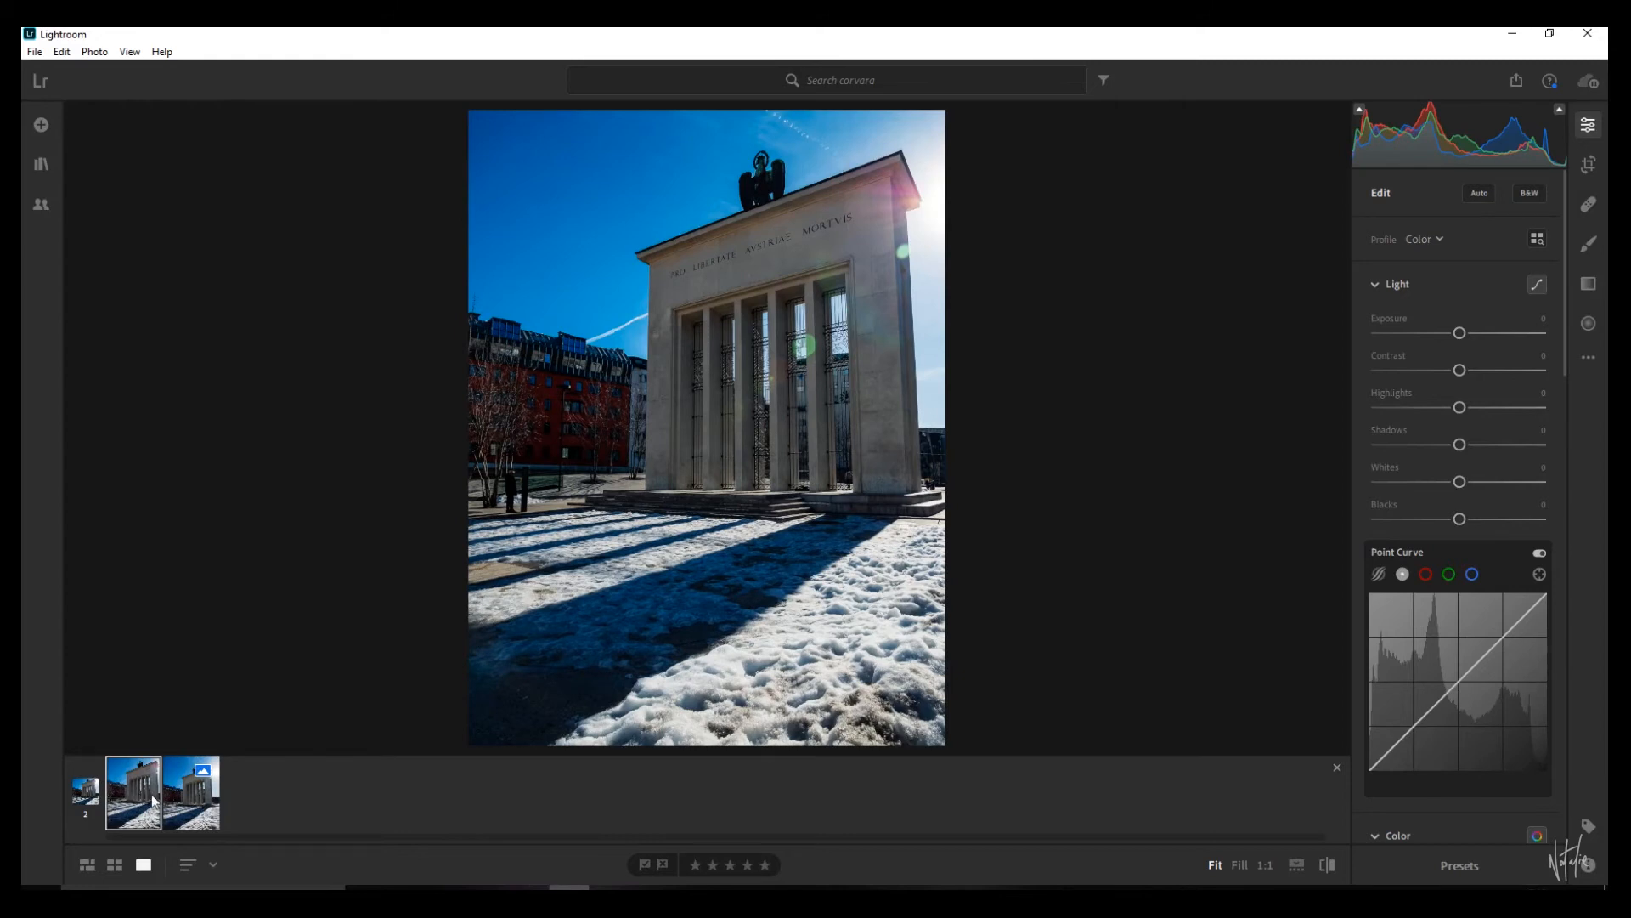
click(190, 792)
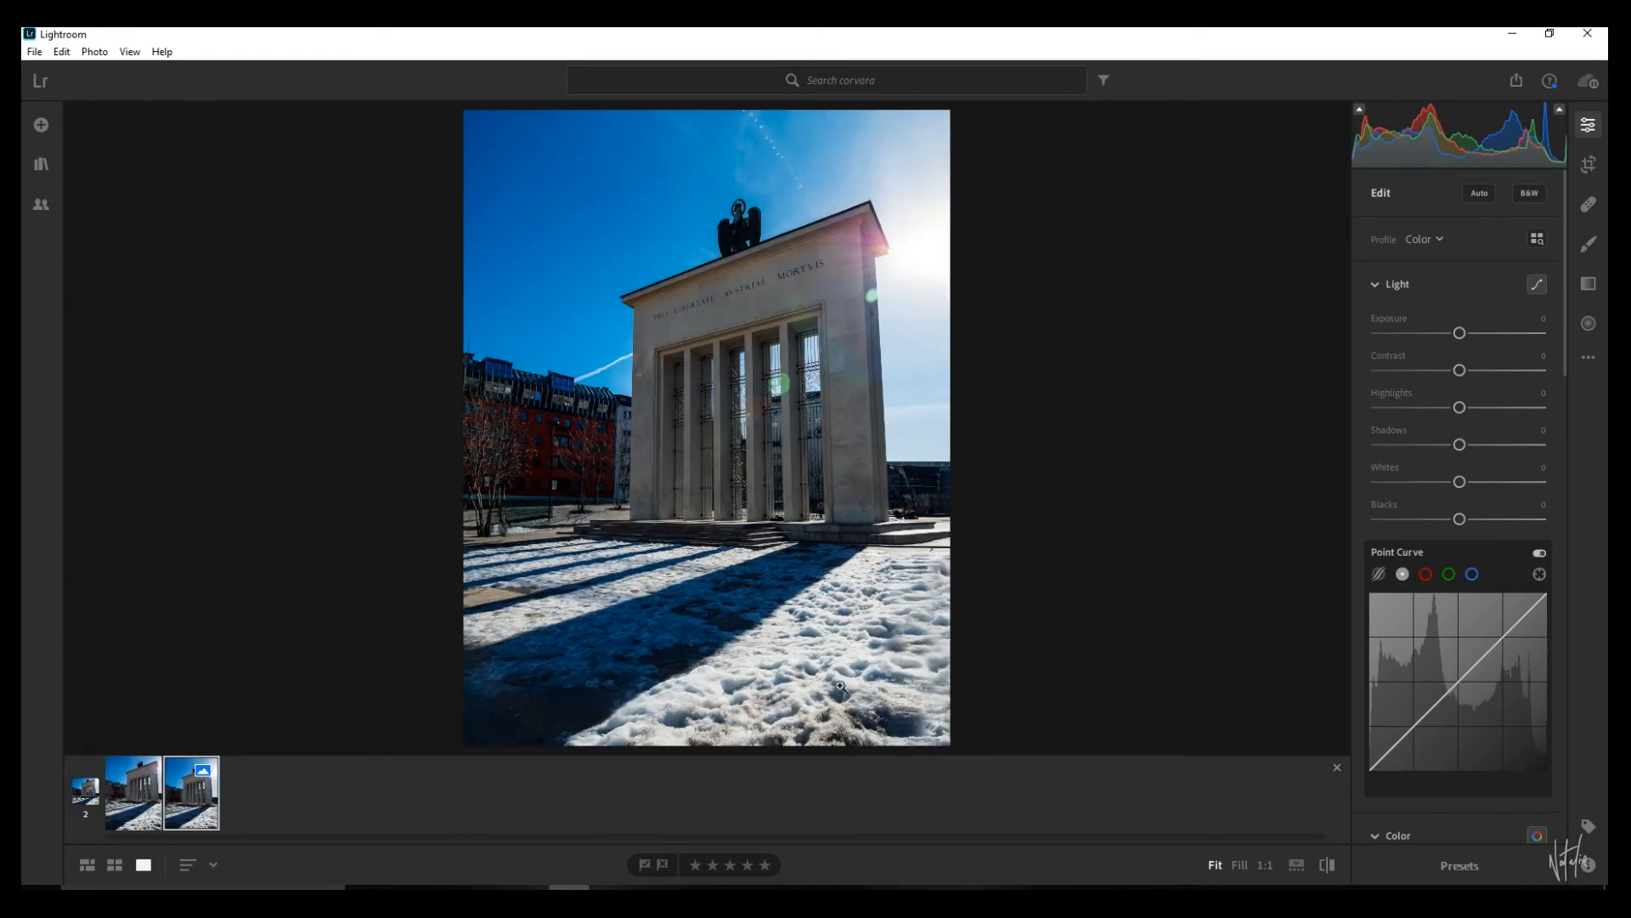
mouse_move(926, 668)
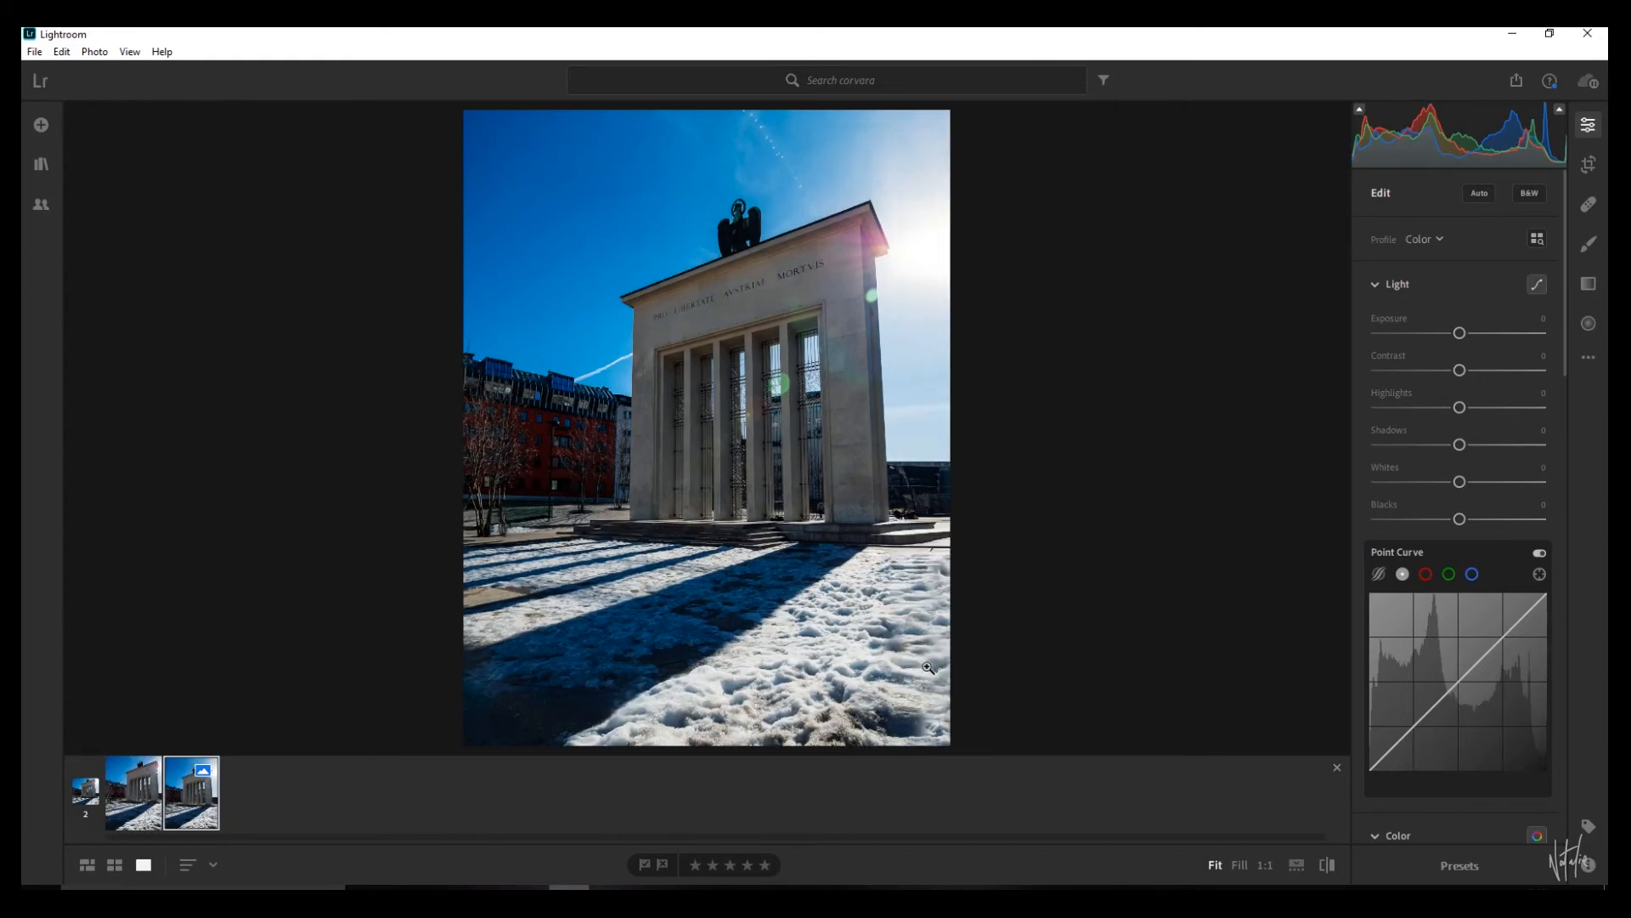
click(1589, 244)
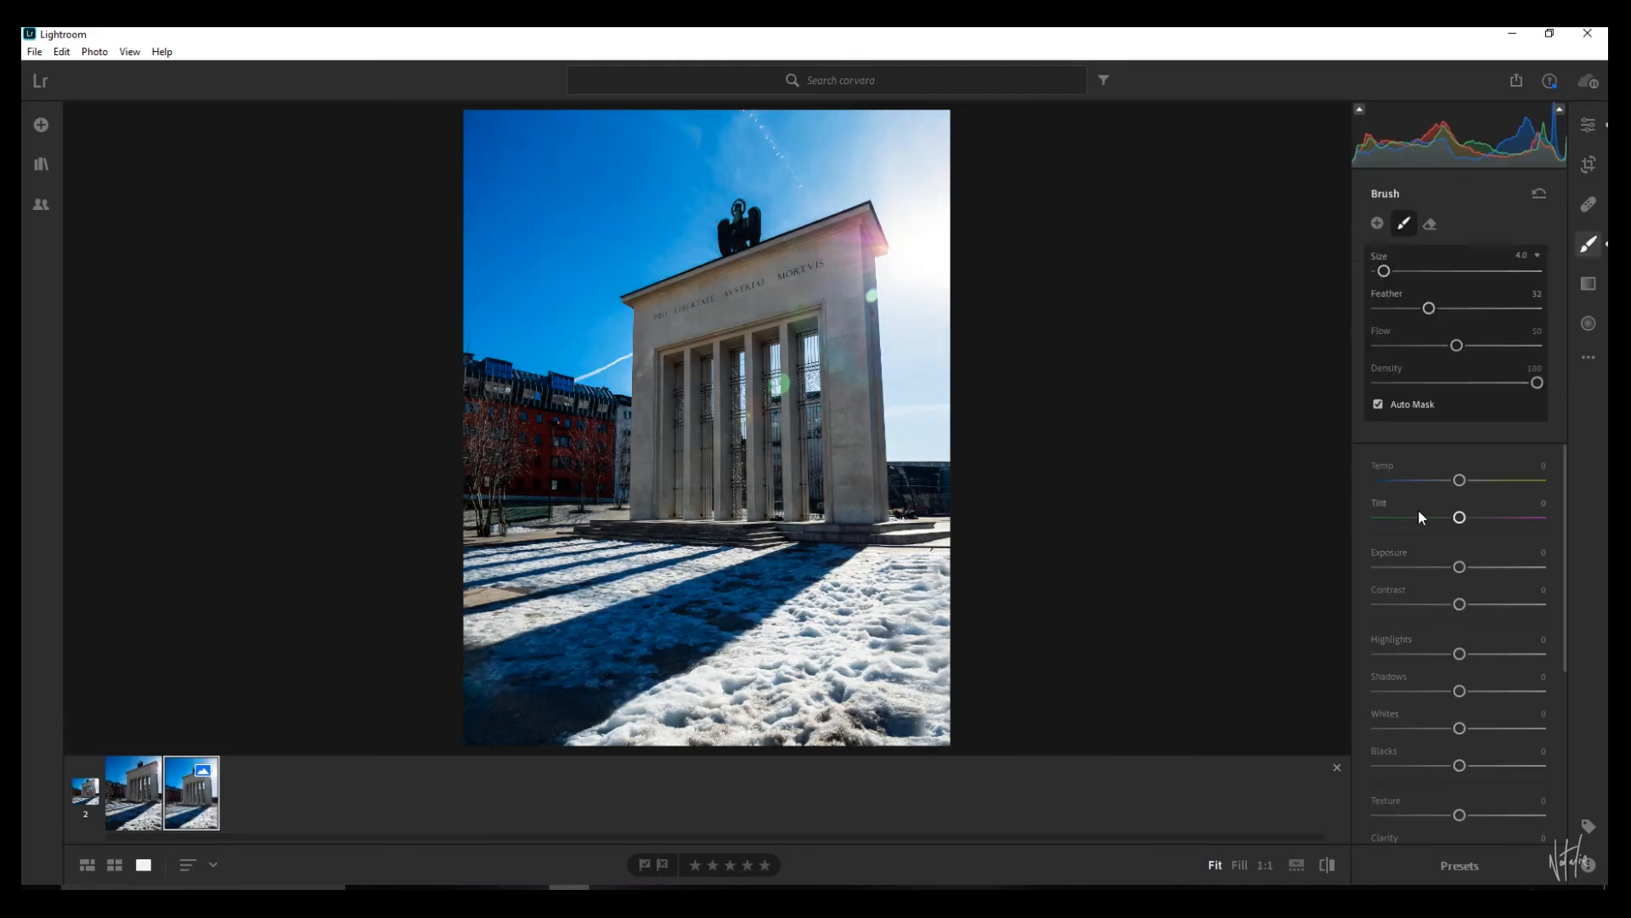
click(1199, 454)
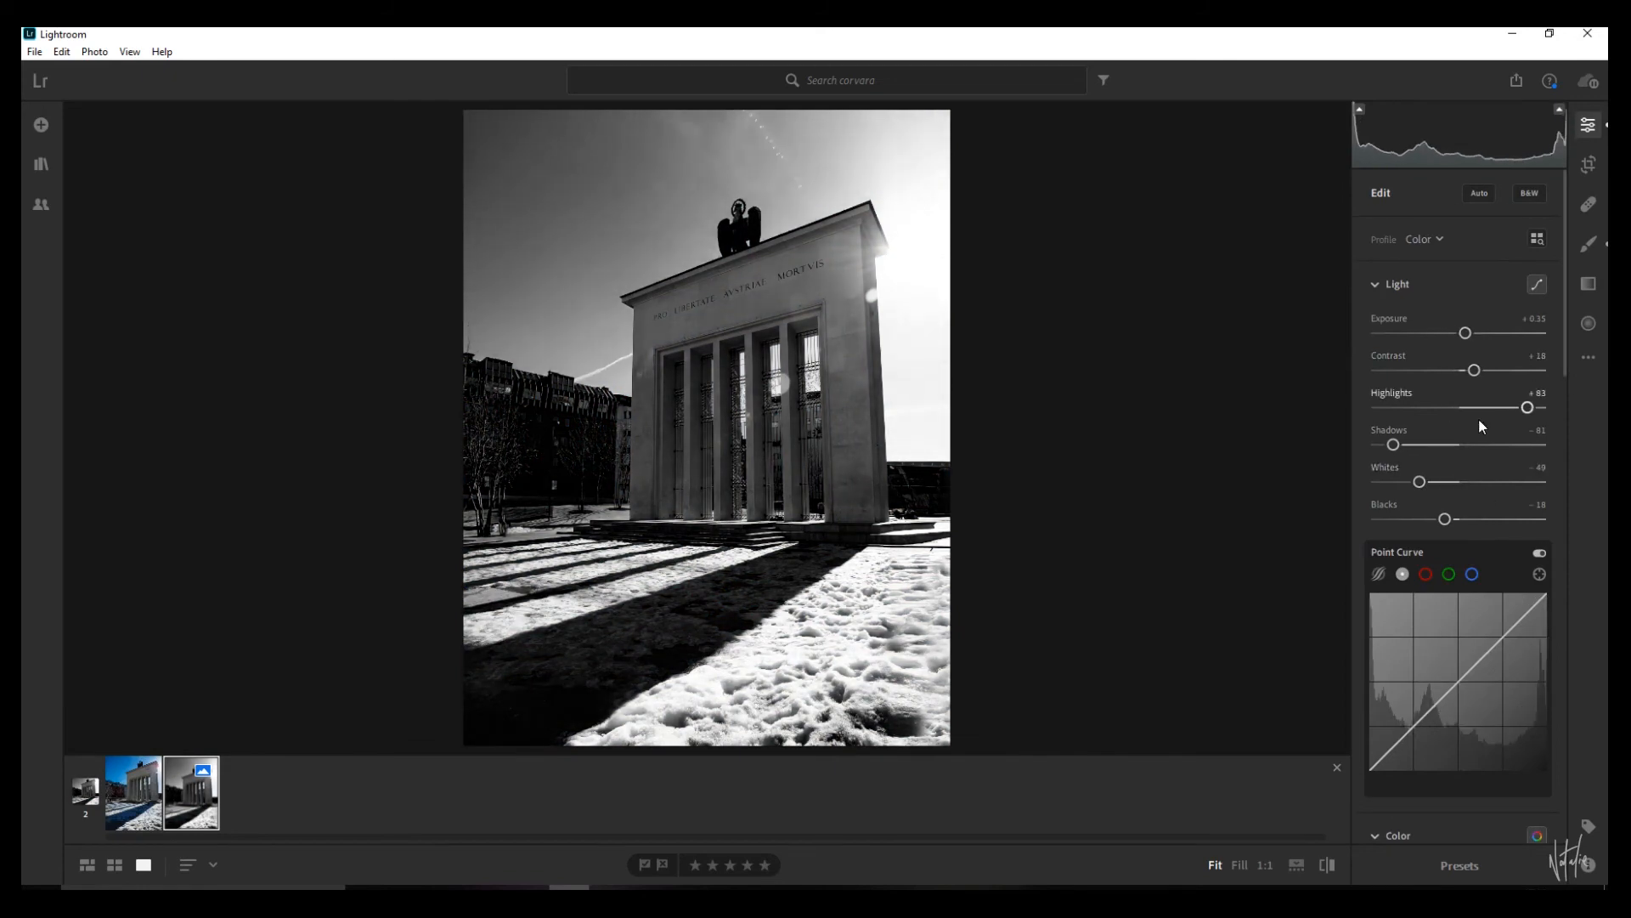
click(1528, 192)
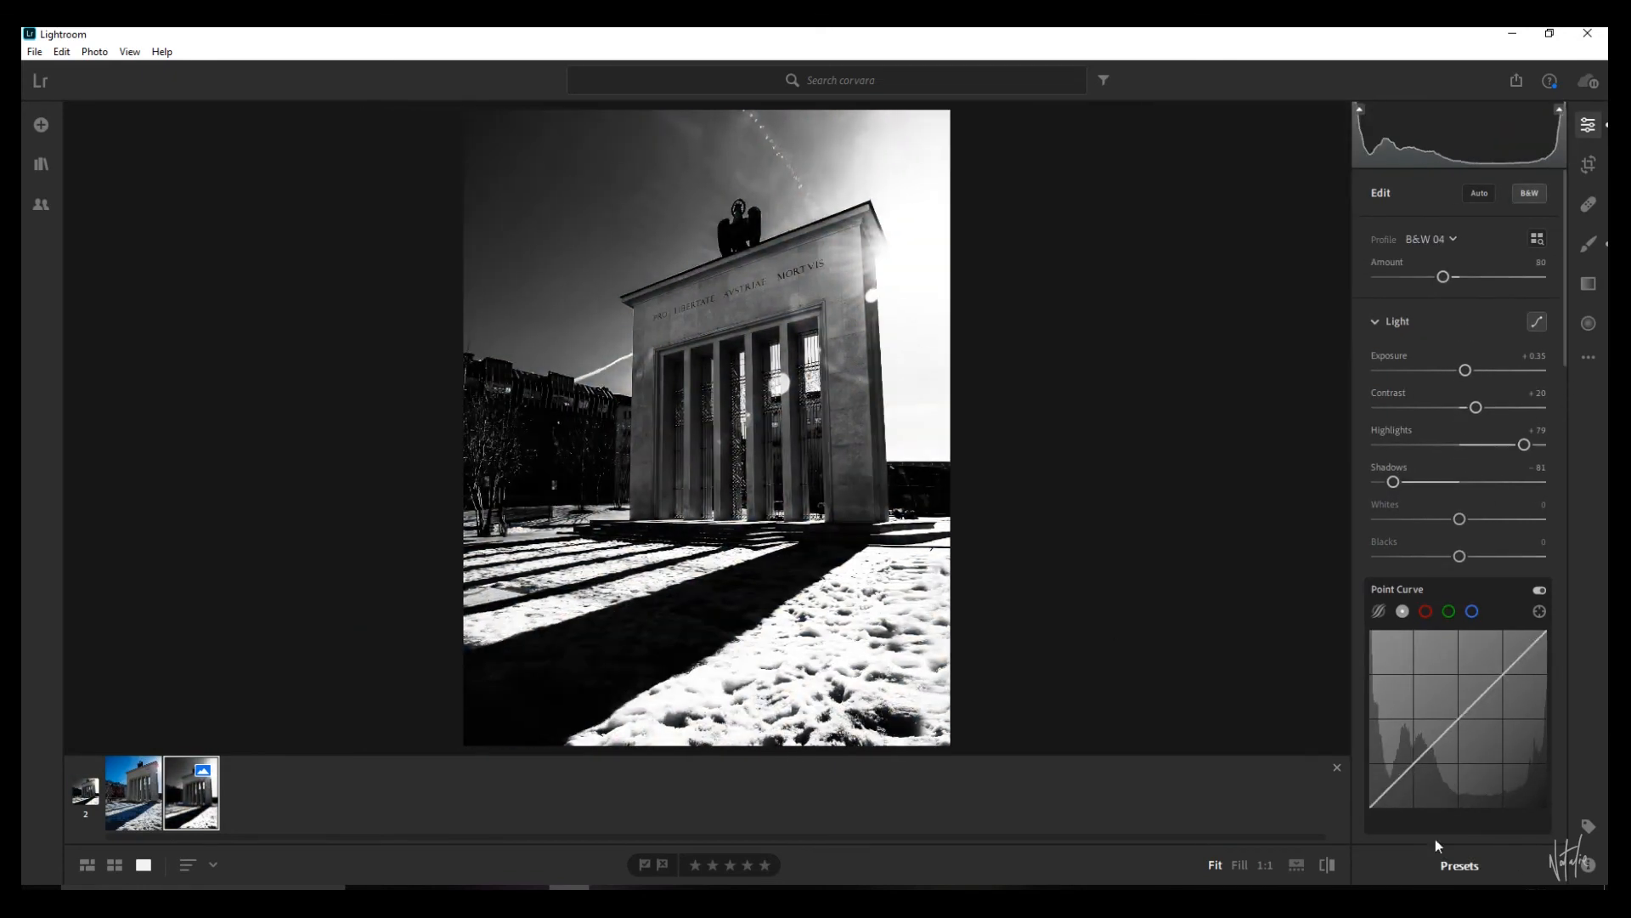